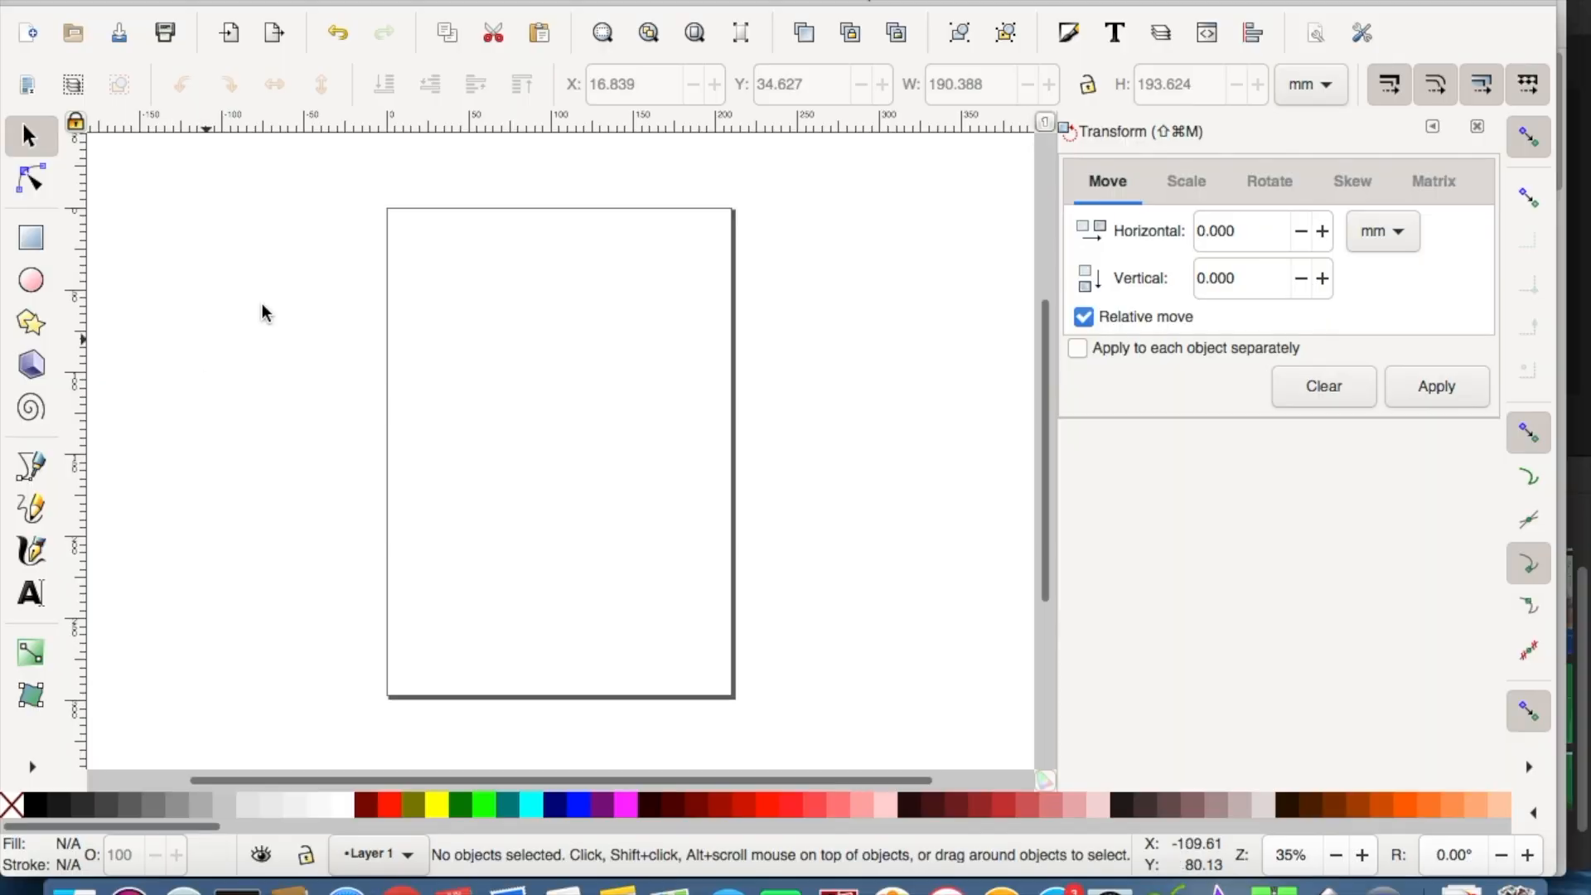
pyautogui.moveTo(30, 407)
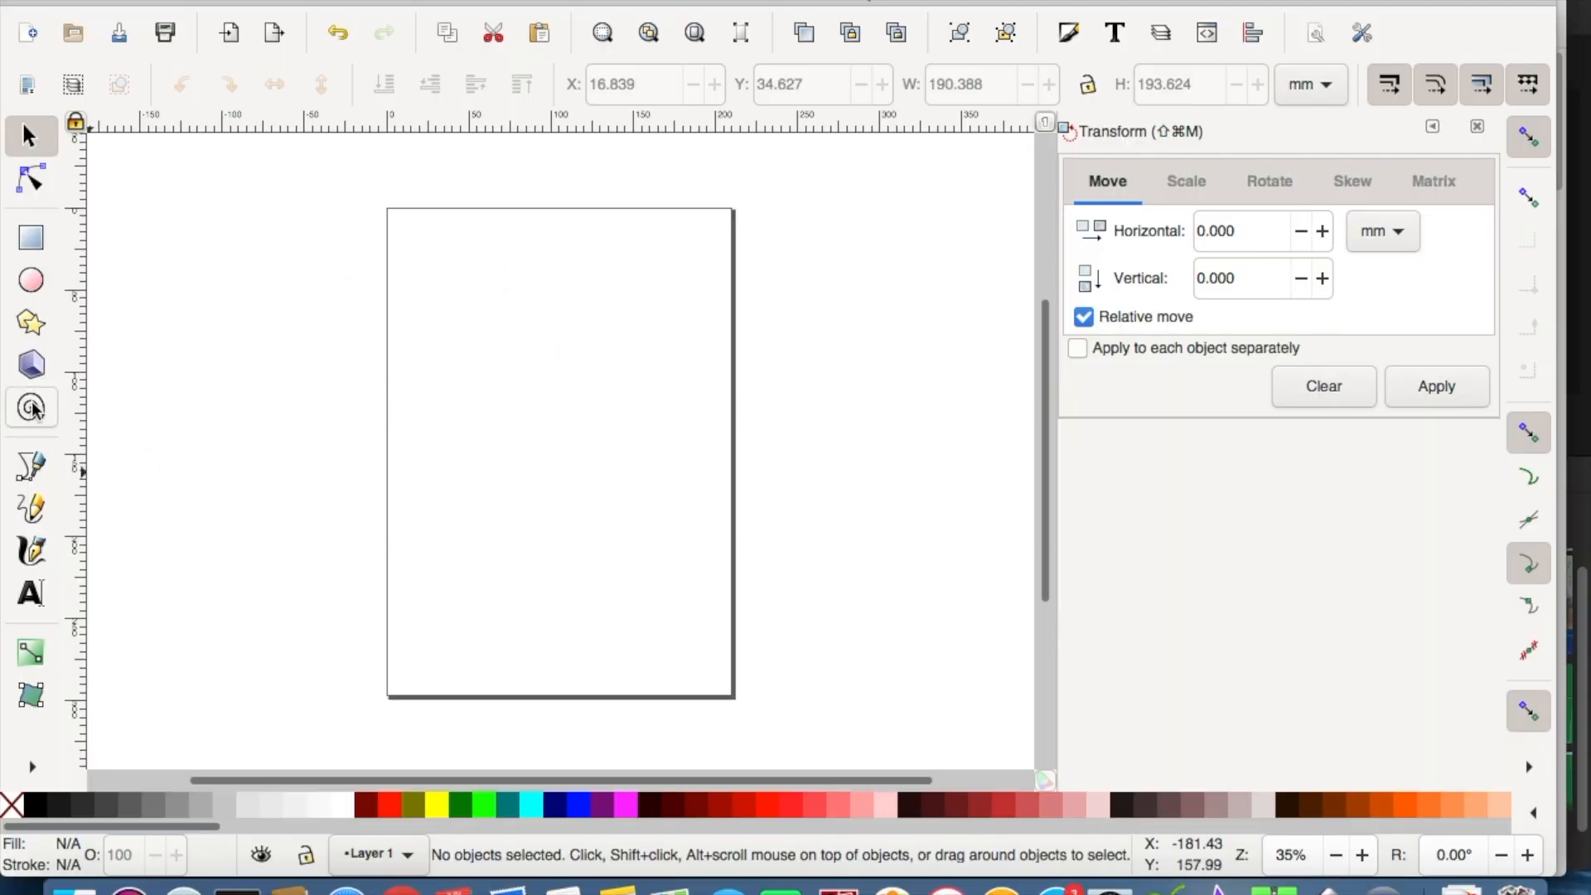
# Draw a spiral of about 7.25 turns and scale it onto the upper part of the page.
pyautogui.click(30, 408)
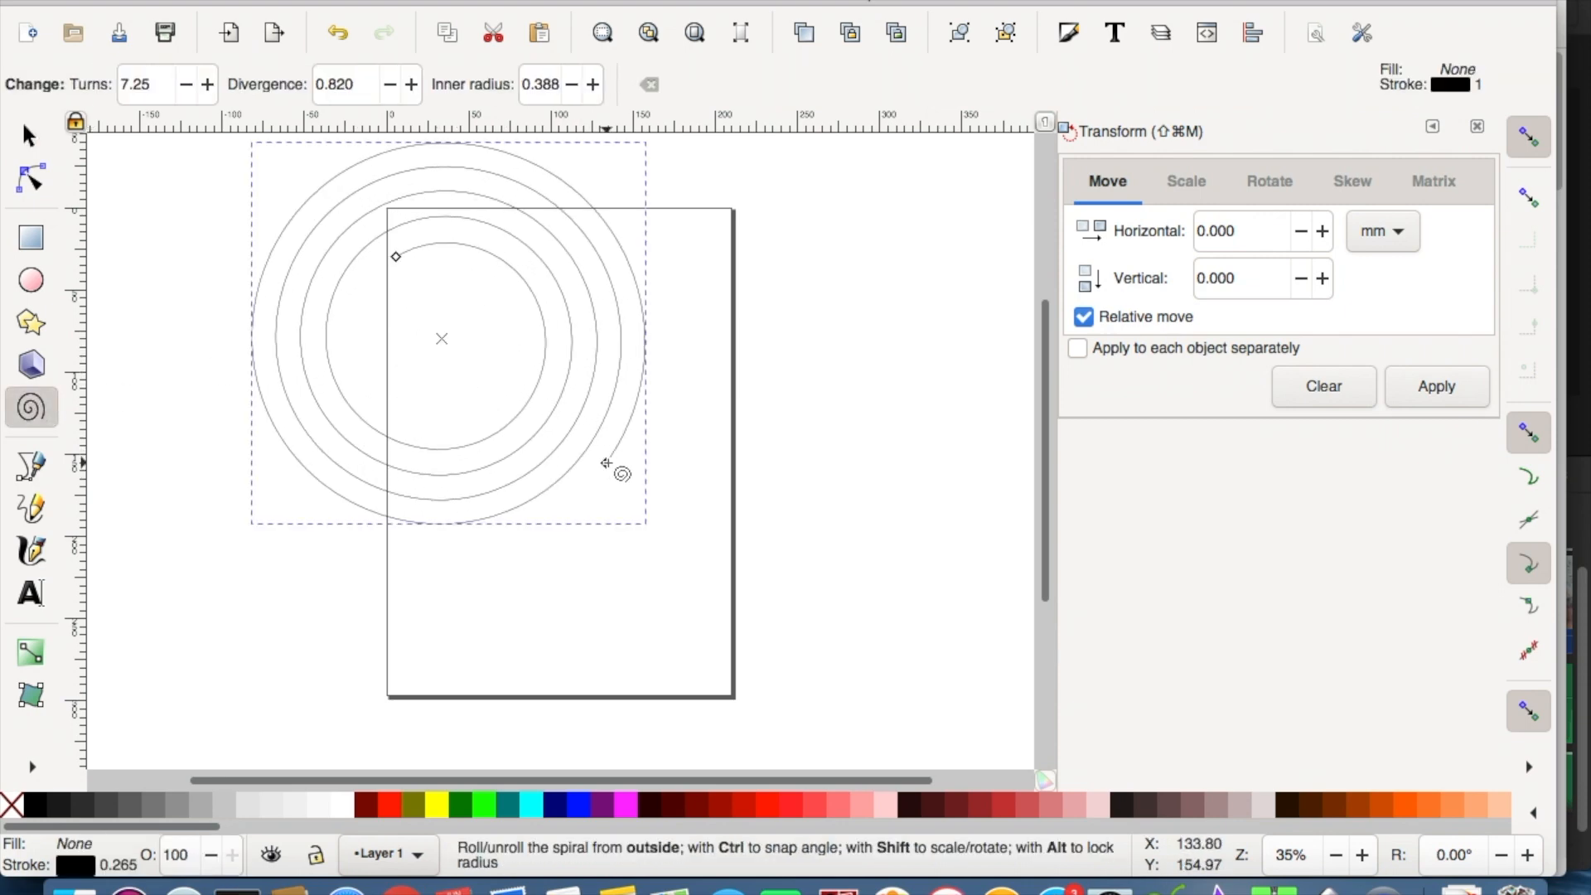
pyautogui.click(28, 135)
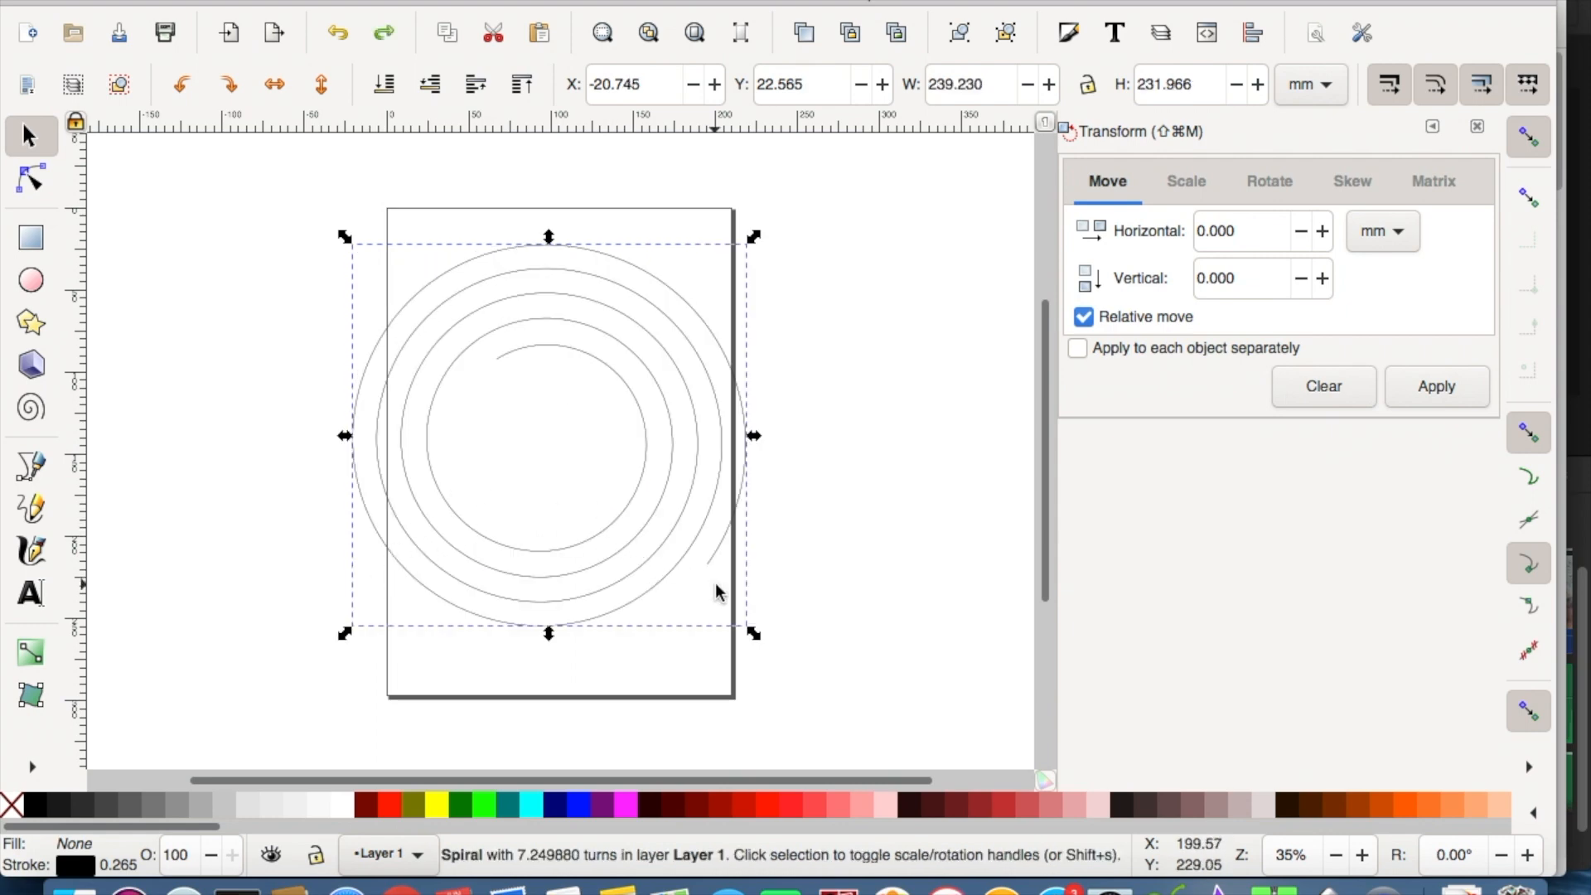
pyautogui.moveTo(751, 635)
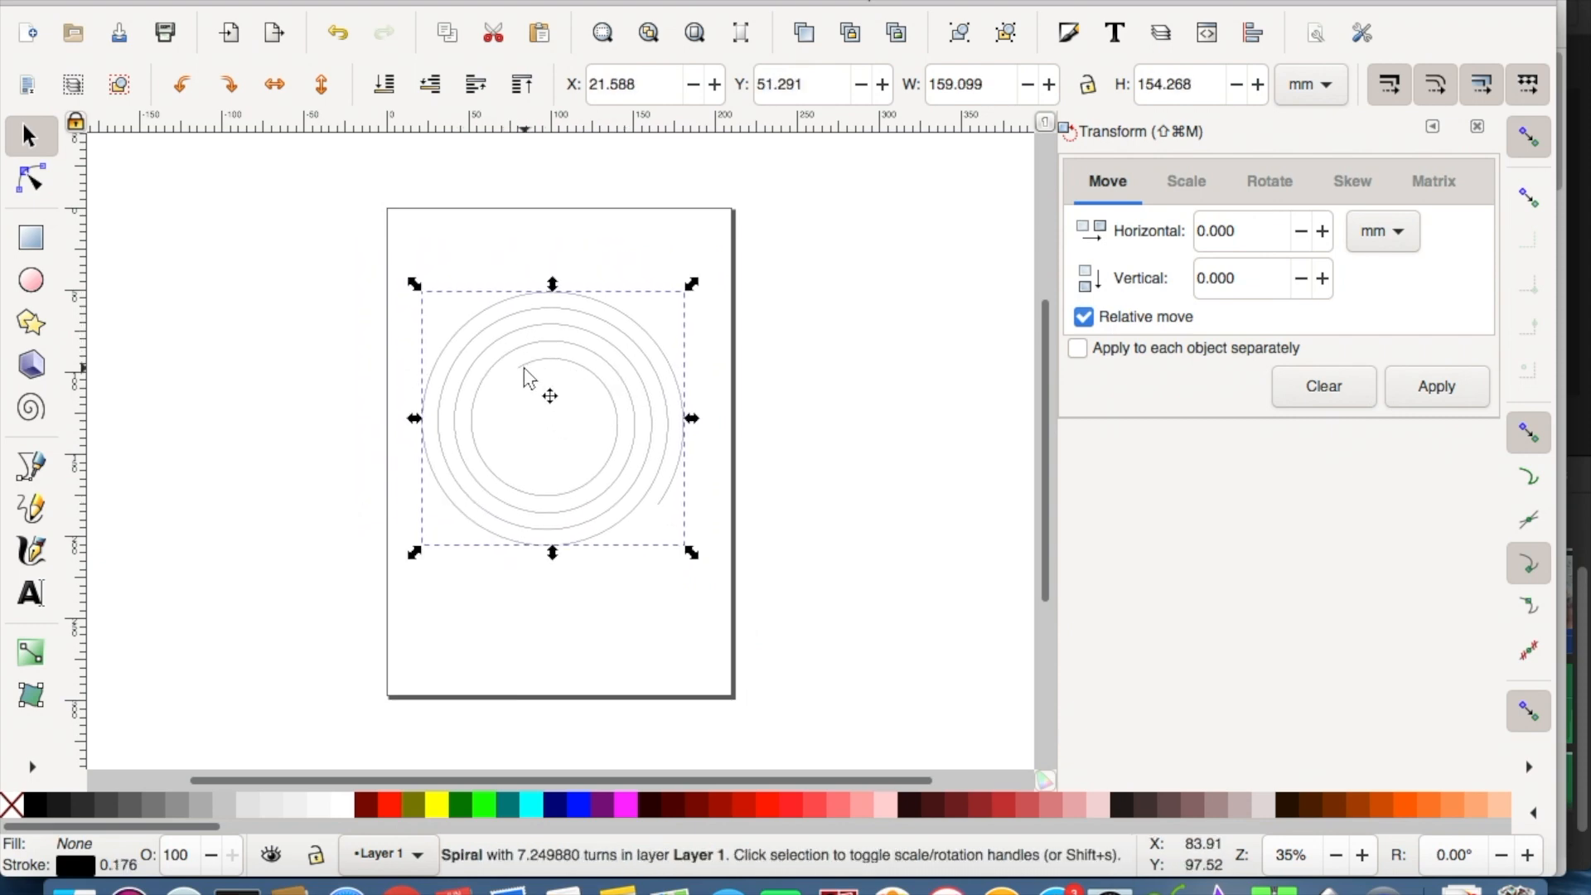
# Tune the spiral to divergence 0.880 and 7.73 turns in the Spiral tool controls.
pyautogui.click(32, 408)
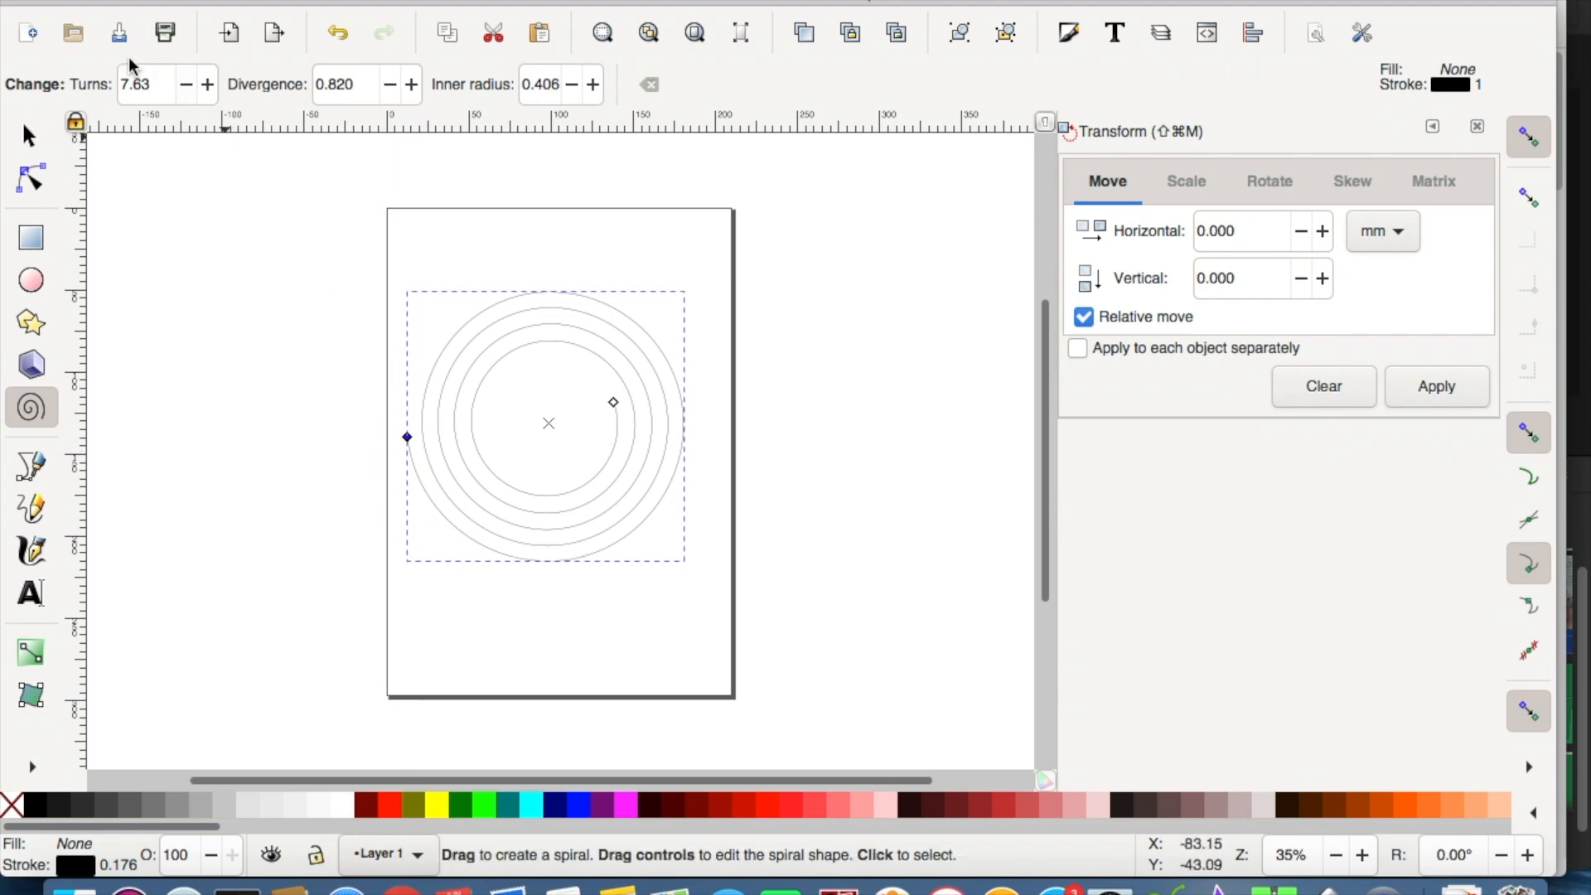
pyautogui.moveTo(383, 78)
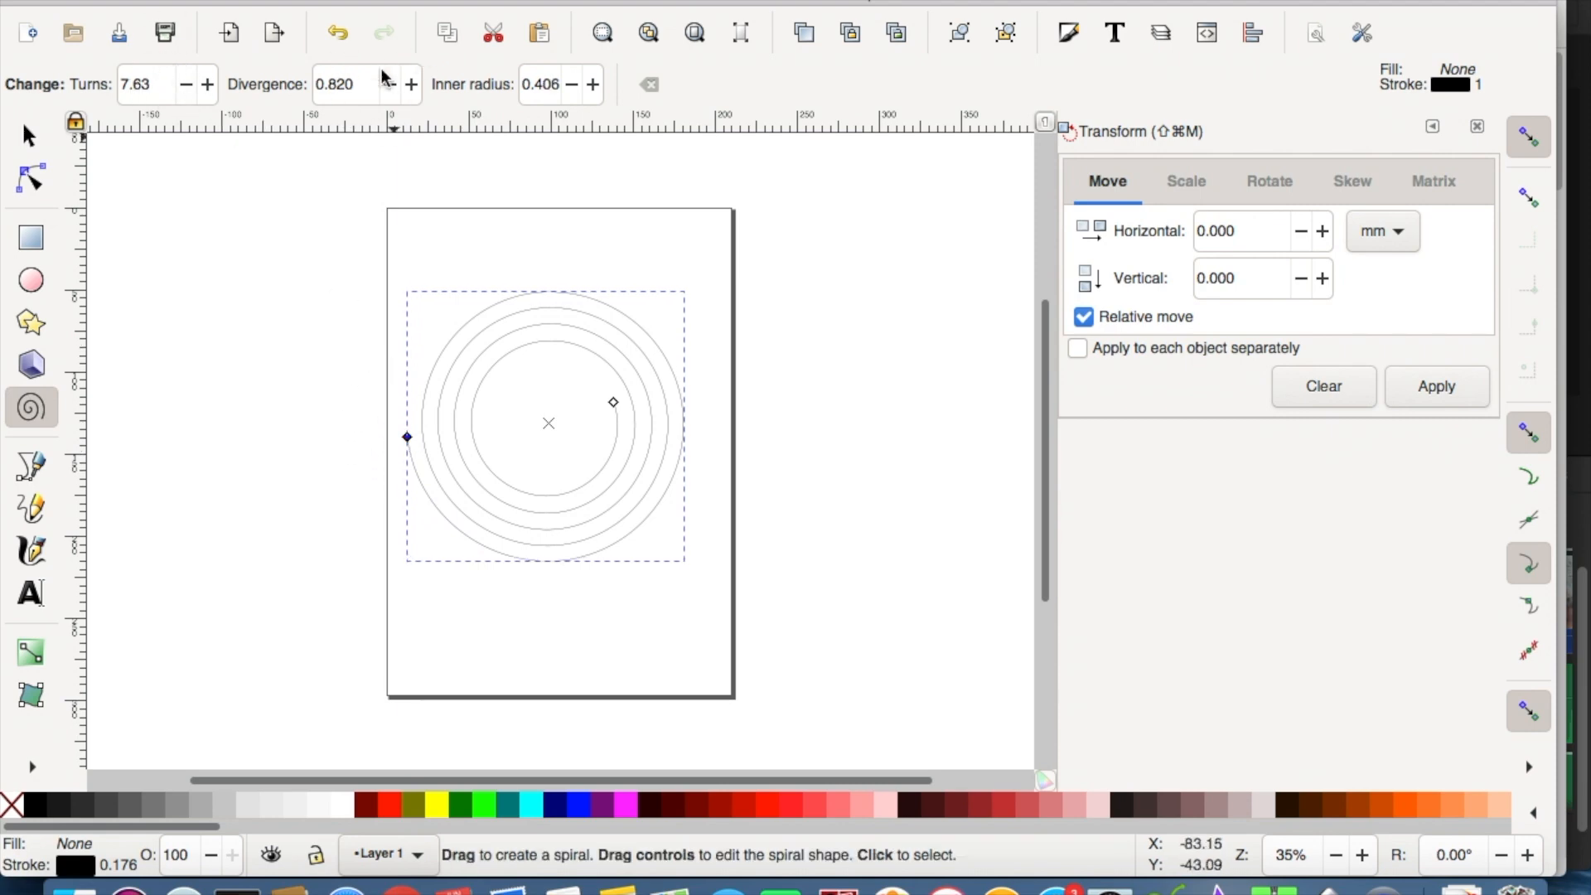
pyautogui.click(410, 85)
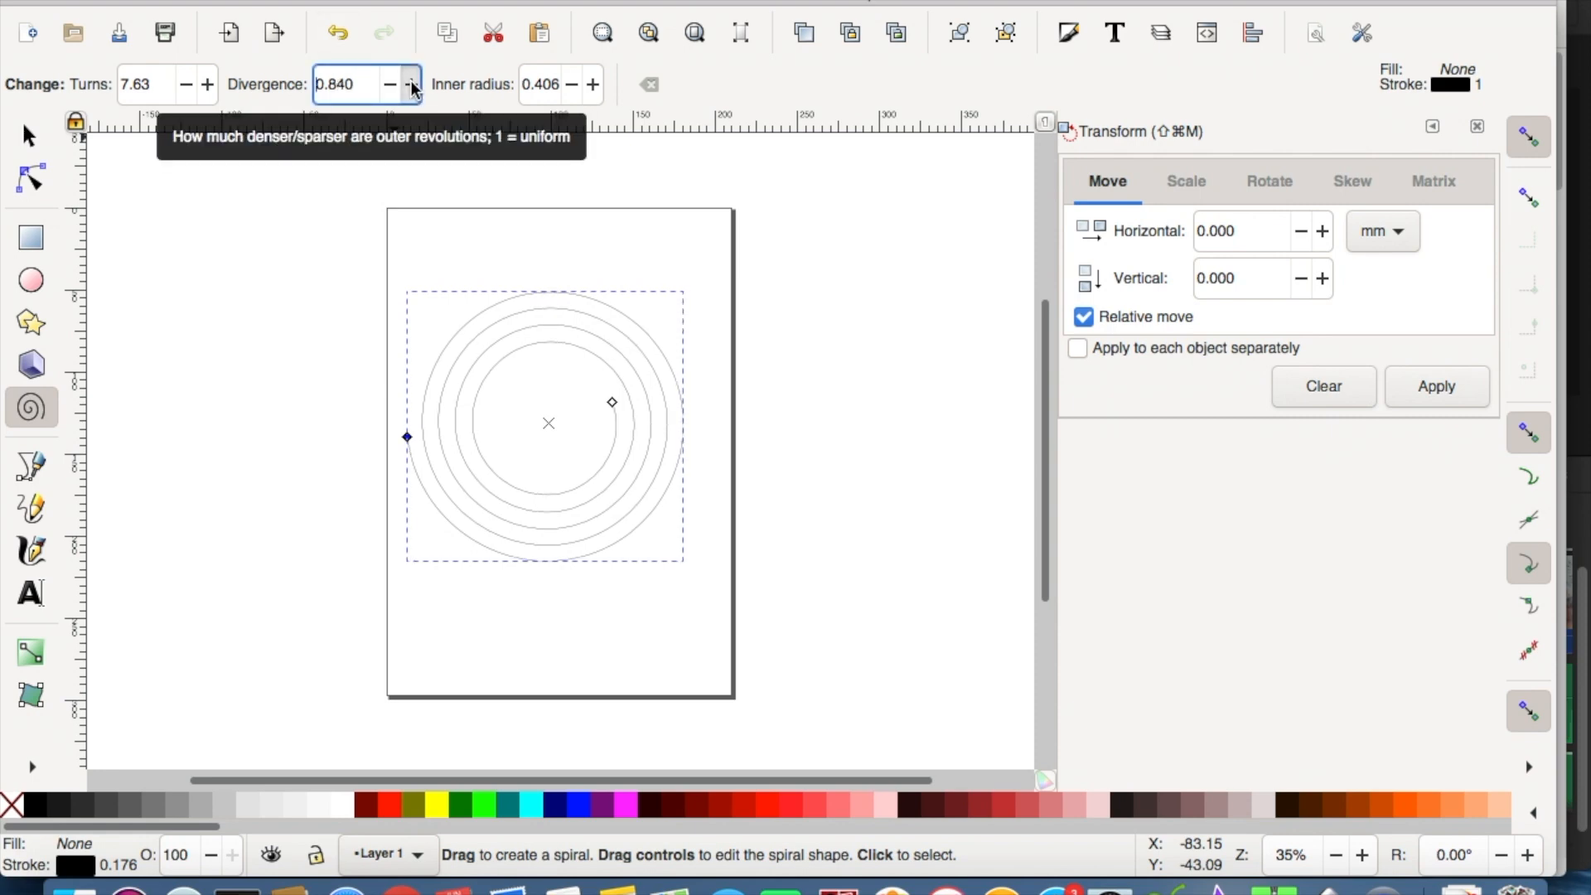
pyautogui.click(412, 85)
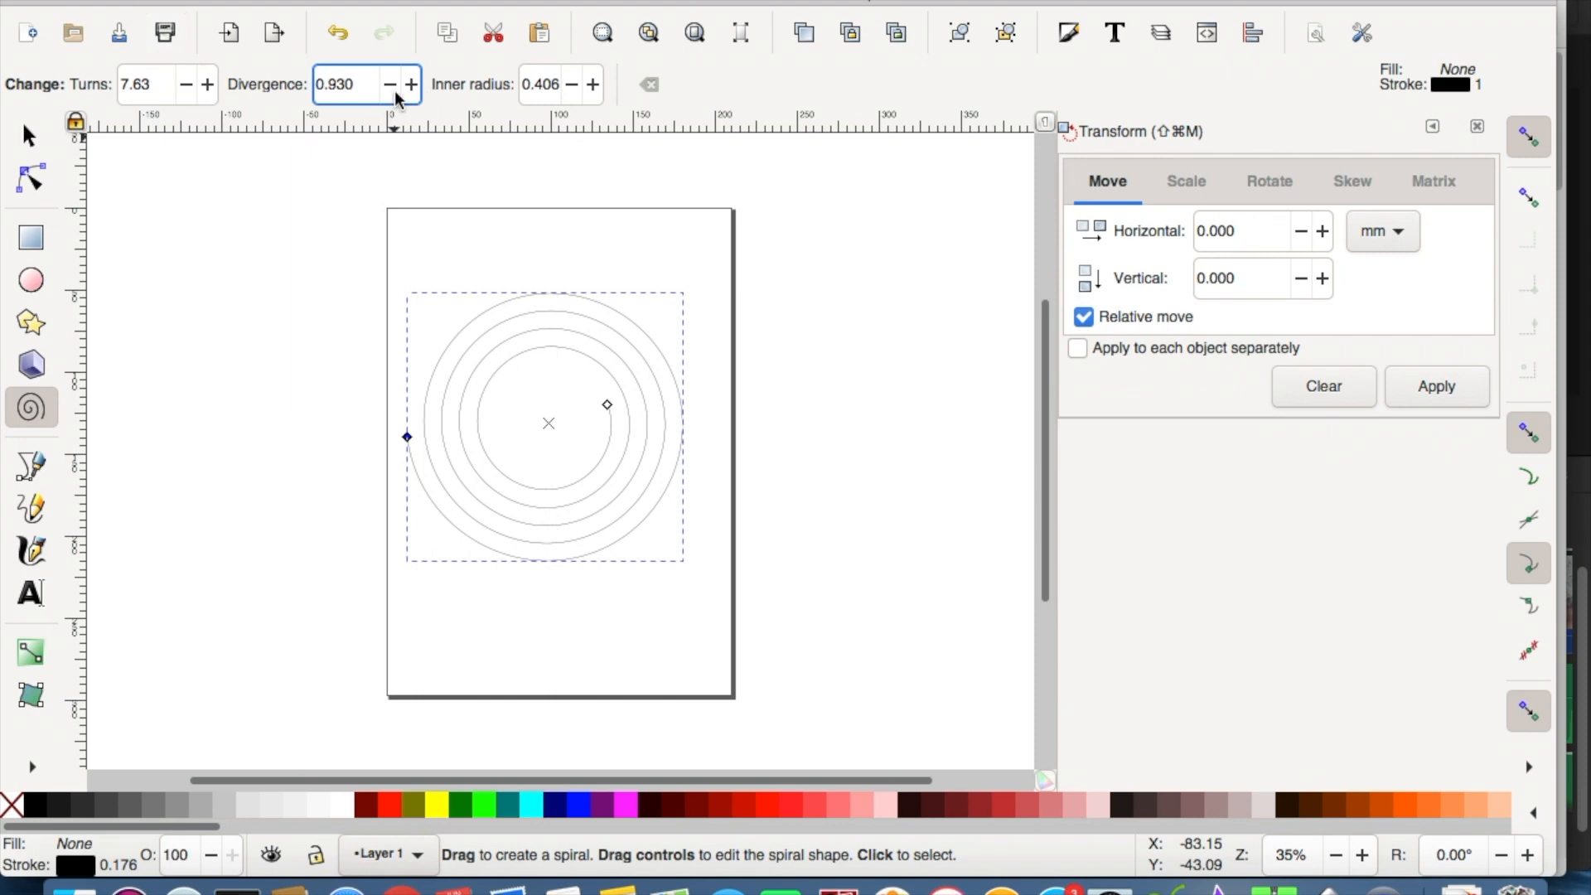
pyautogui.click(388, 85)
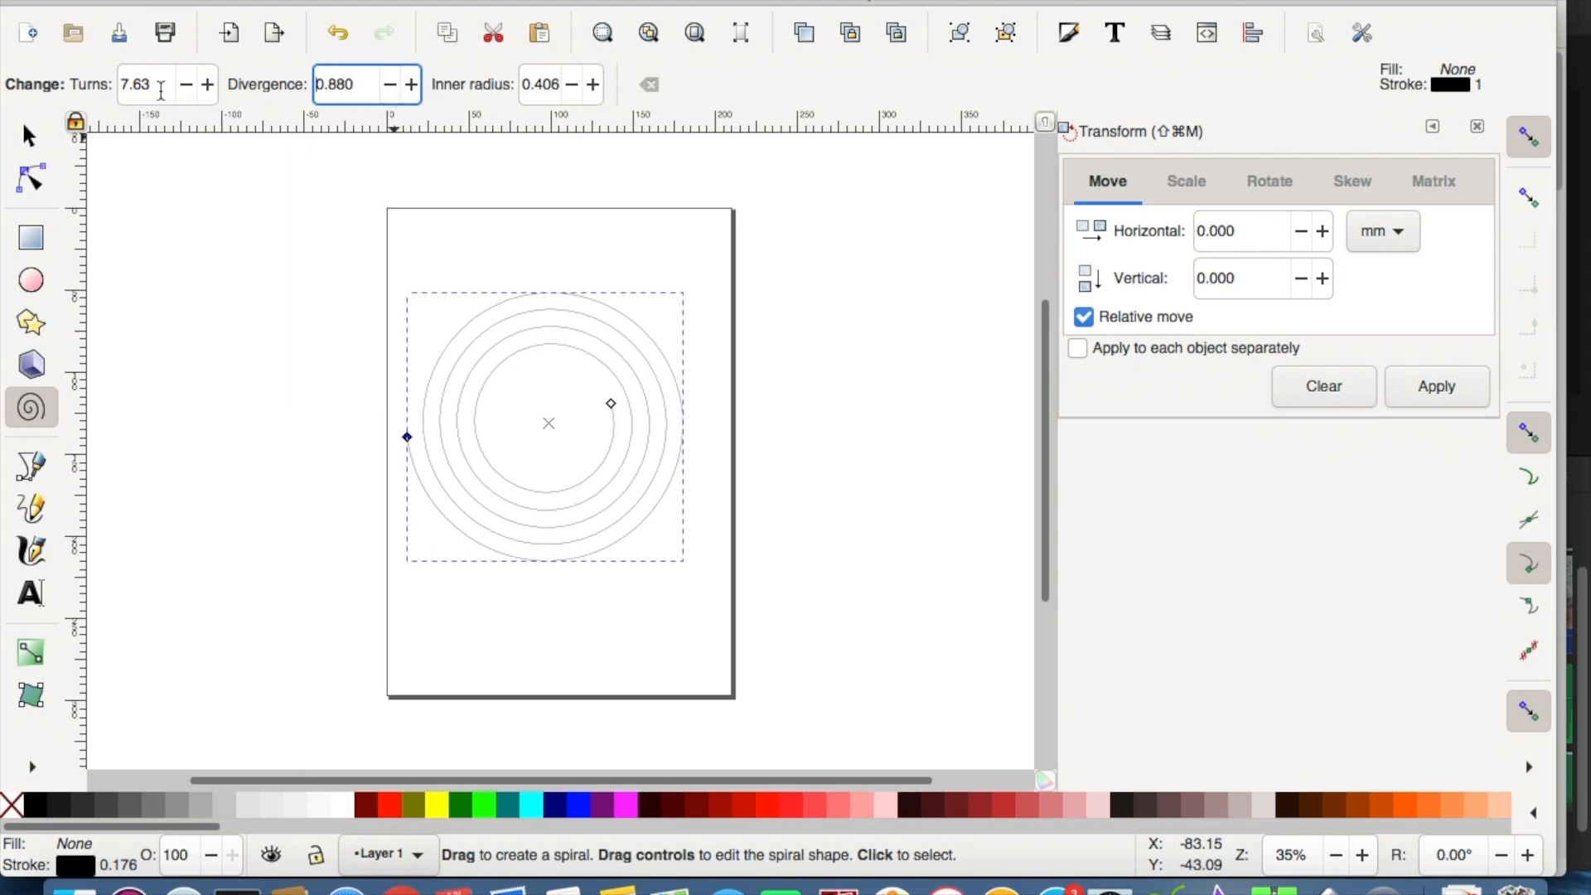
pyautogui.click(208, 85)
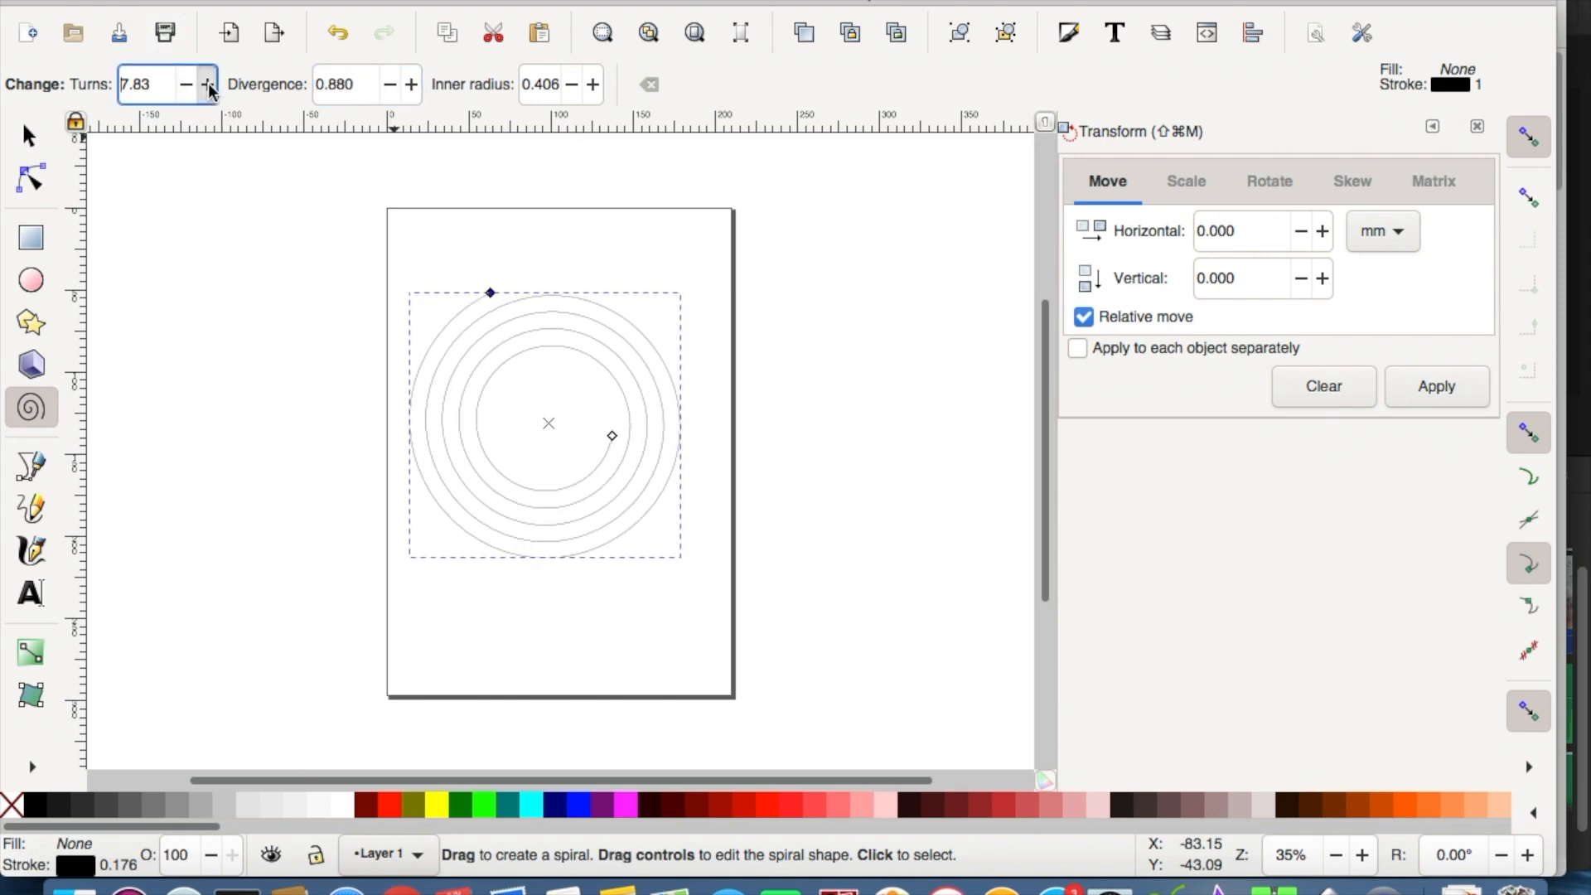
pyautogui.click(207, 85)
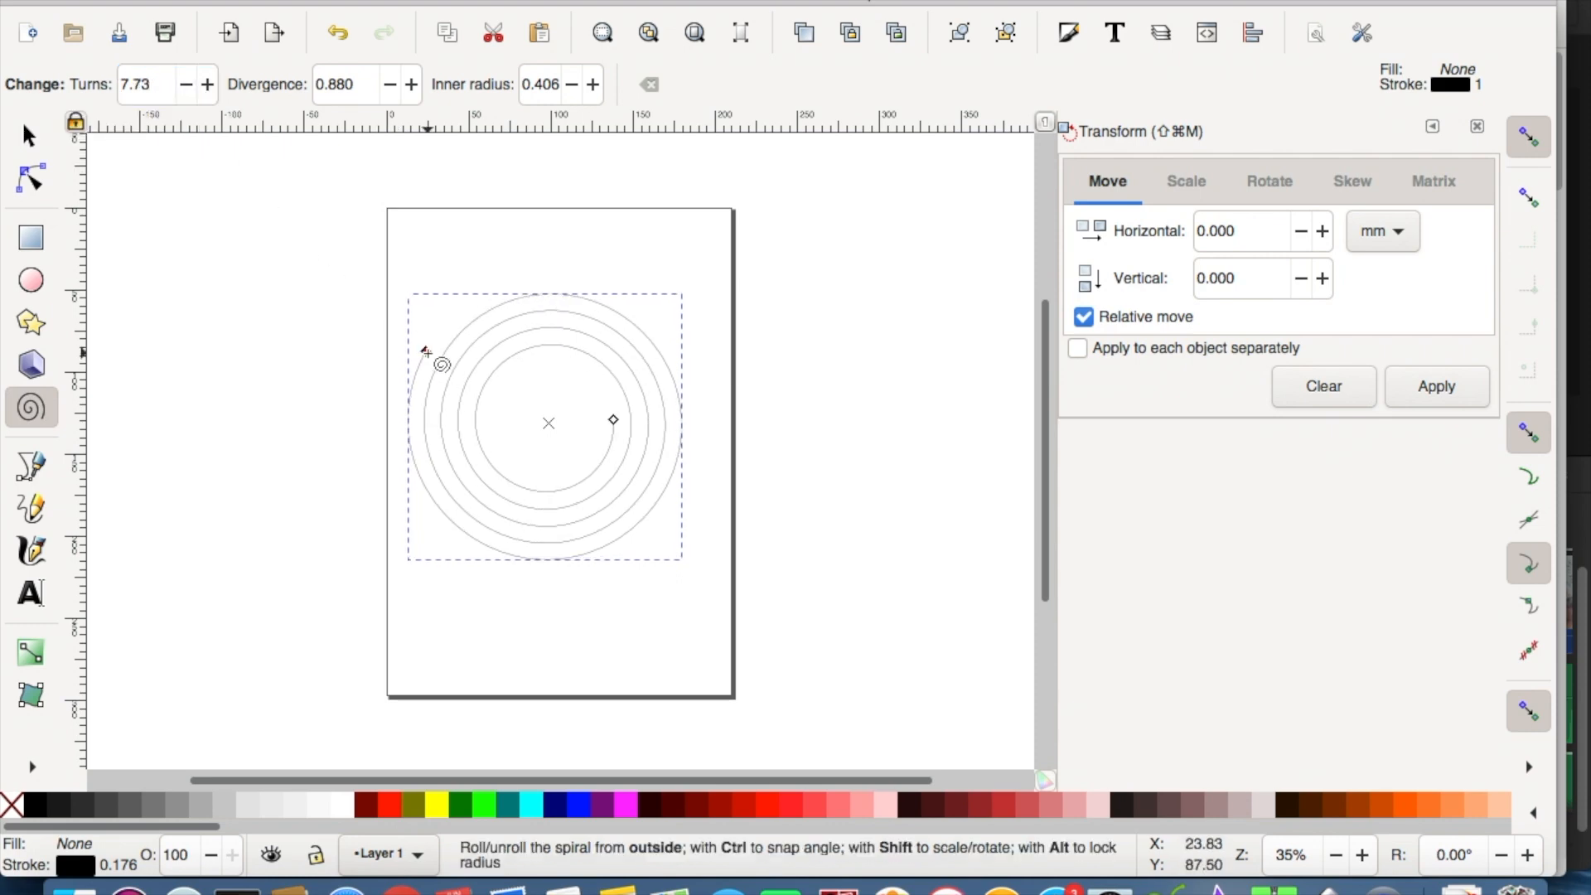
pyautogui.moveTo(426, 352)
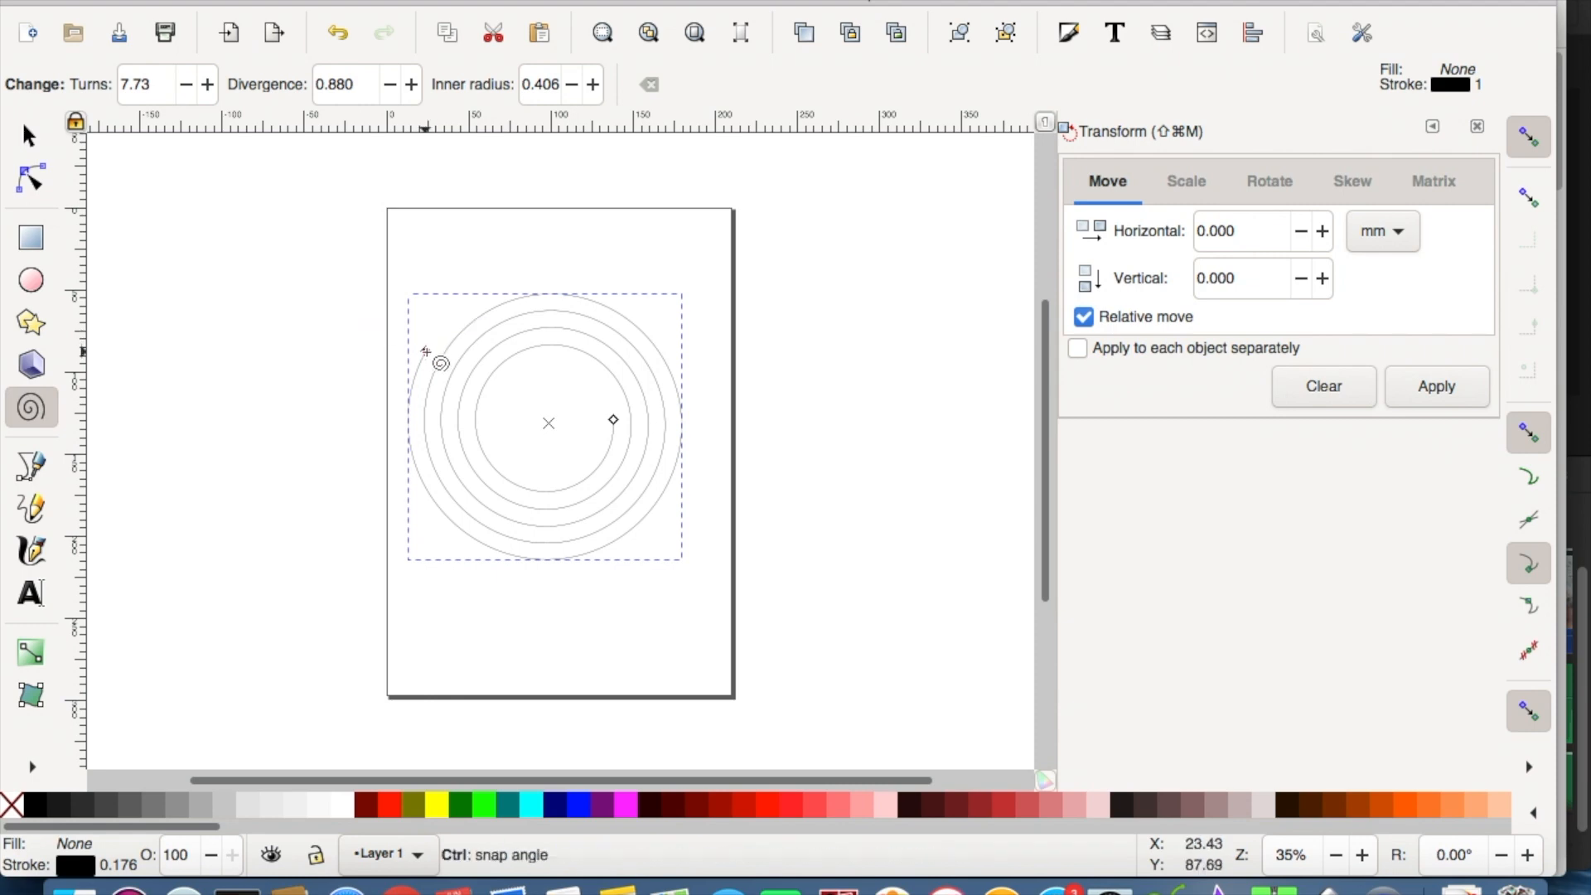
# Add a text block with the song lyrics beside the spiral and select both objects.
pyautogui.click(28, 134)
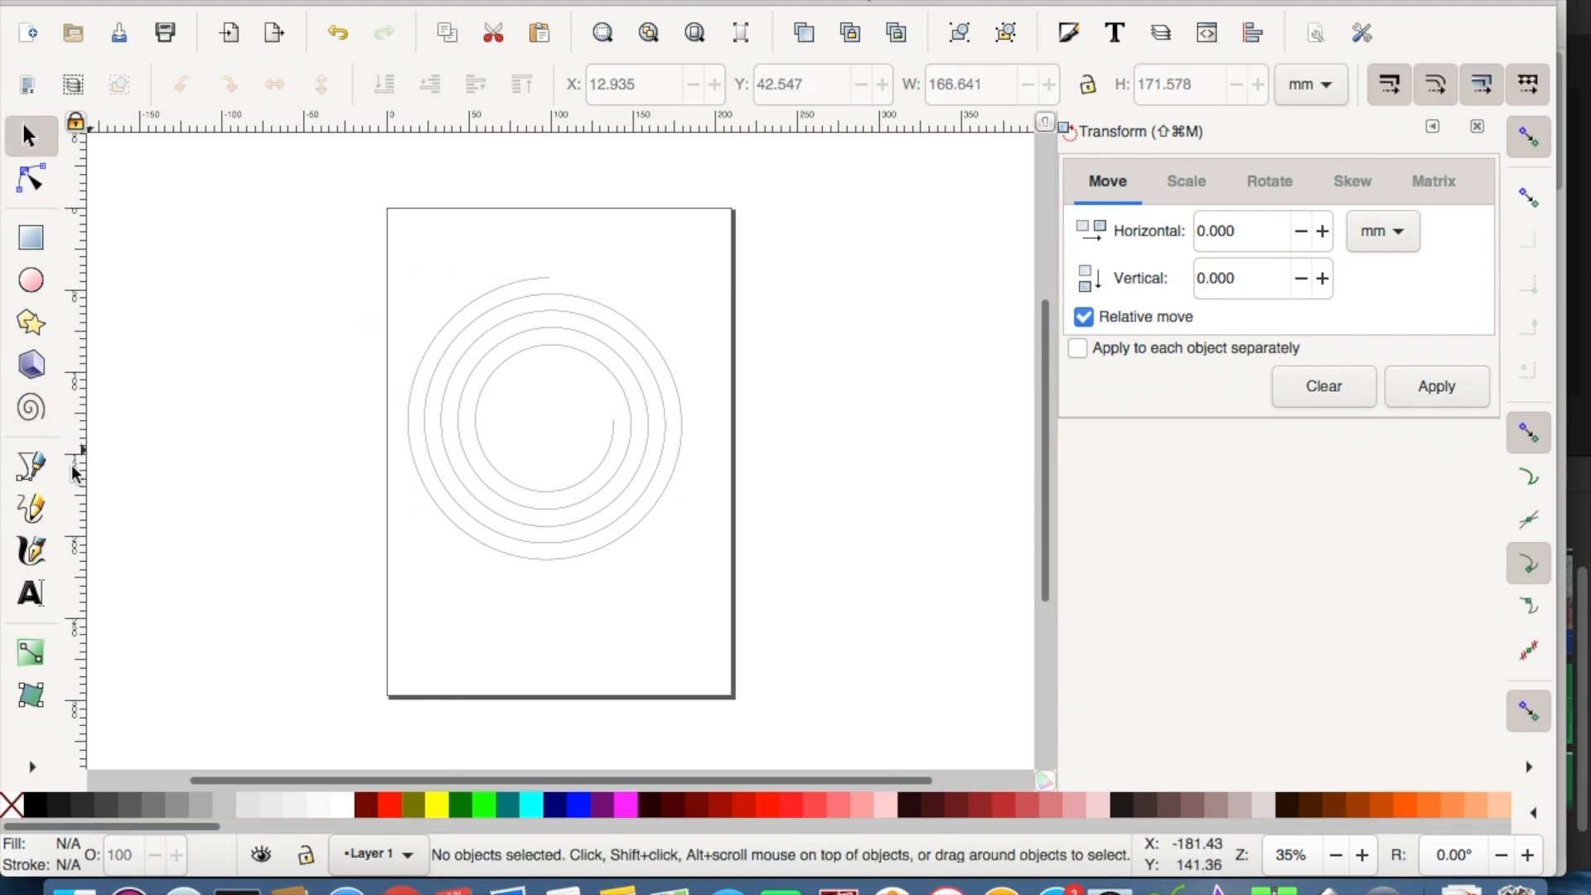
pyautogui.click(30, 594)
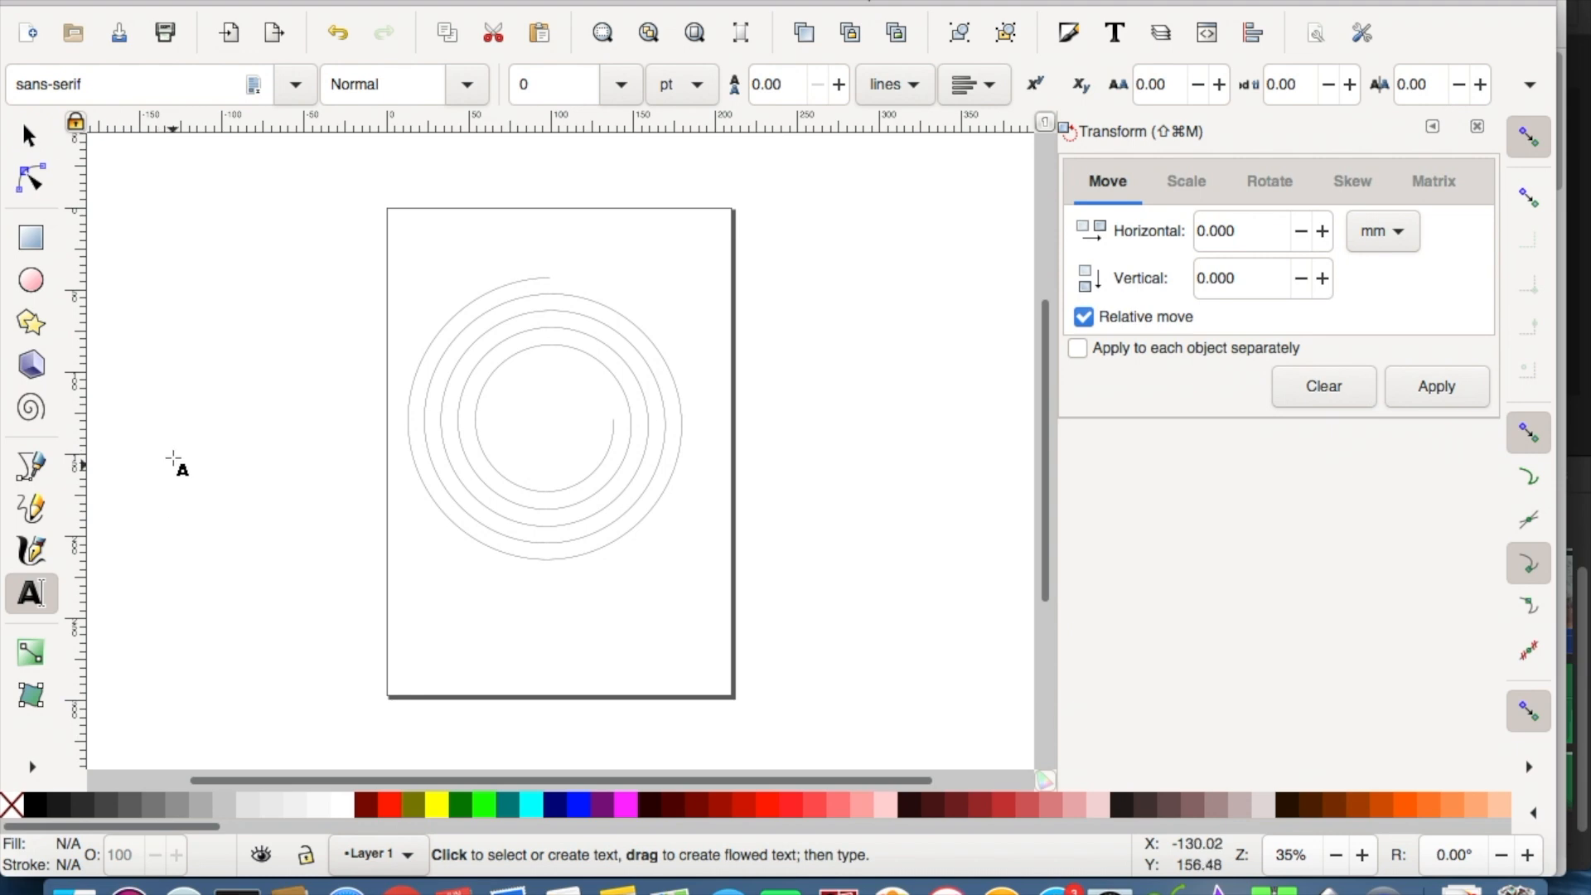
pyautogui.click(165, 446)
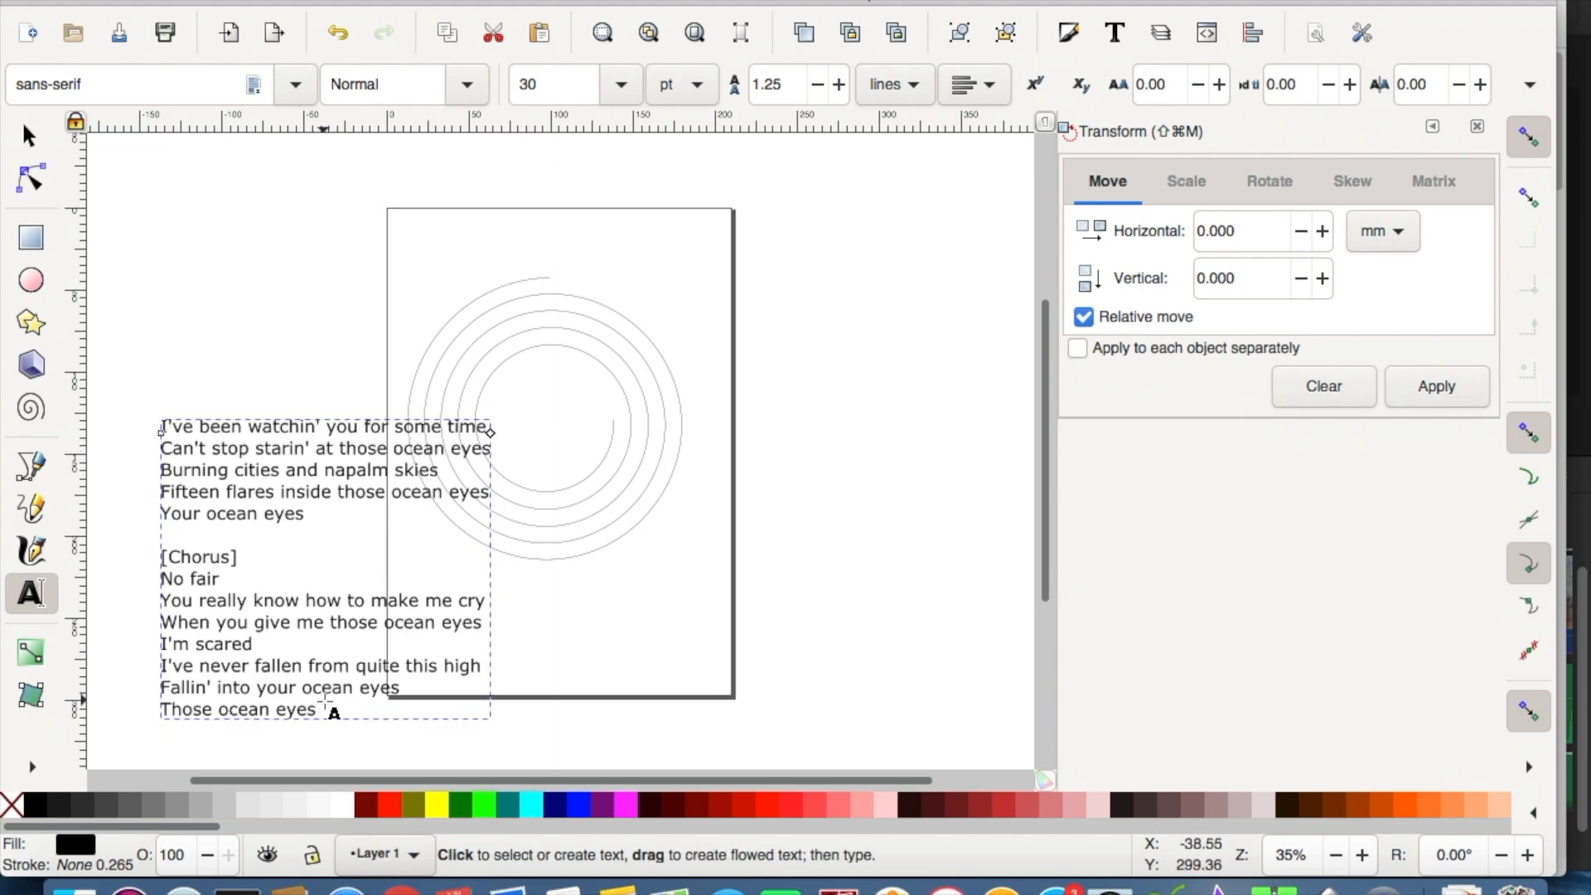
pyautogui.press('ctrl+a')
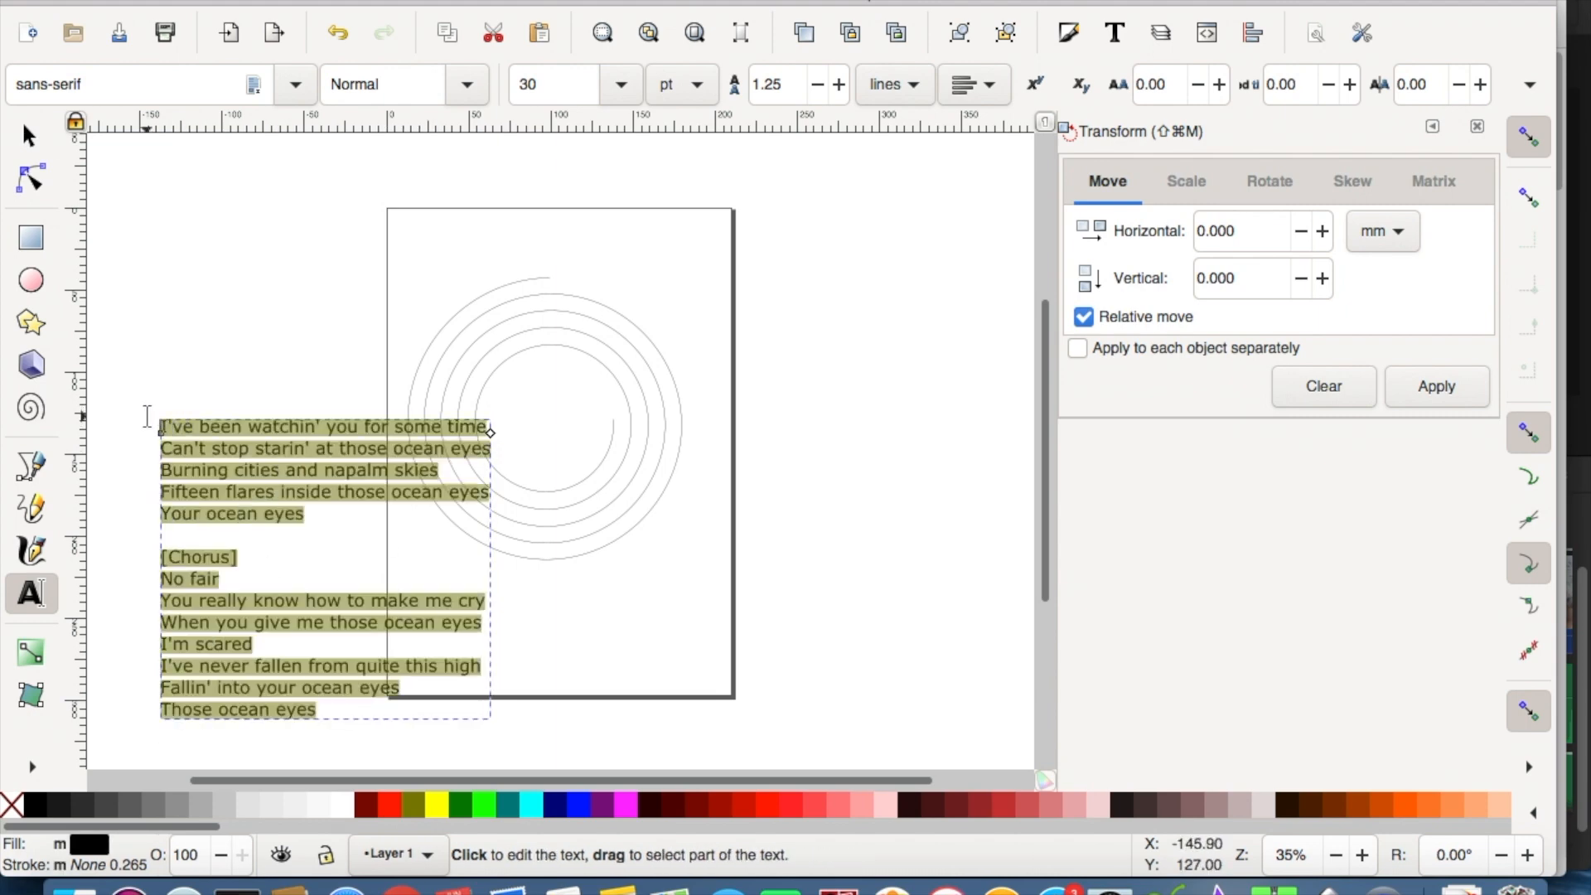
pyautogui.click(305, 448)
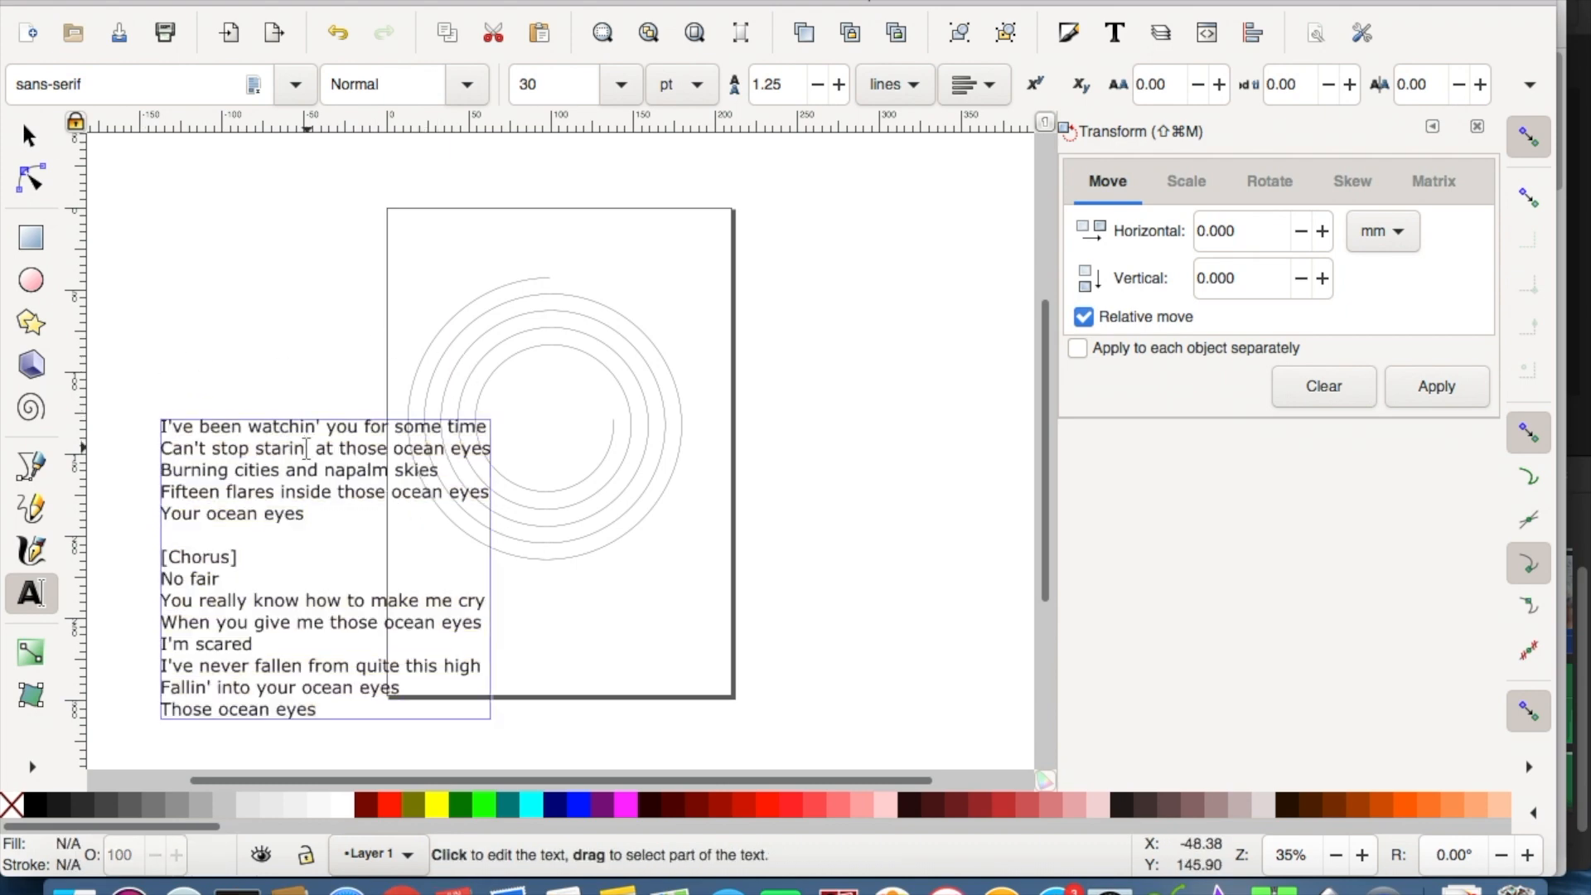
pyautogui.click(29, 135)
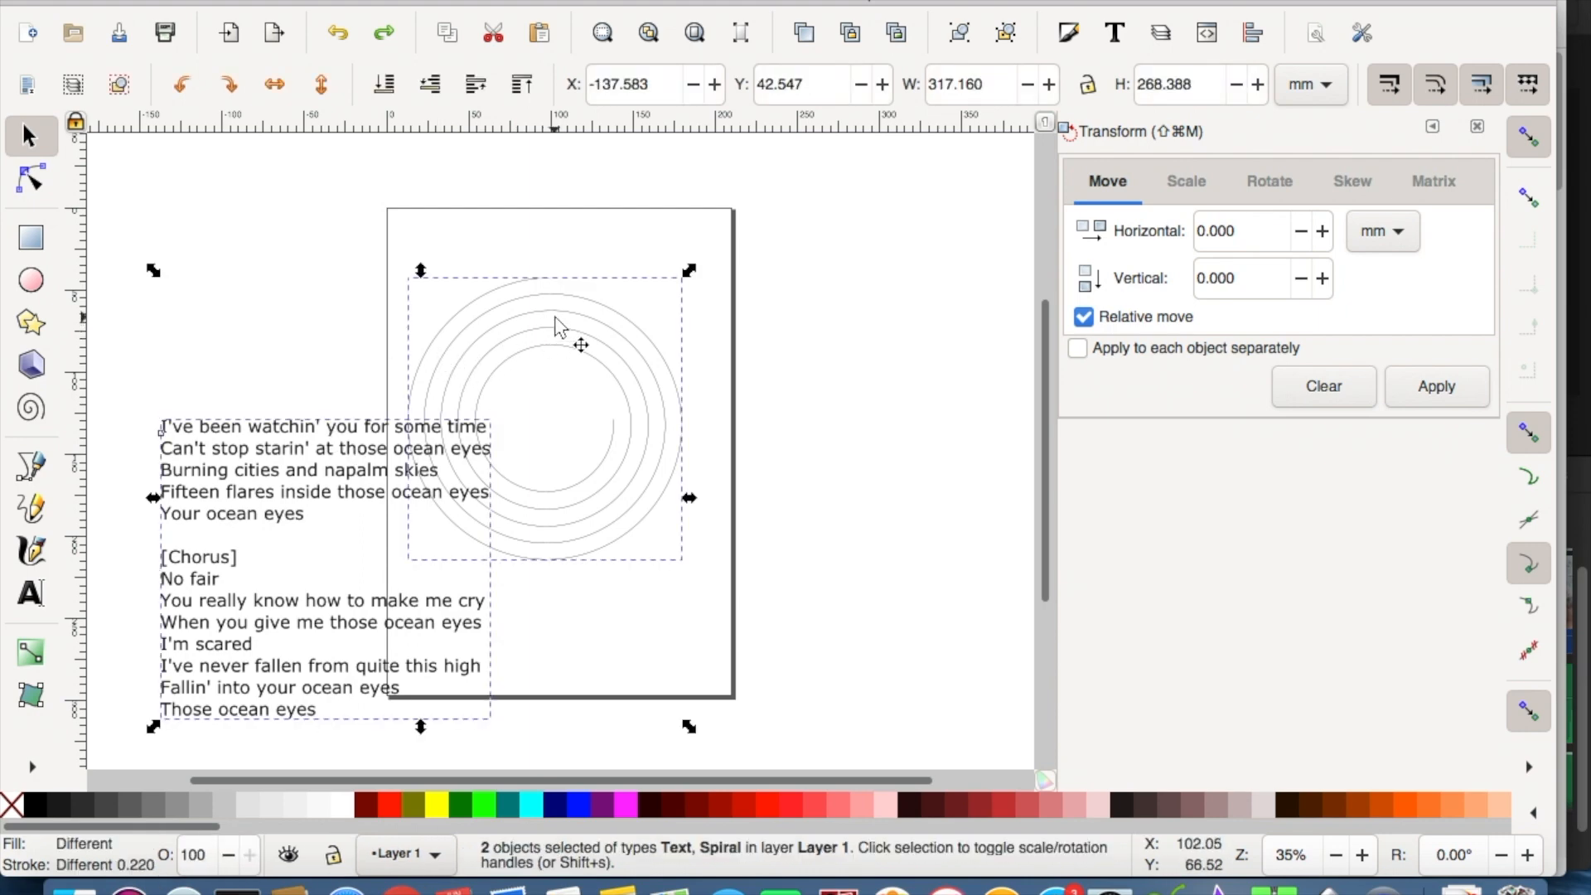
# Put the lyrics on the spiral path and move the curved text into the page's upper part.
pyautogui.click(573, 5)
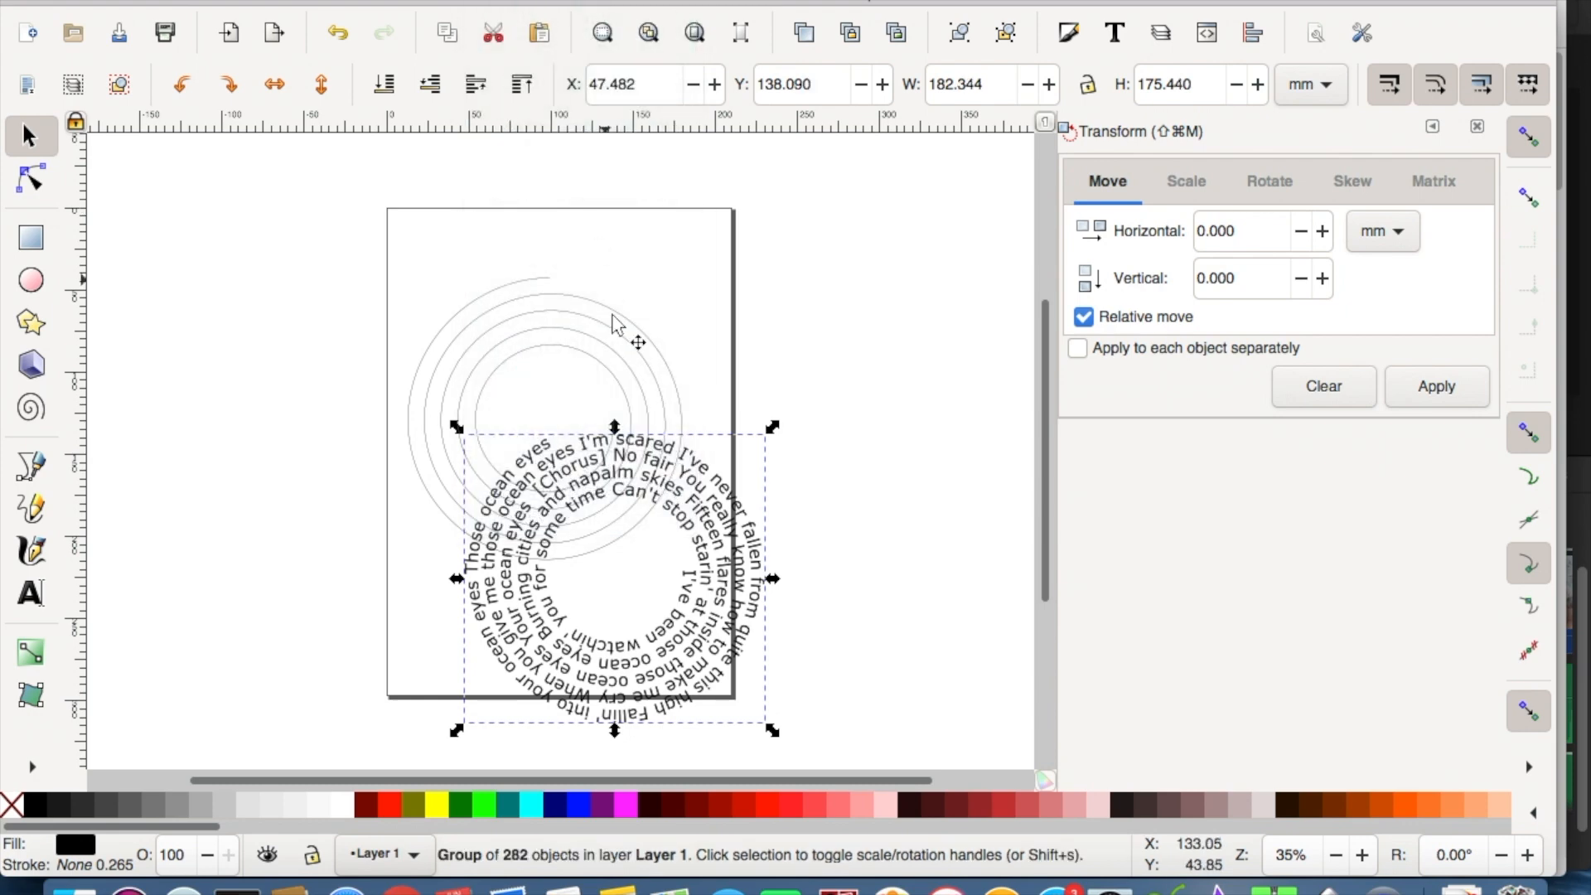
pyautogui.click(553, 325)
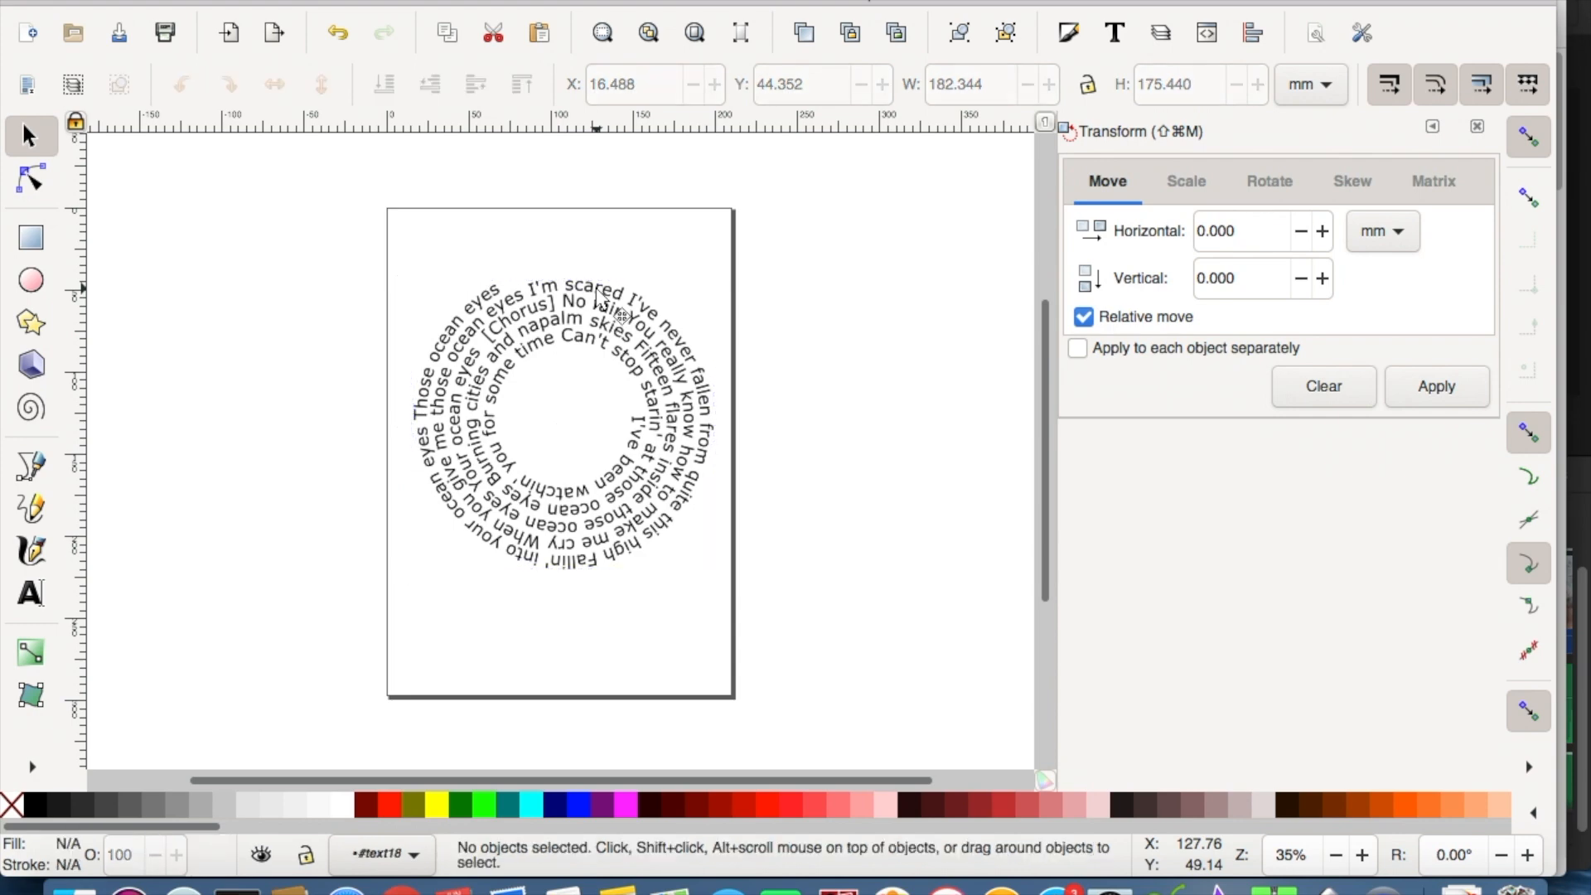
pyautogui.moveTo(498, 301)
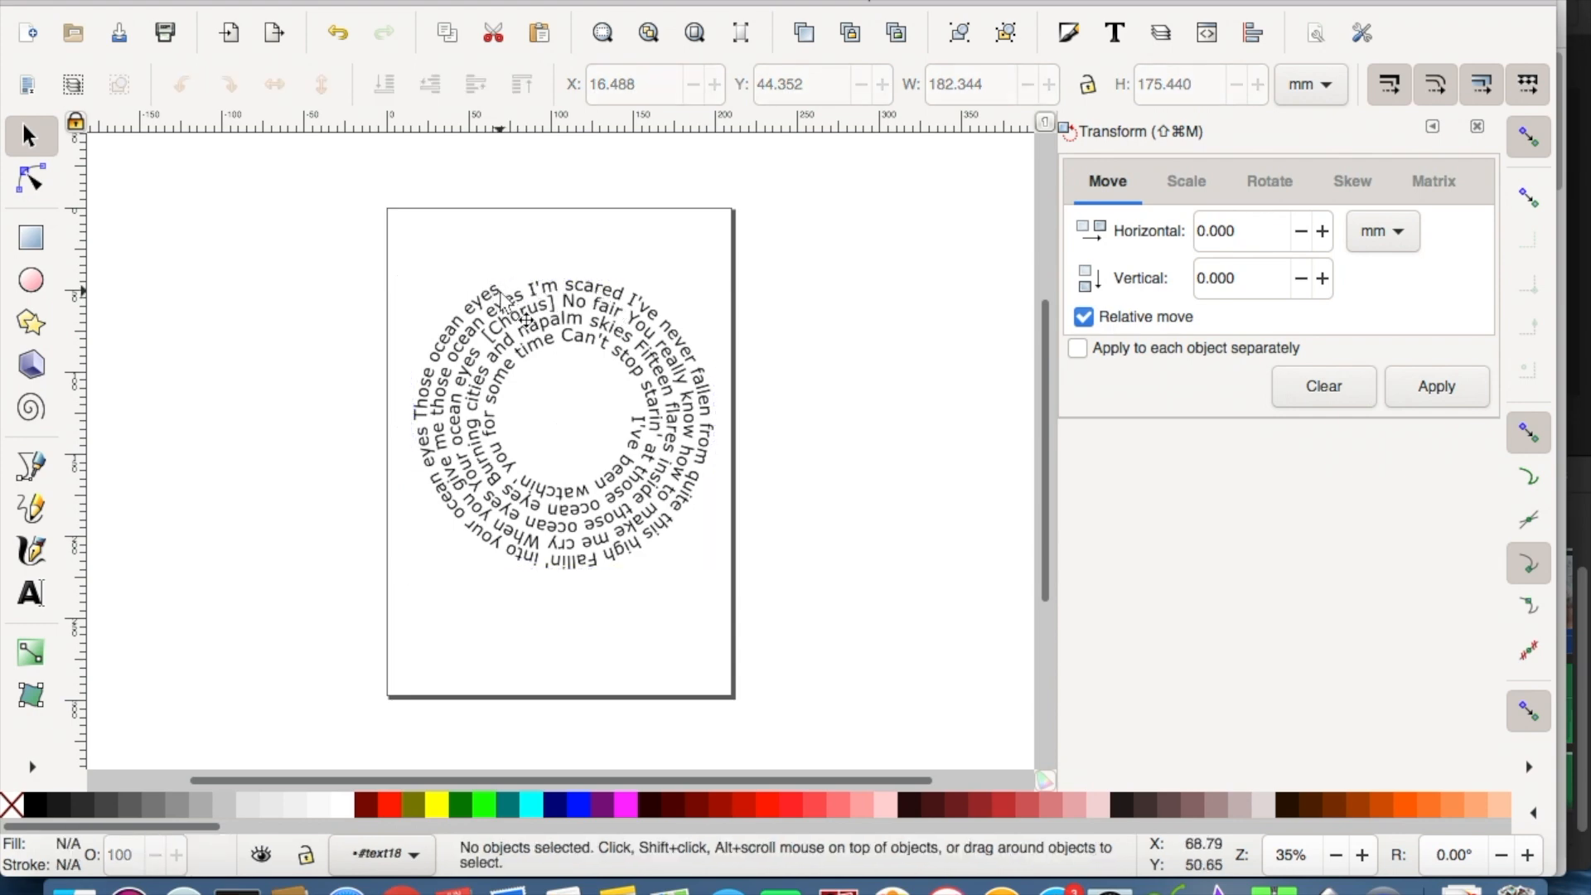
# Save the spiral lyrics drawing via File > Save as an Optimized SVG.
pyautogui.click(493, 287)
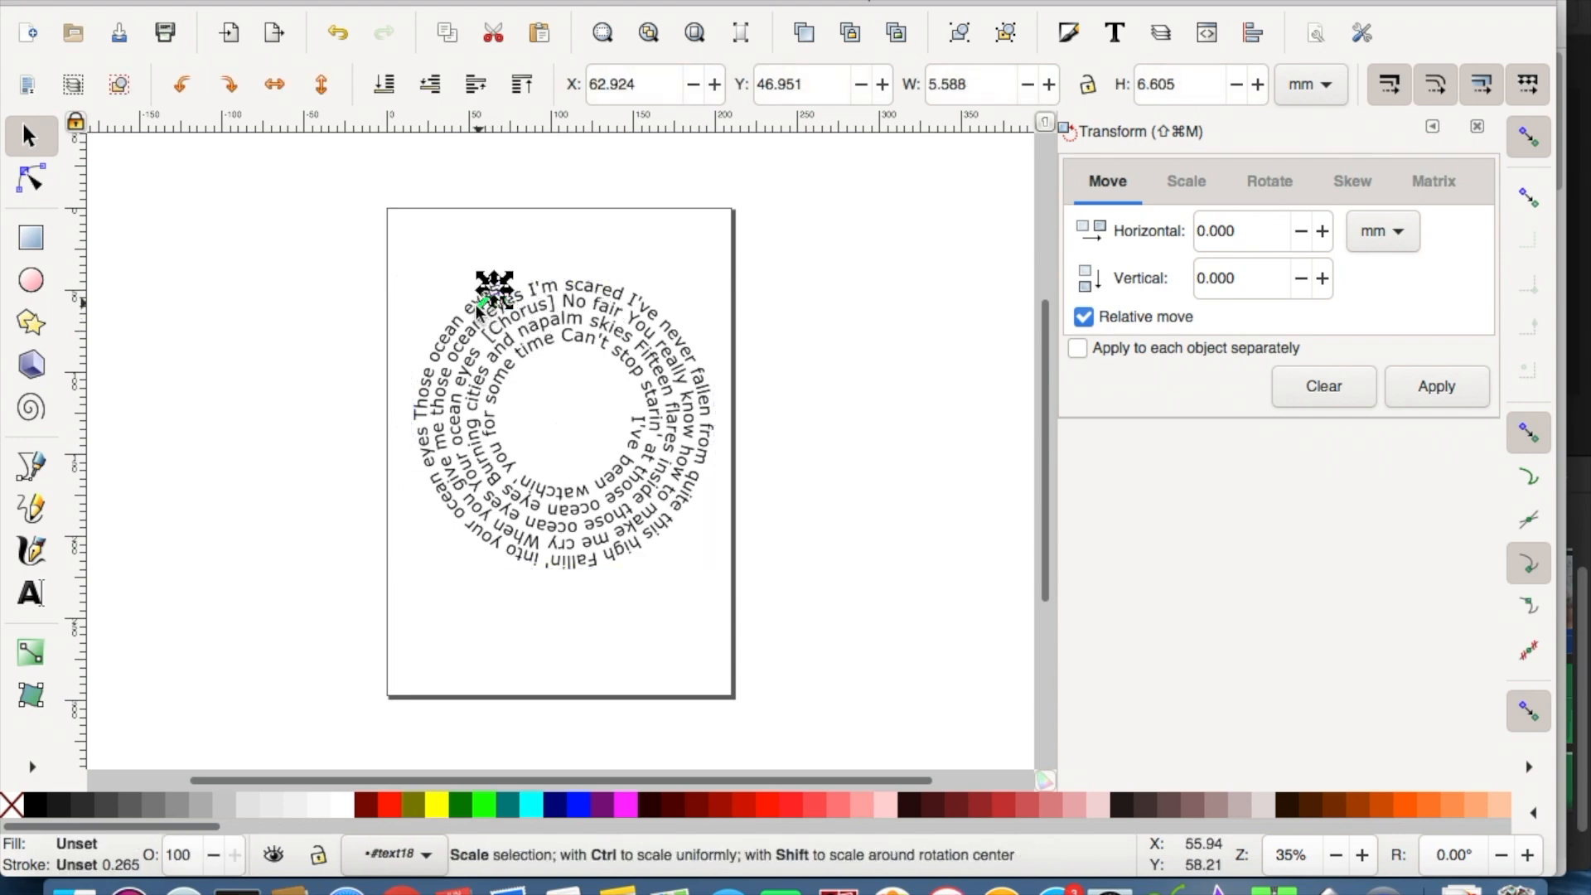
pyautogui.click(656, 476)
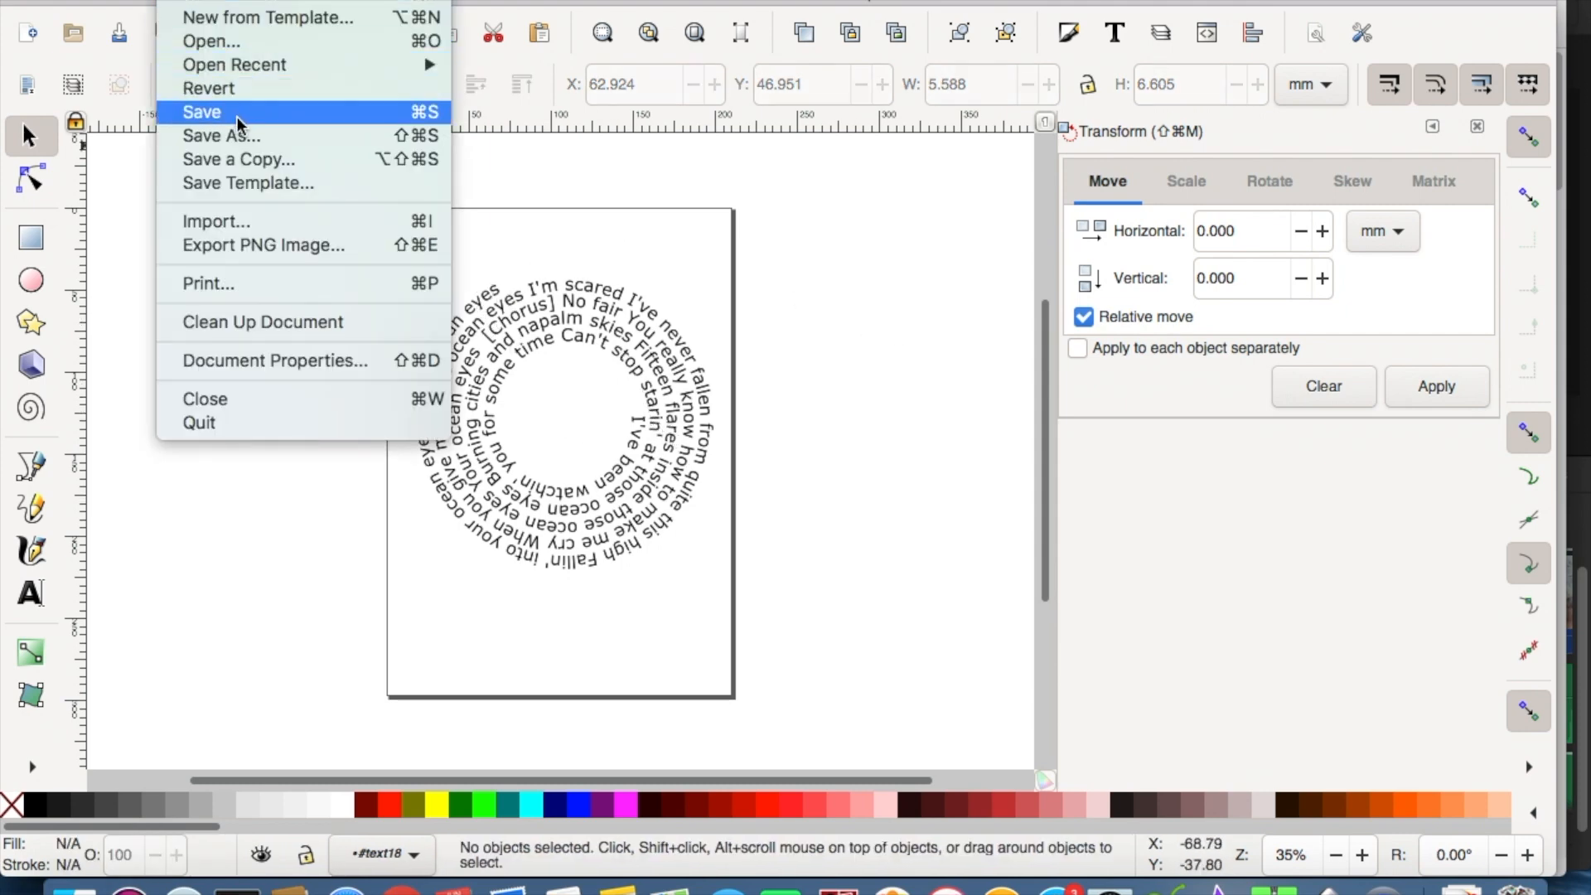
pyautogui.click(203, 111)
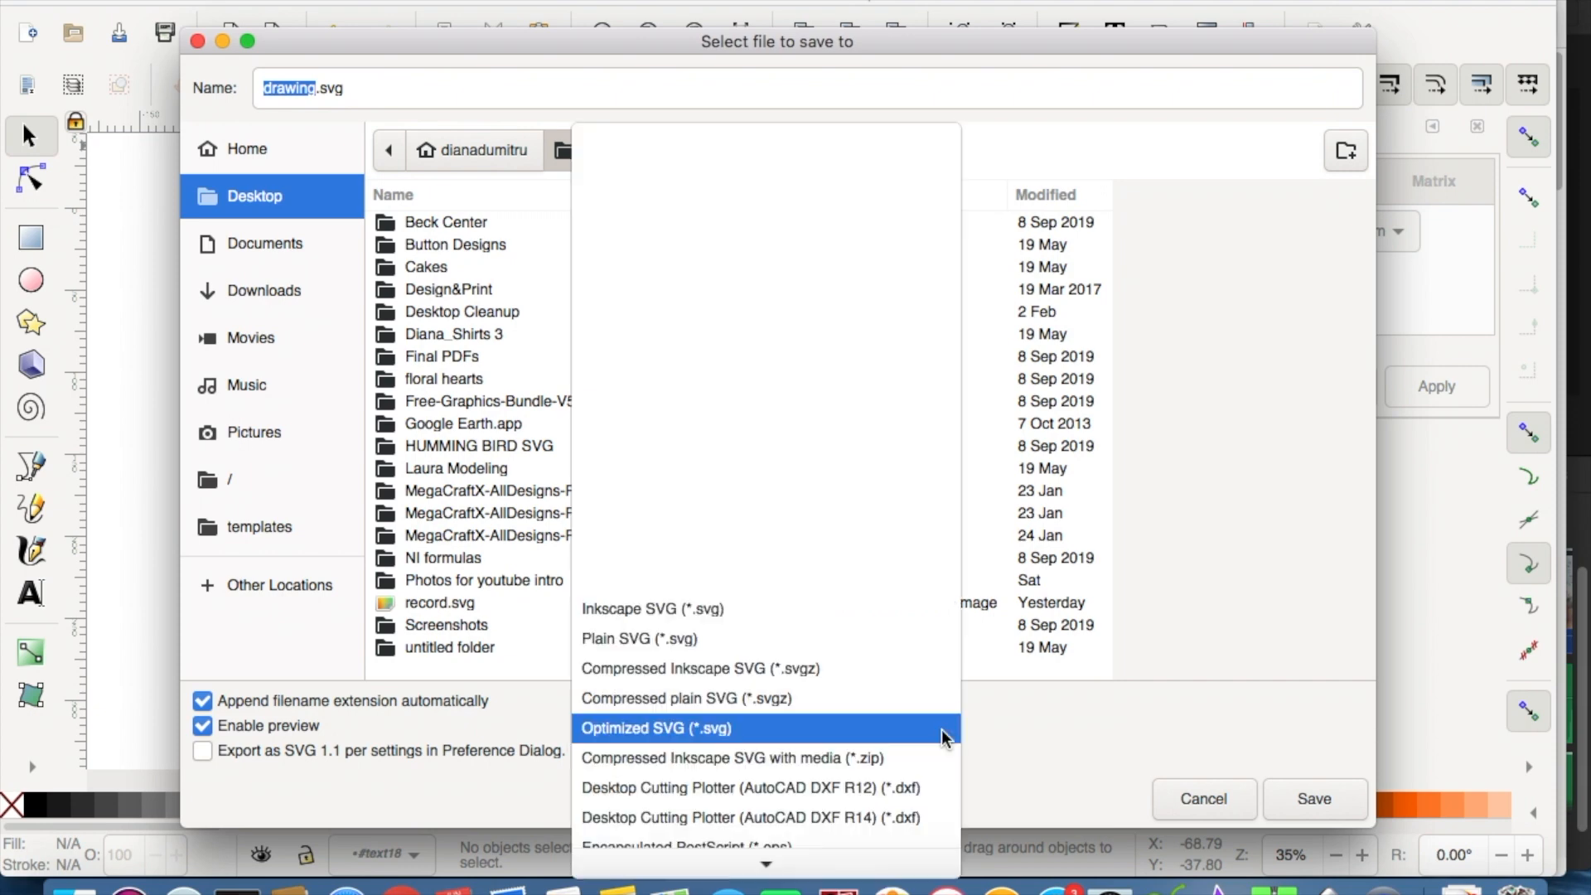
pyautogui.moveTo(888, 698)
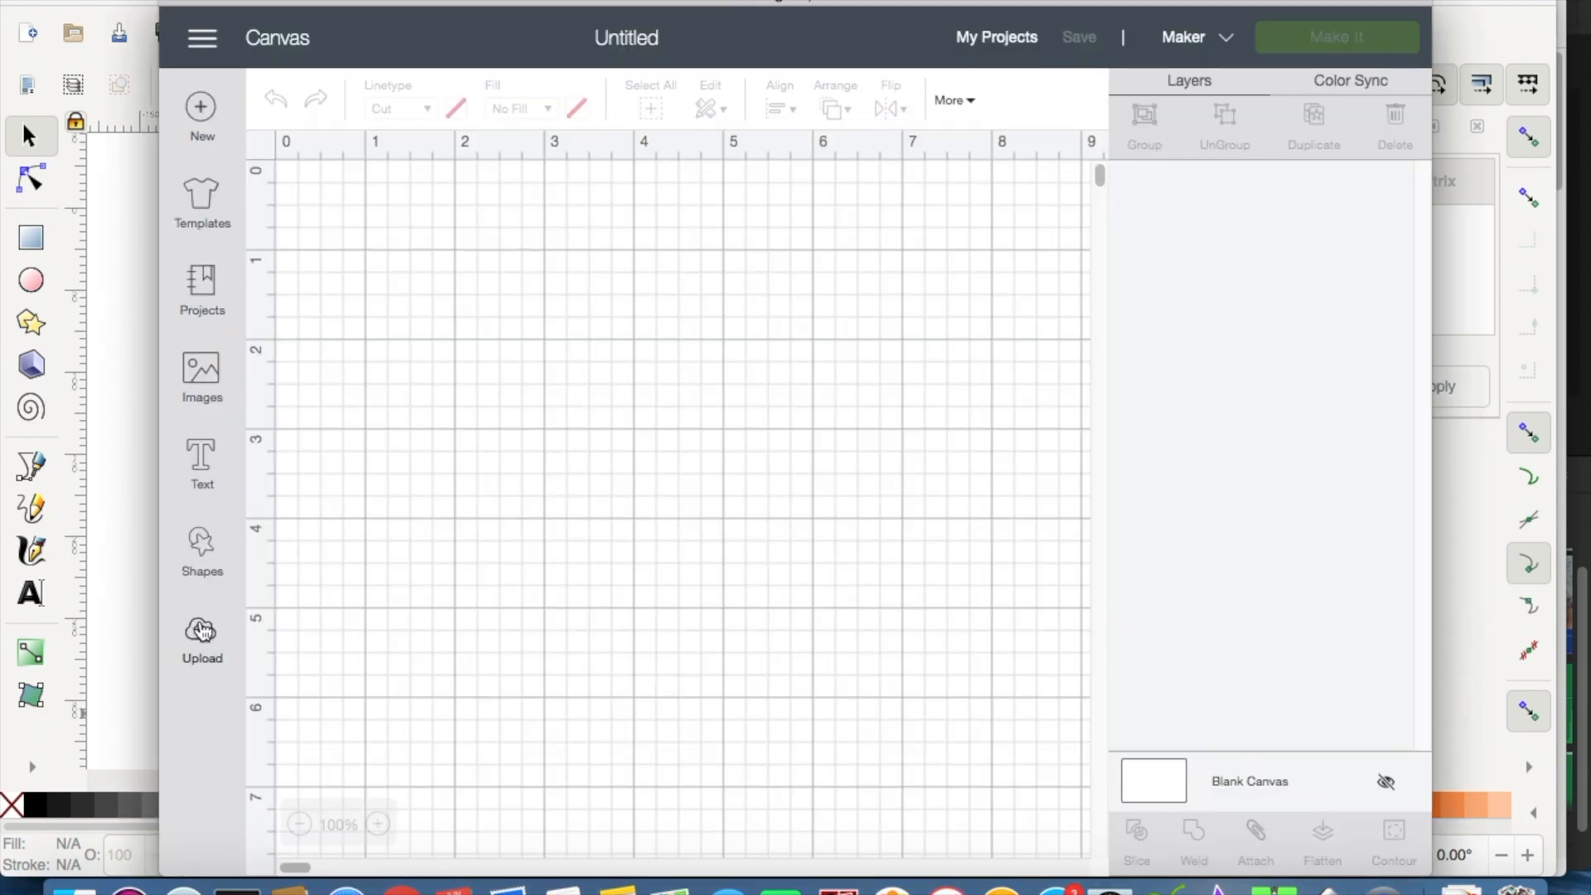
# Start a new image upload and browse to the spiral lyrics SVG file.
pyautogui.click(200, 635)
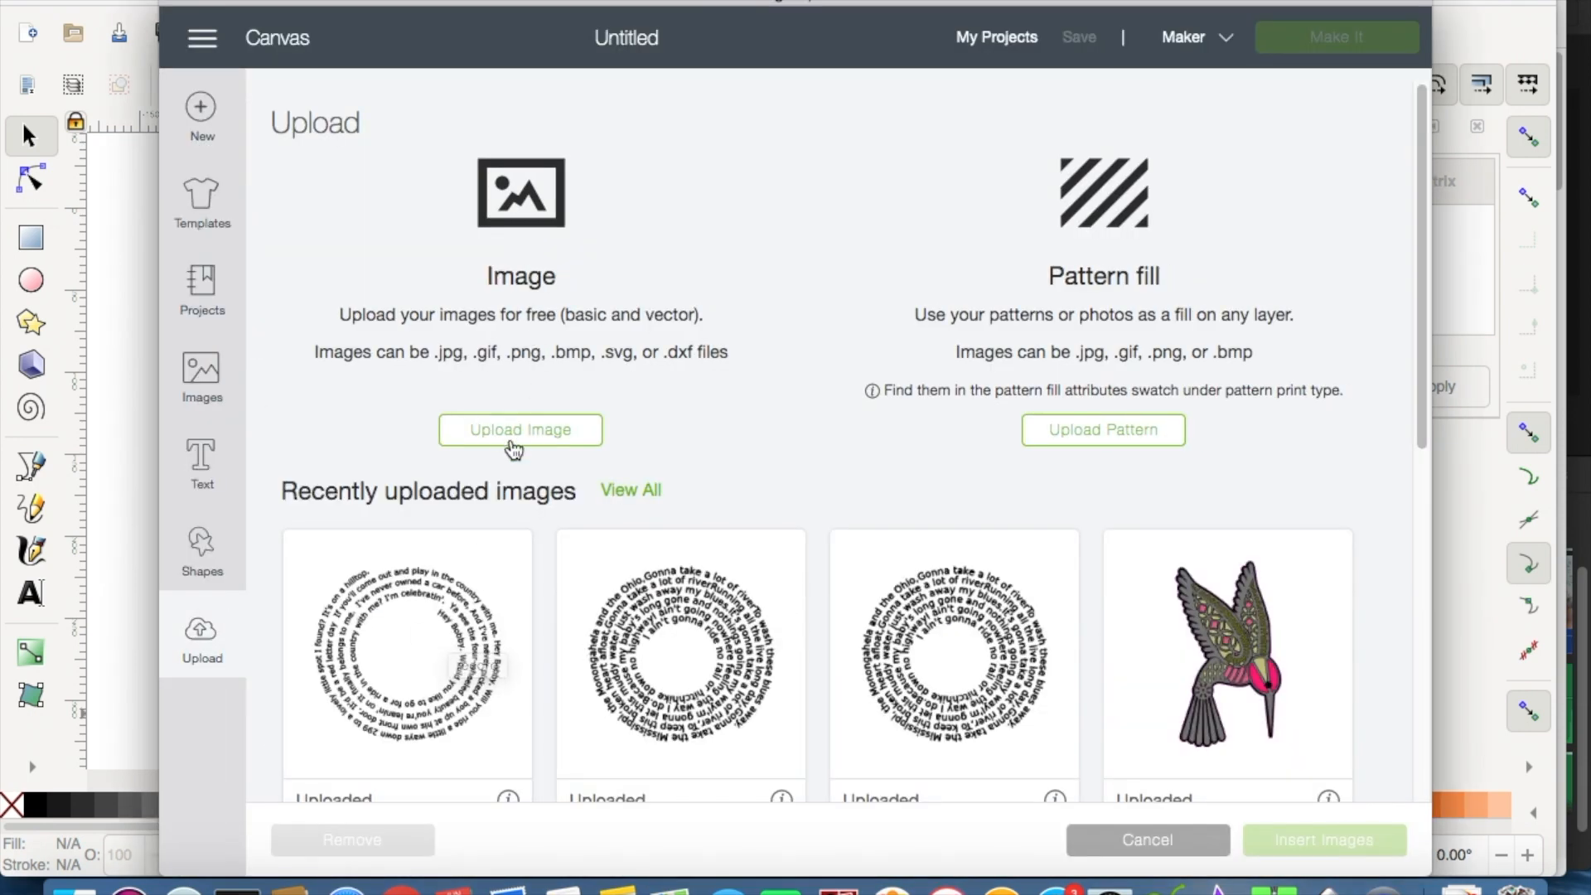
pyautogui.click(518, 429)
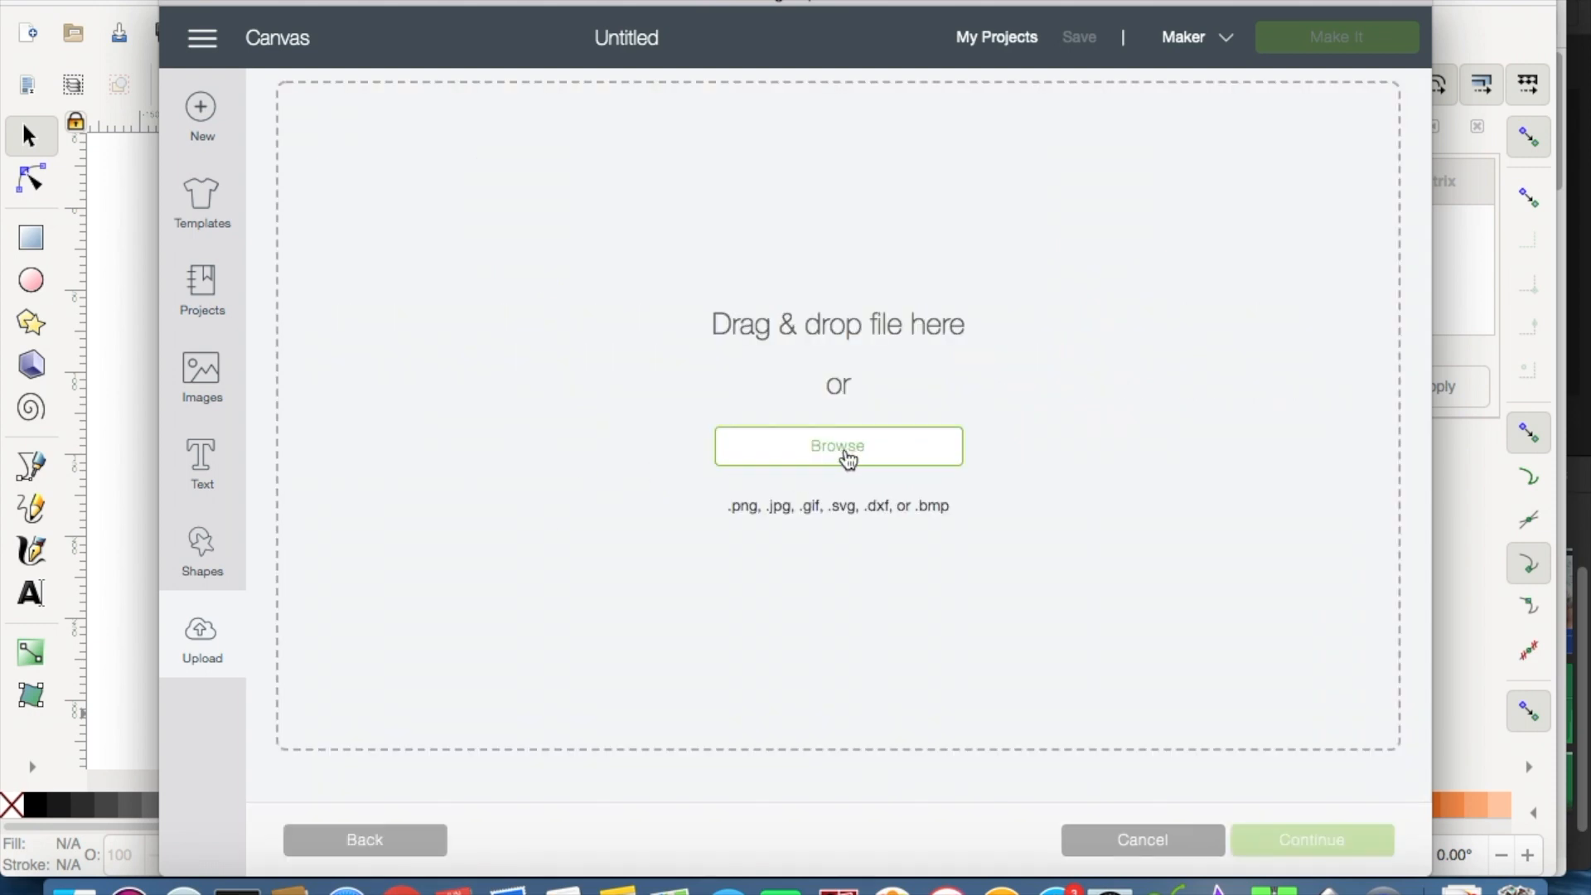
pyautogui.click(838, 446)
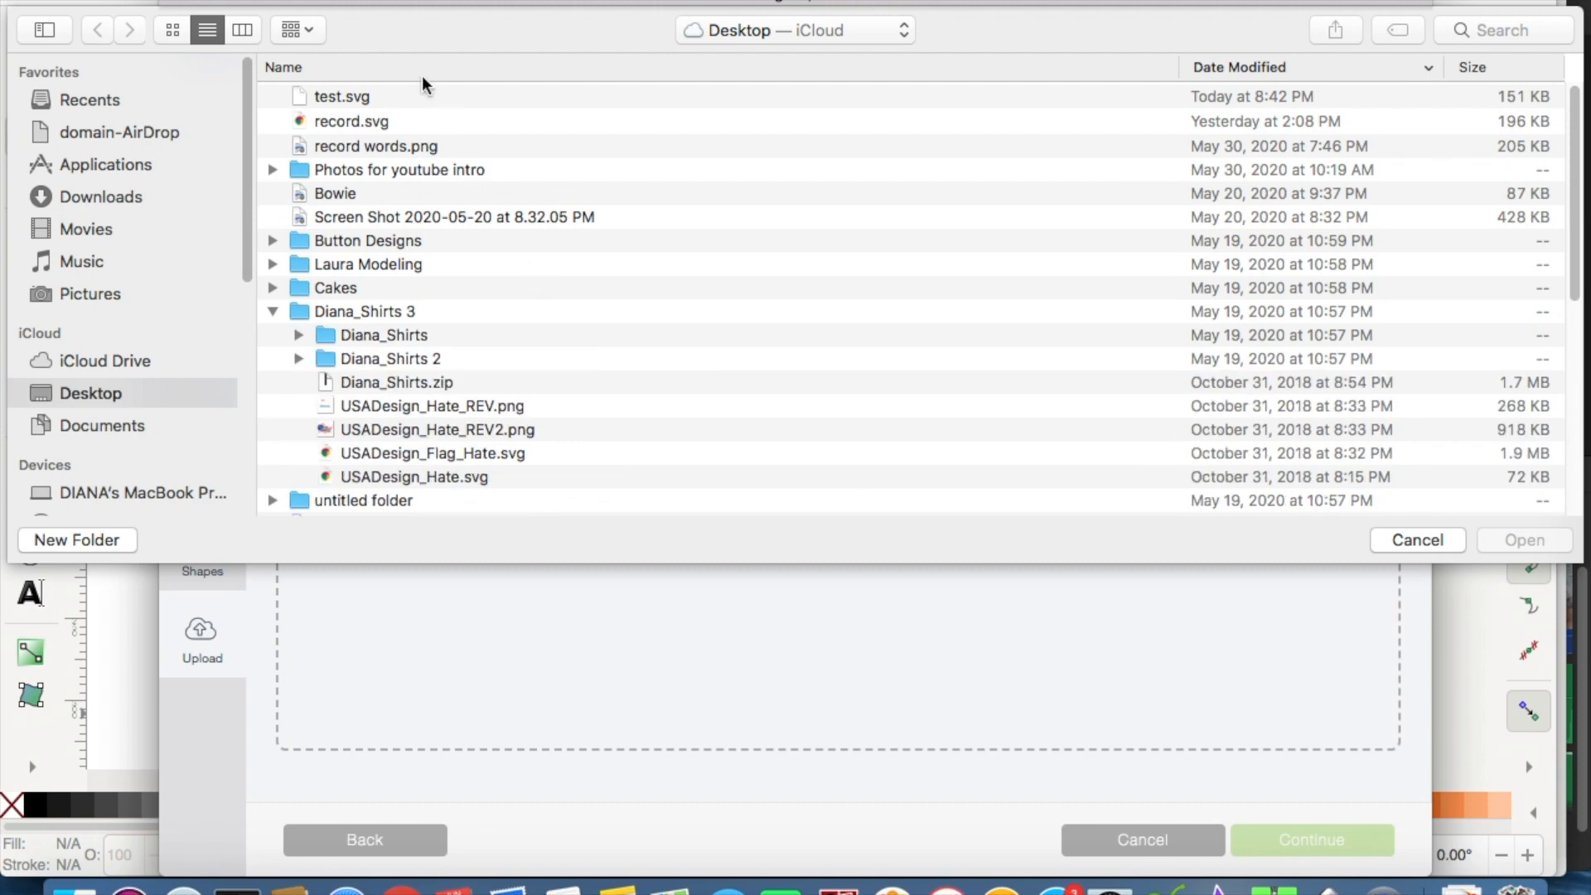
pyautogui.click(1418, 540)
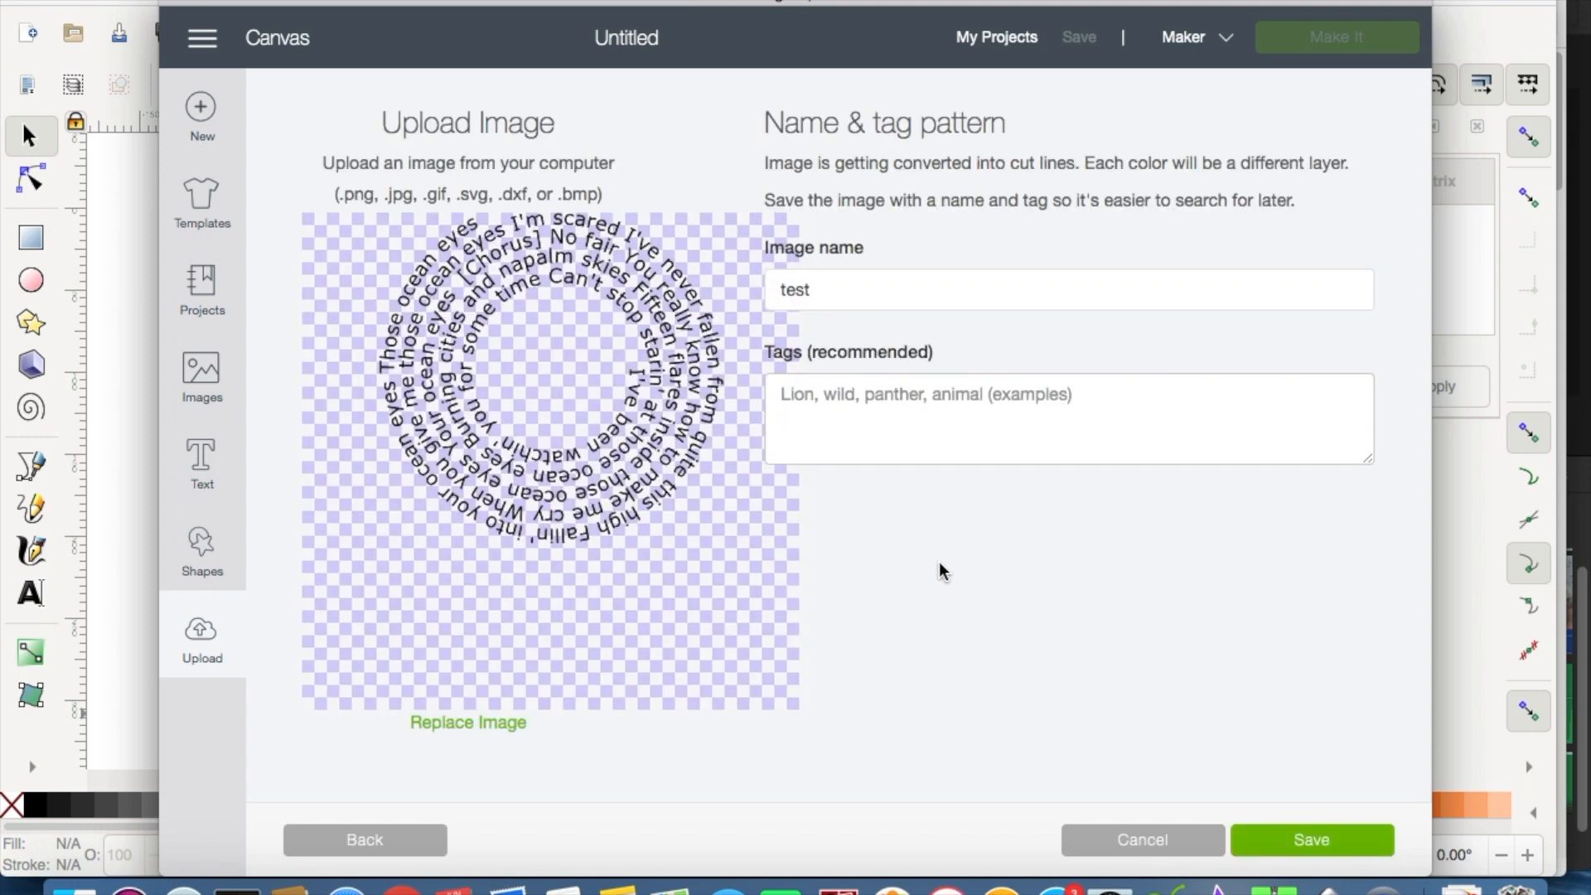
pyautogui.moveTo(617, 472)
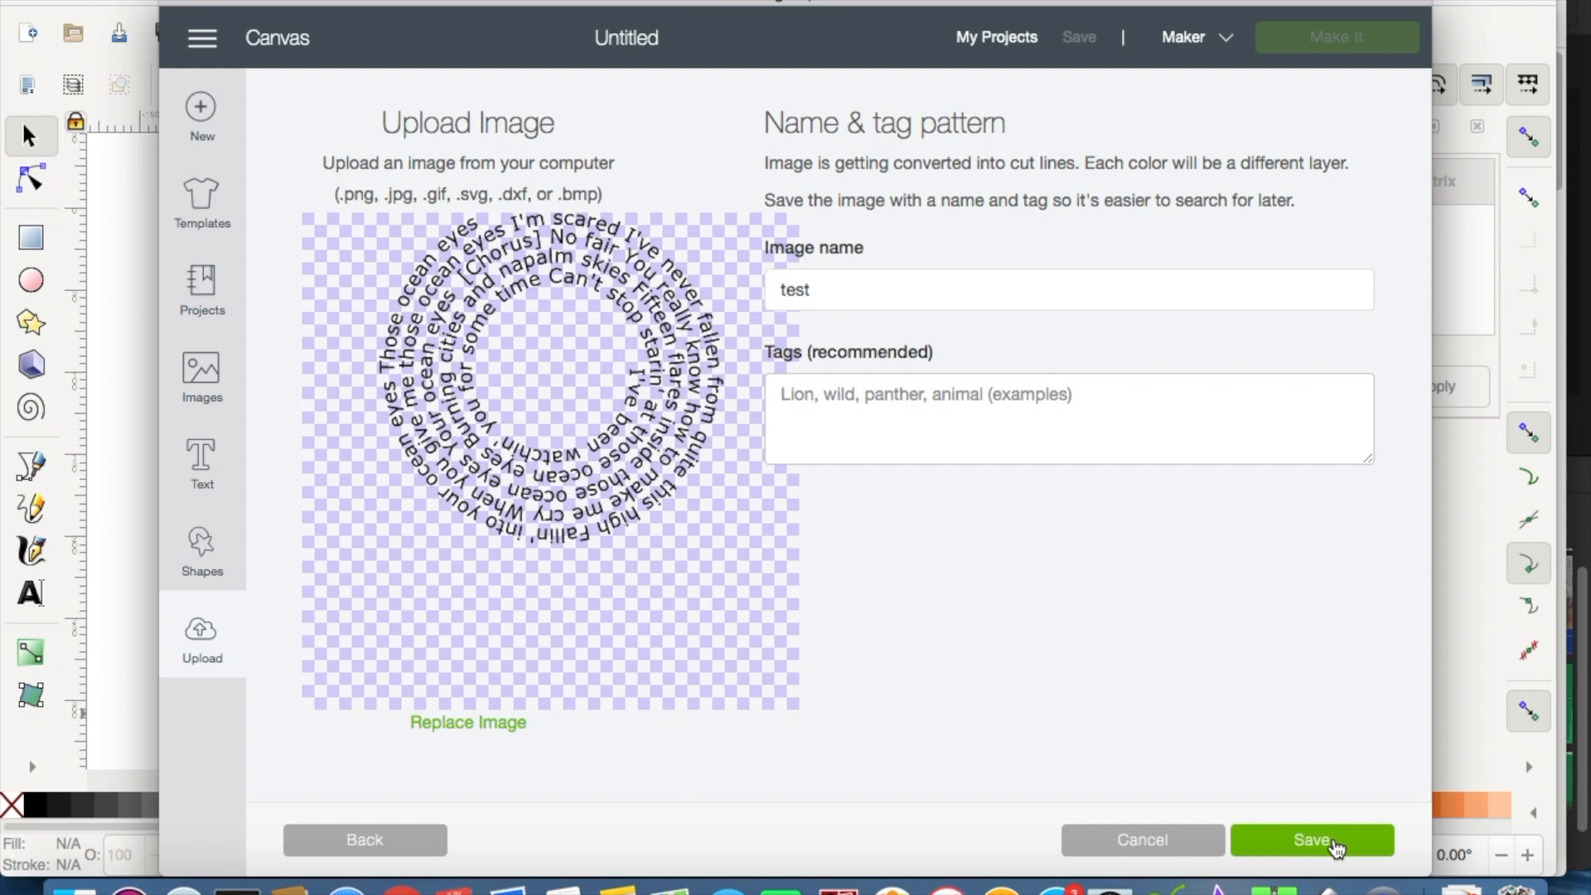
# Save the uploaded vector as cut lines named 'test' among recent uploads.
pyautogui.click(1311, 840)
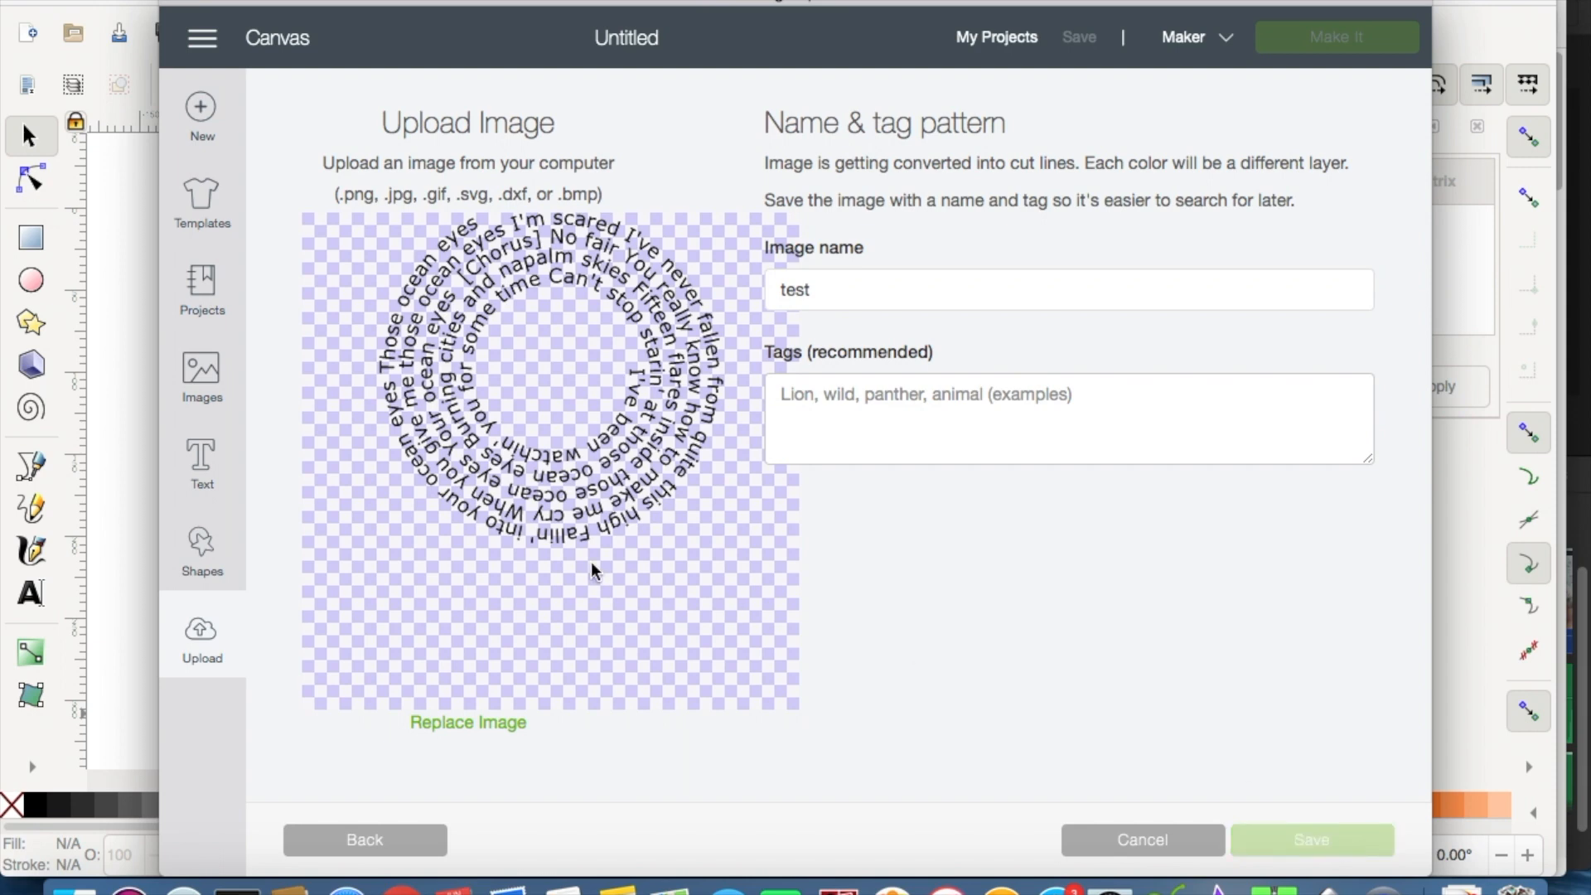
pyautogui.click(1309, 839)
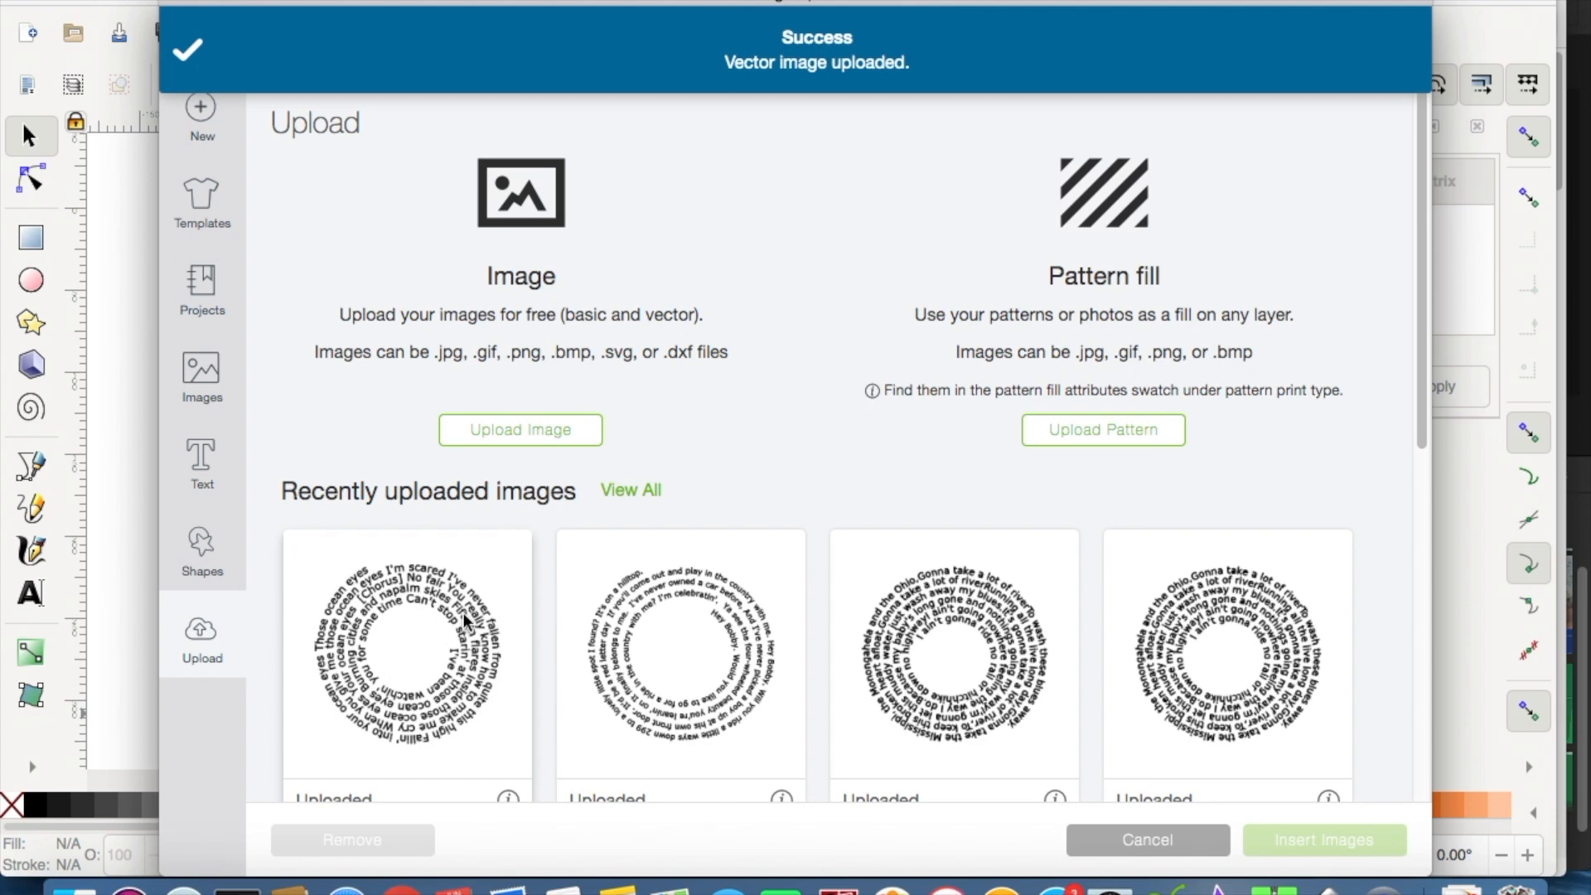
# Insert the uploaded spiral lyrics onto the canvas and recolour its cut lines purple.
pyautogui.click(406, 655)
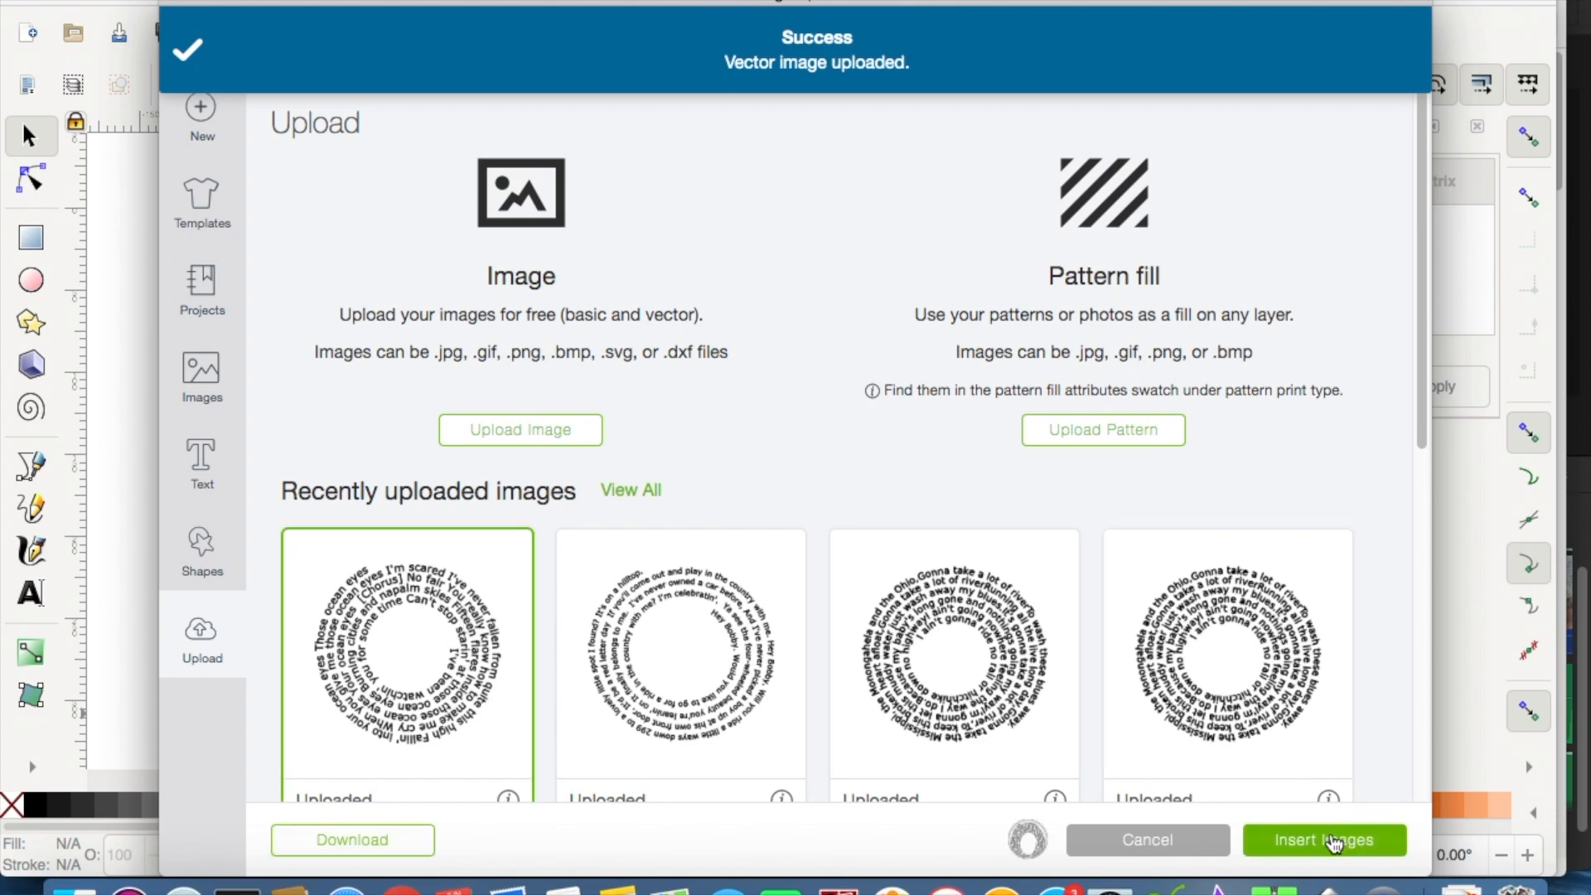
pyautogui.click(1323, 841)
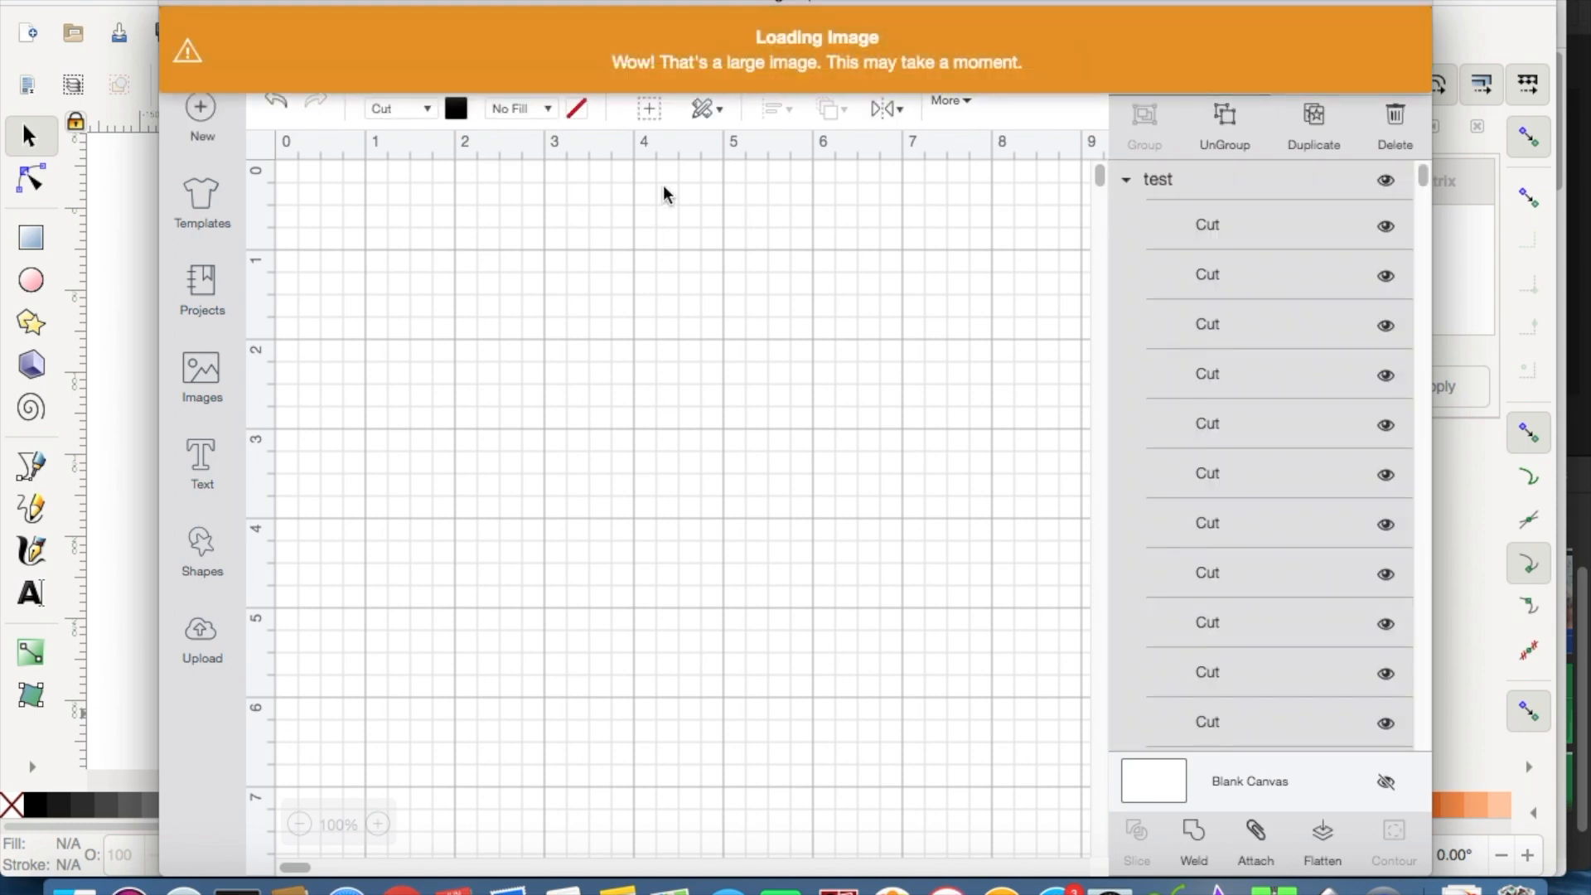
pyautogui.moveTo(734, 345)
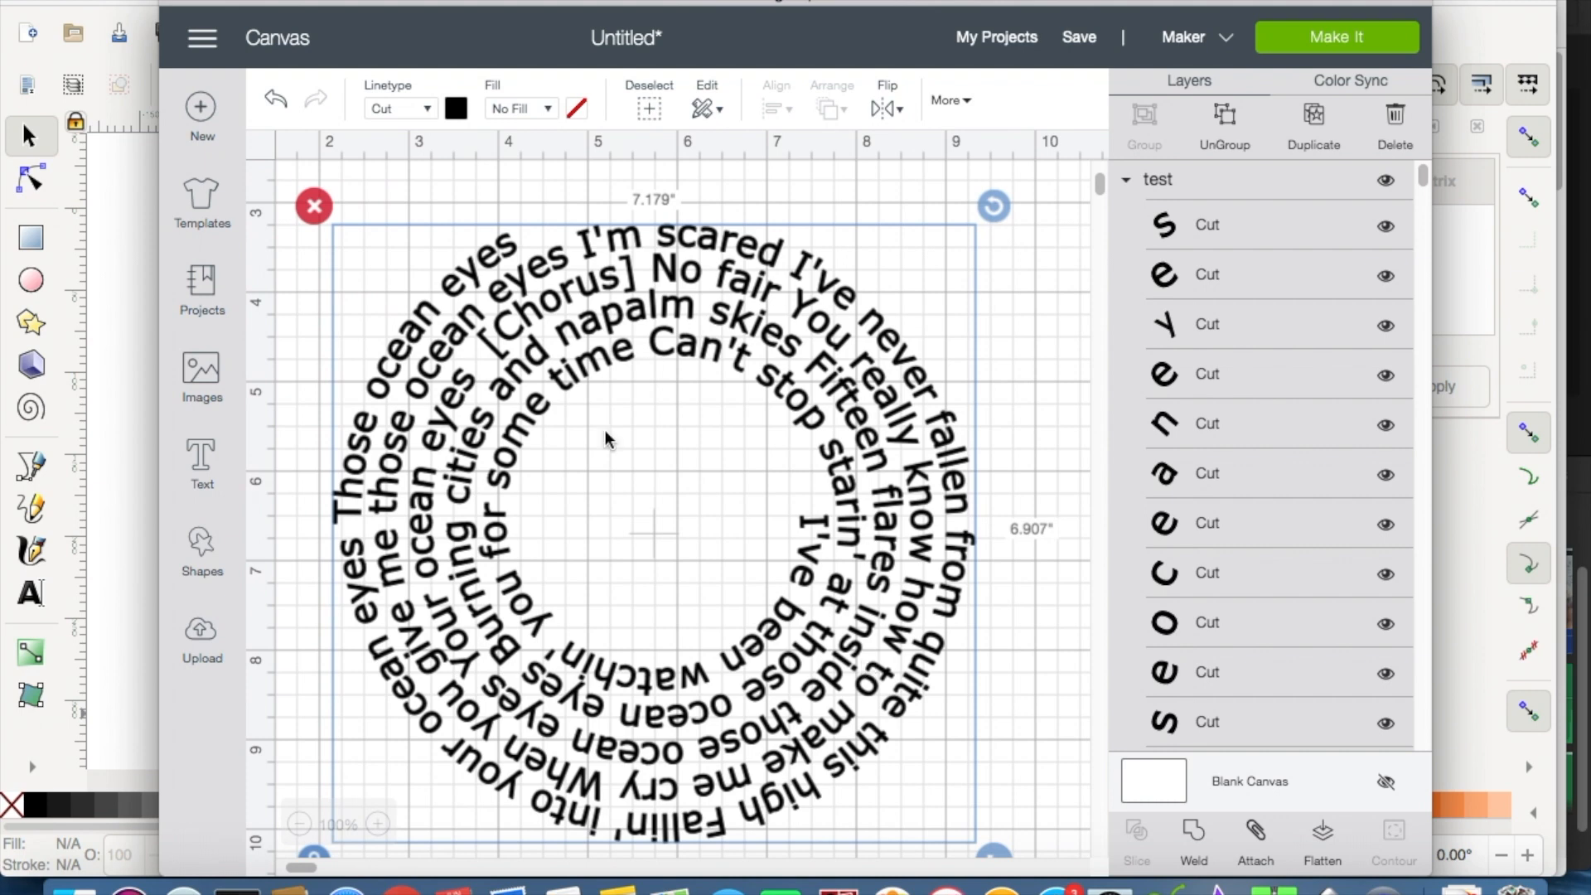
pyautogui.moveTo(650, 380)
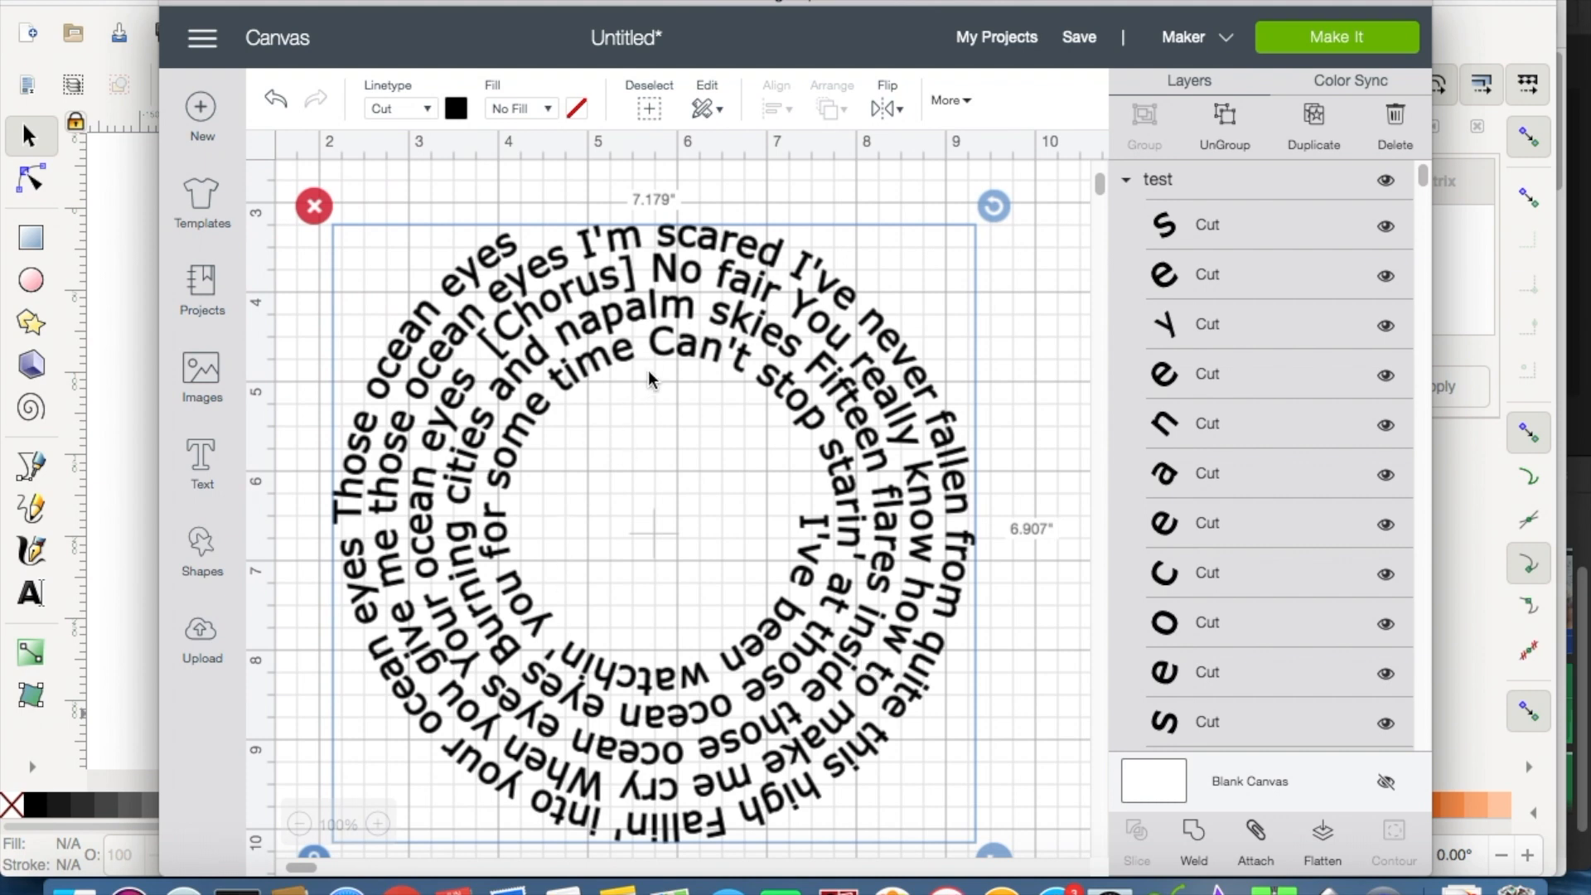
pyautogui.click(456, 110)
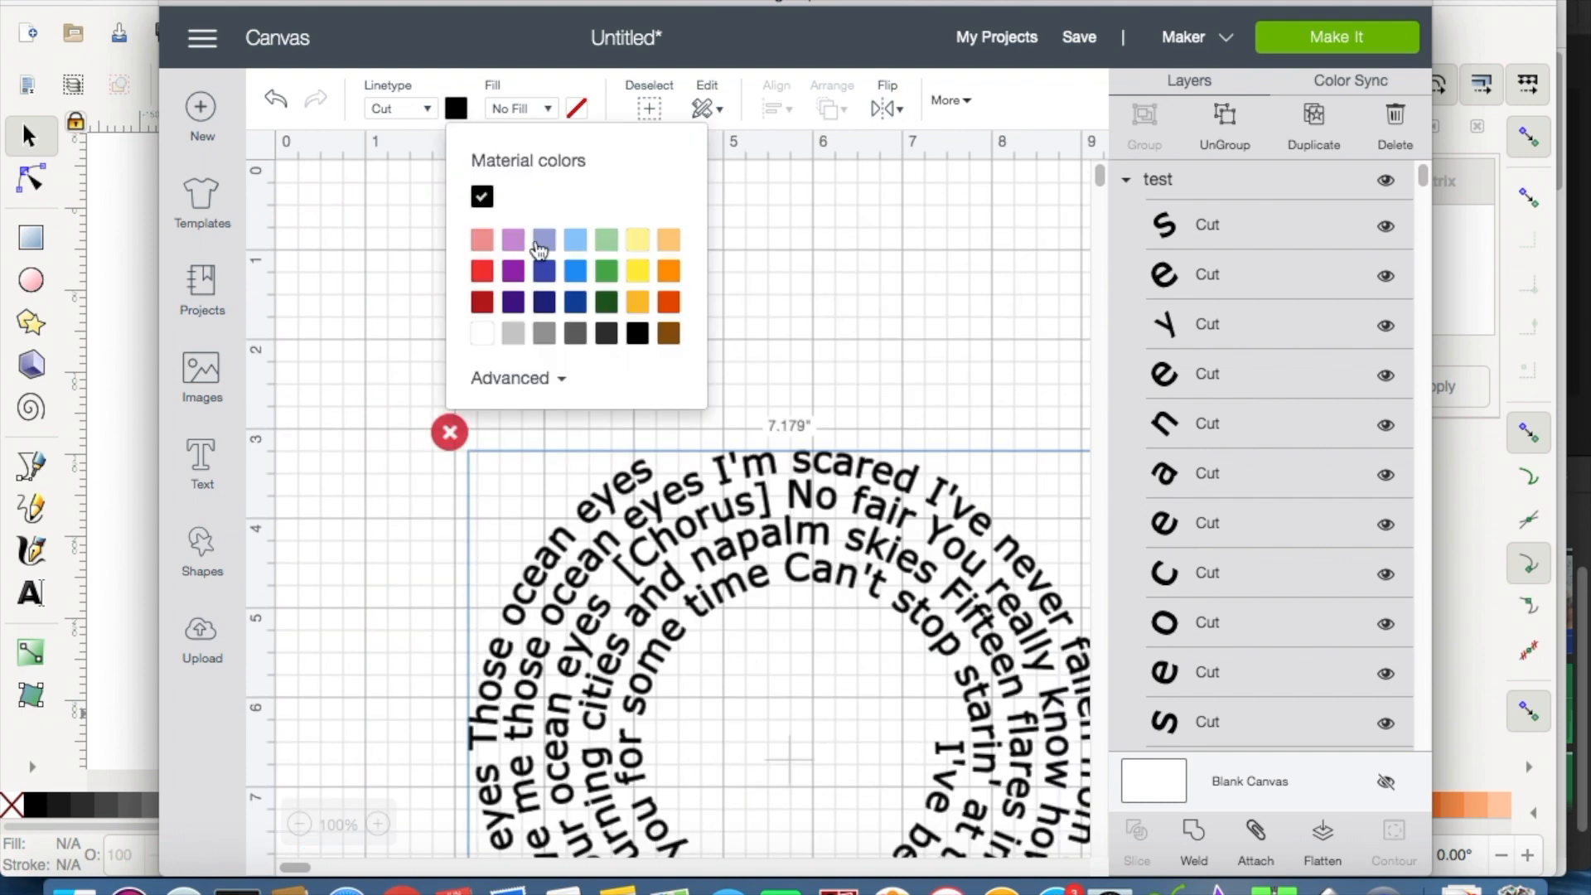
pyautogui.click(512, 240)
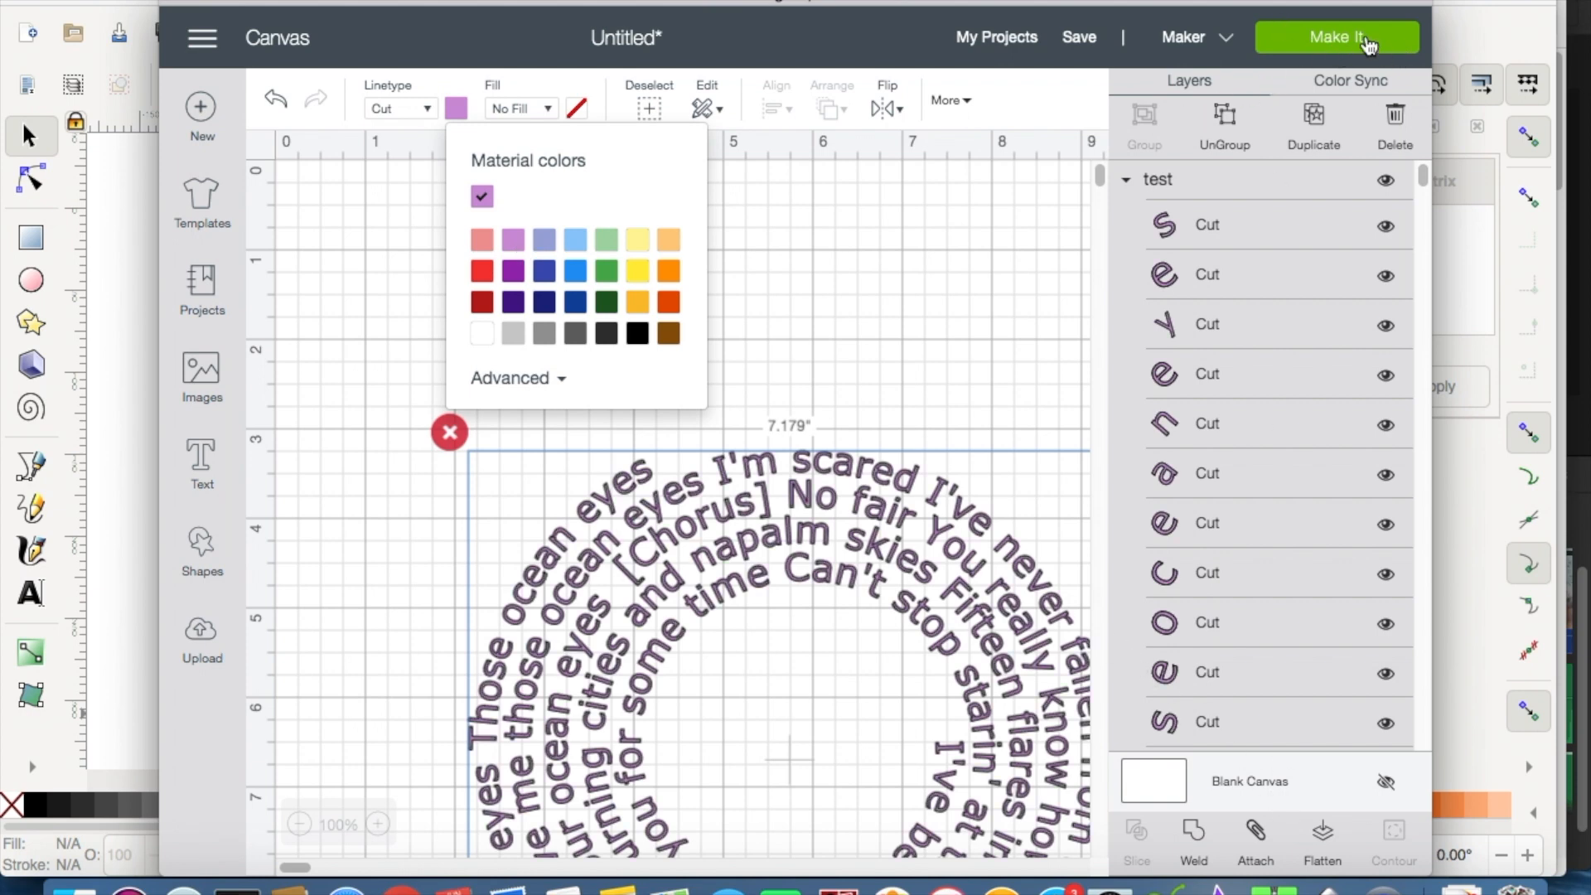
pyautogui.click(1336, 38)
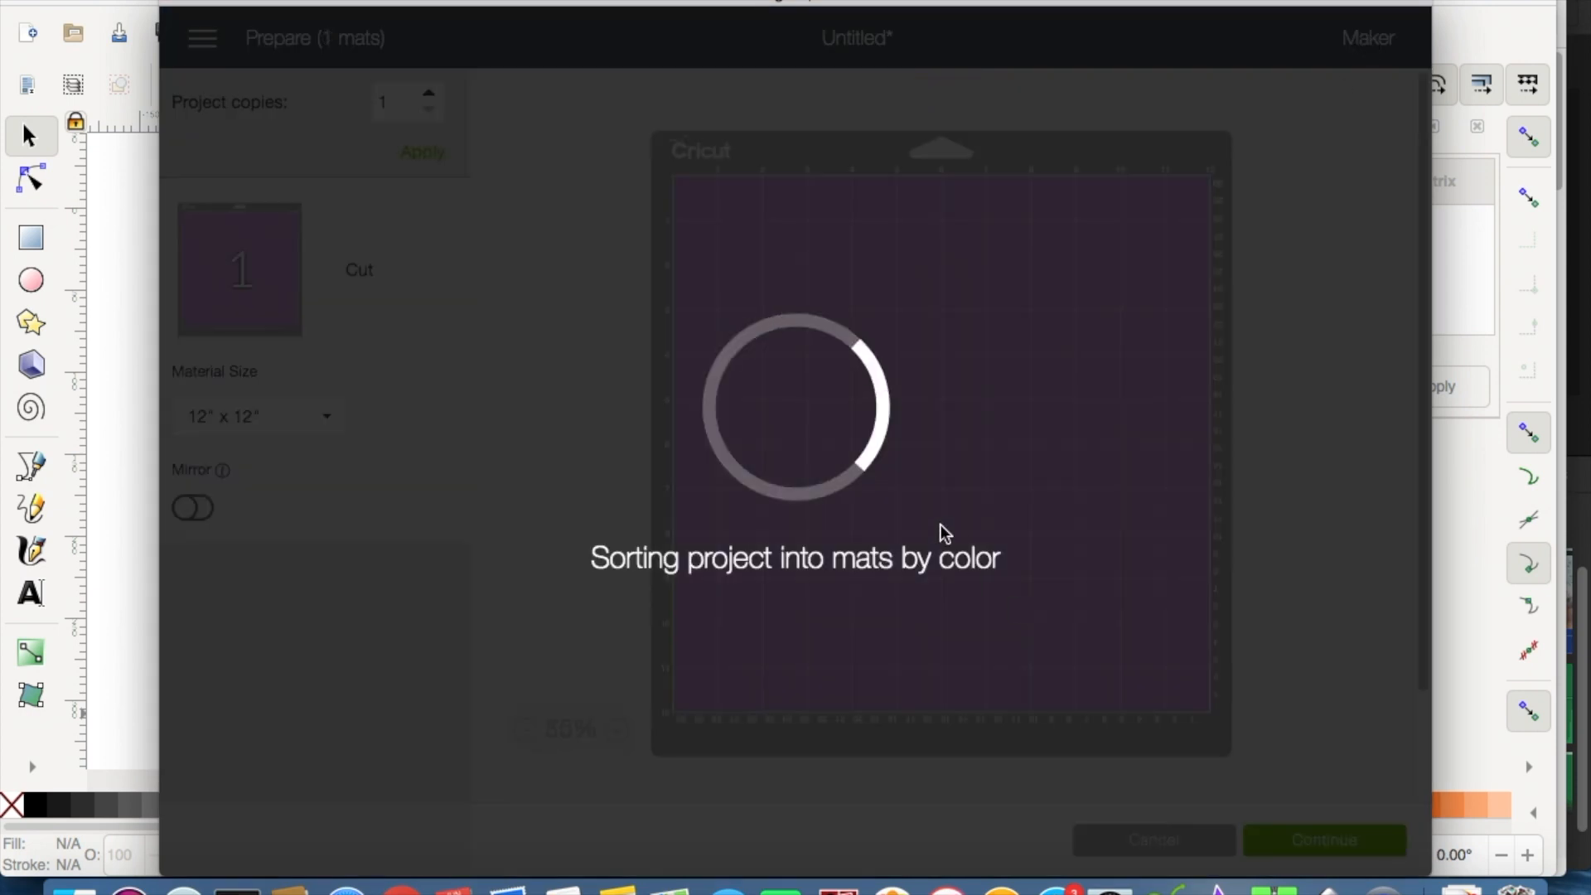
pyautogui.moveTo(831, 272)
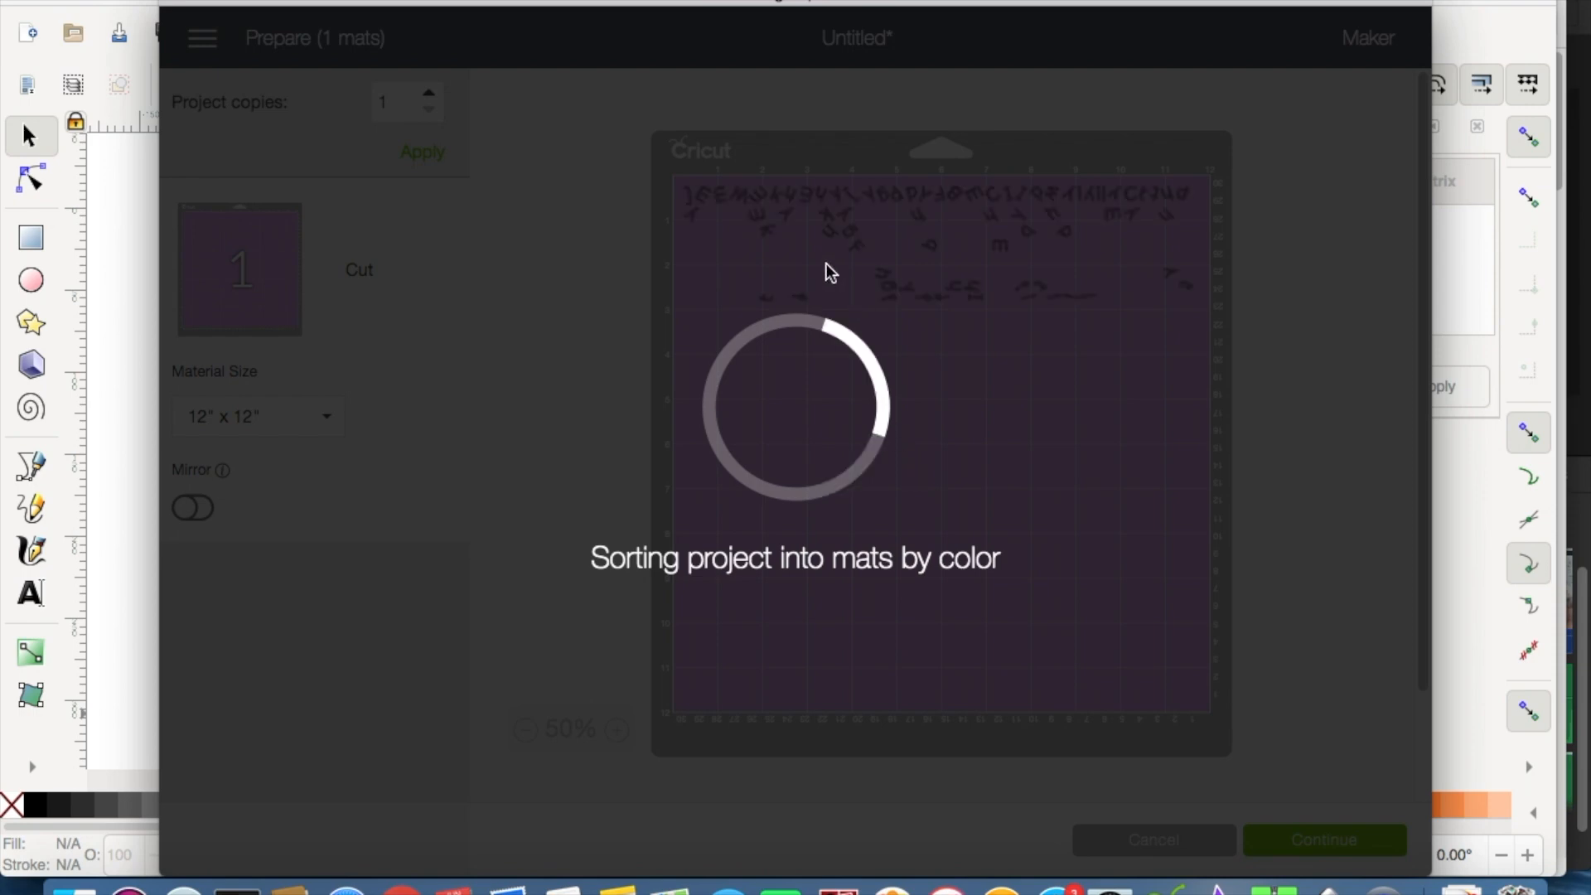
pyautogui.moveTo(870, 396)
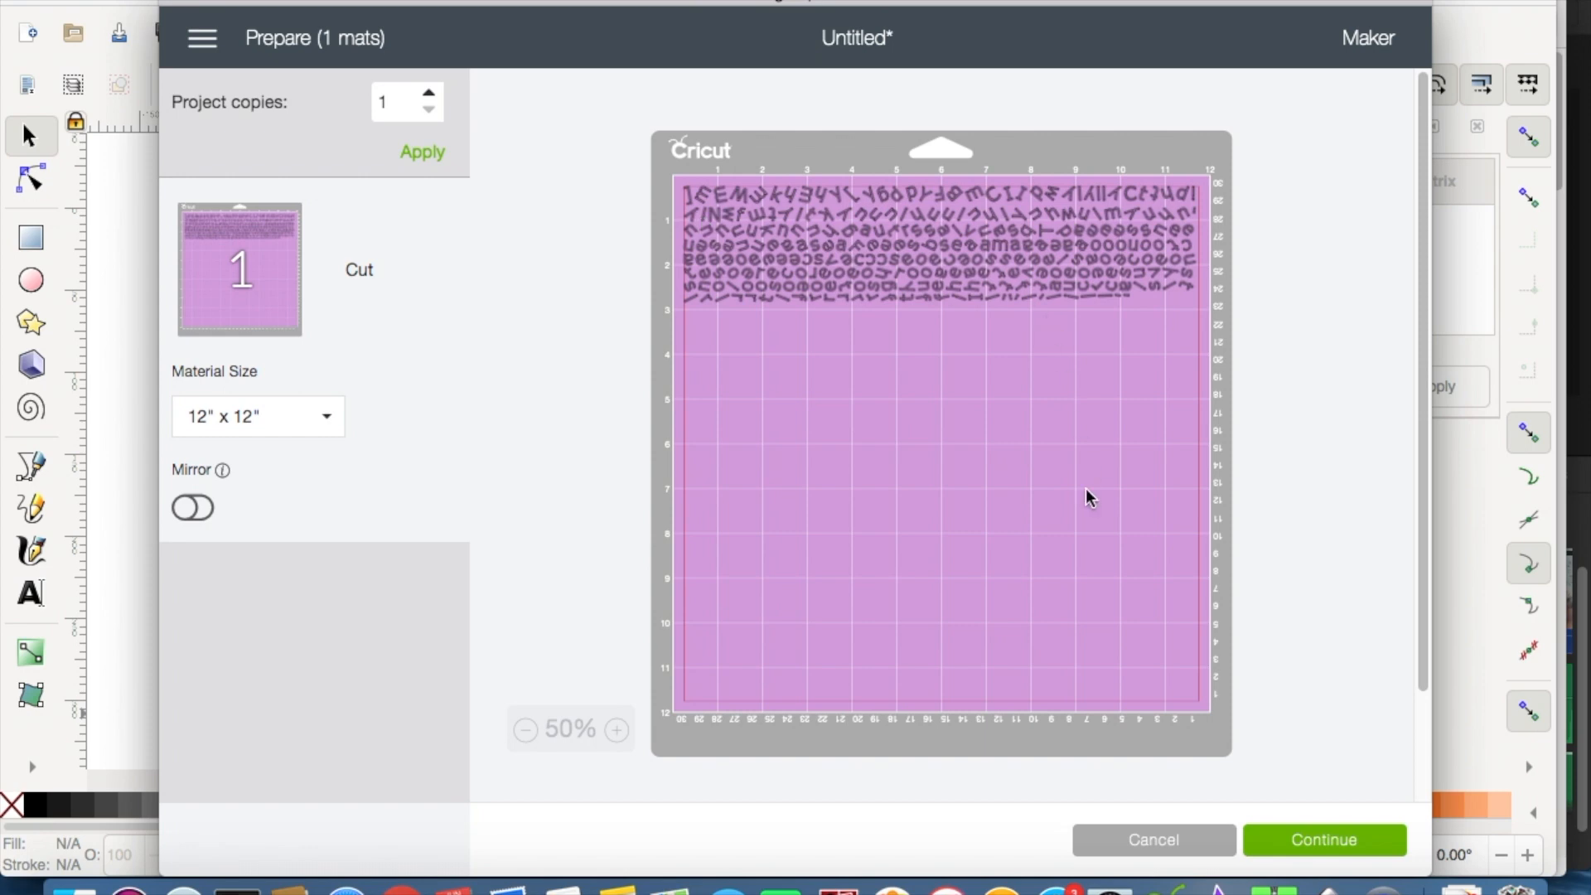
pyautogui.moveTo(1162, 853)
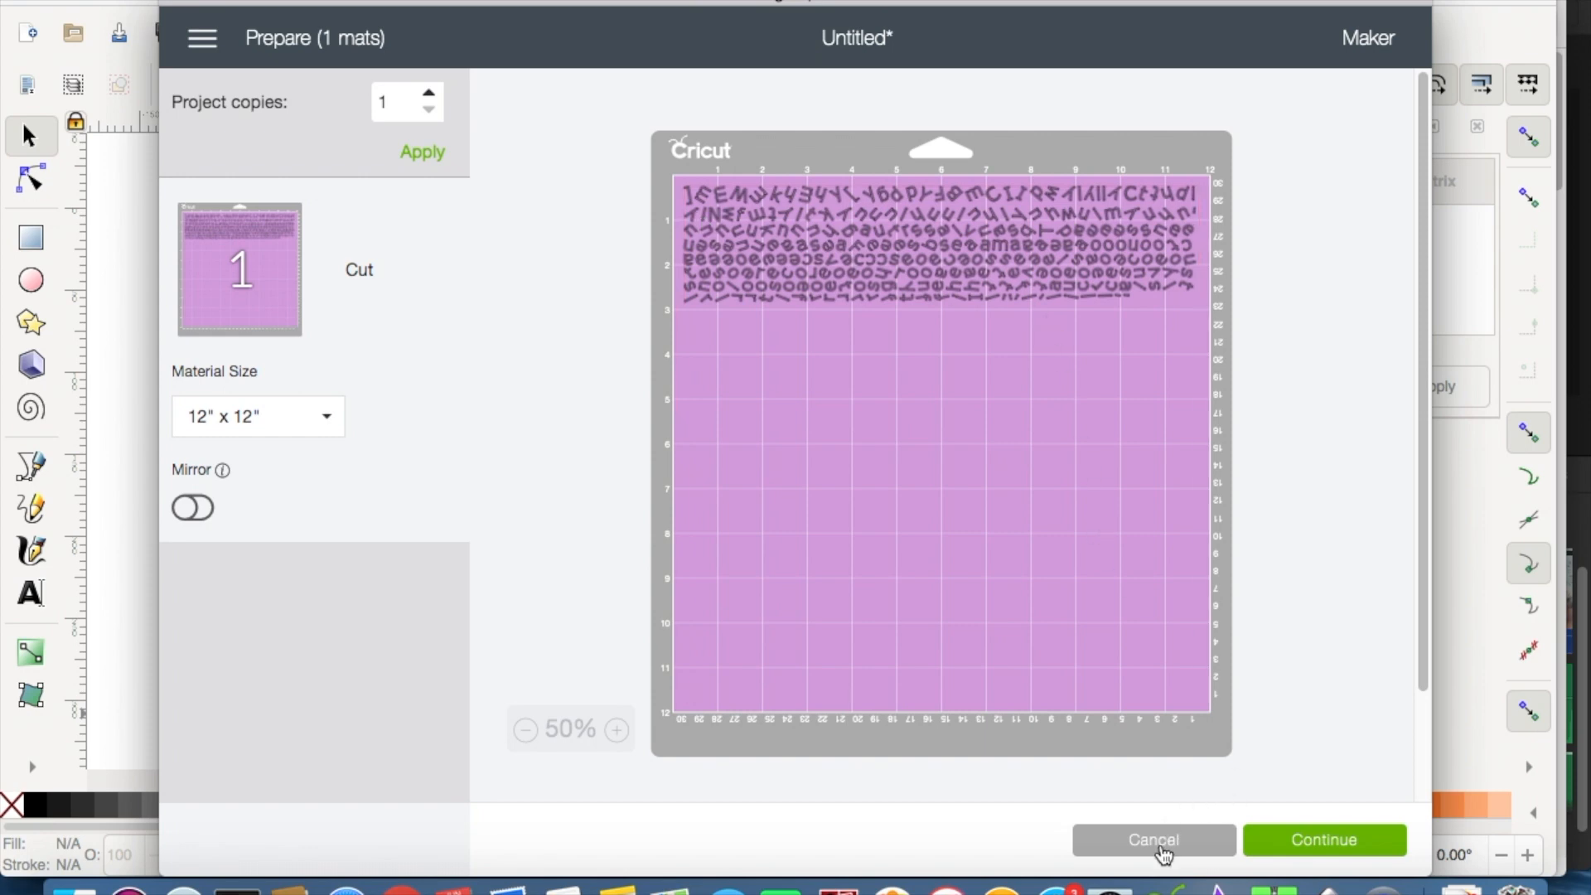
pyautogui.click(1154, 839)
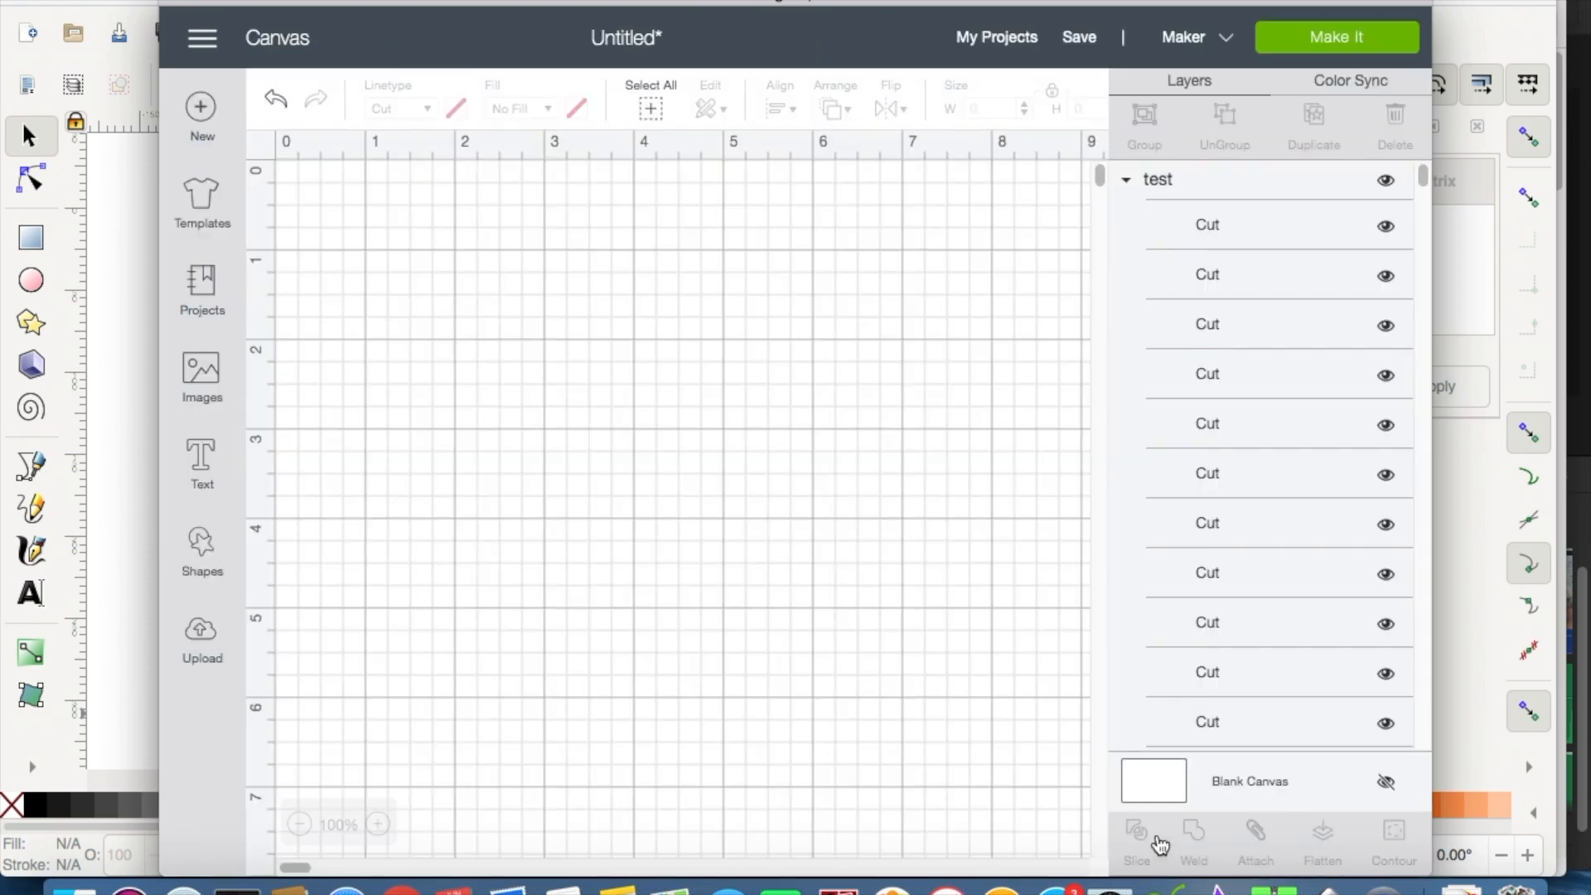
pyautogui.moveTo(778, 455)
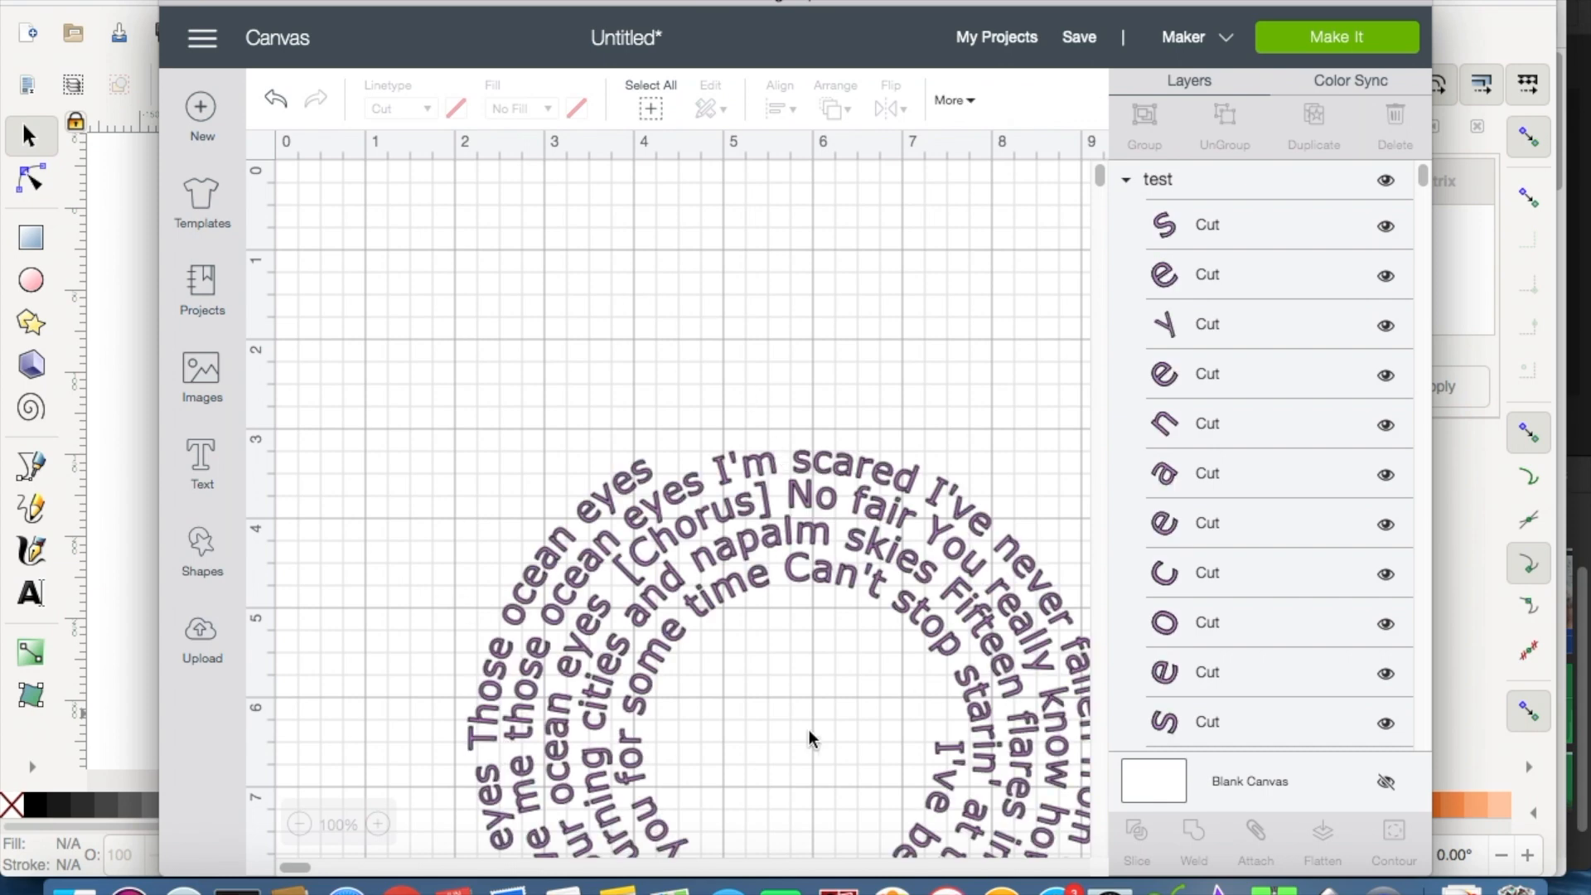
pyautogui.moveTo(335, 253)
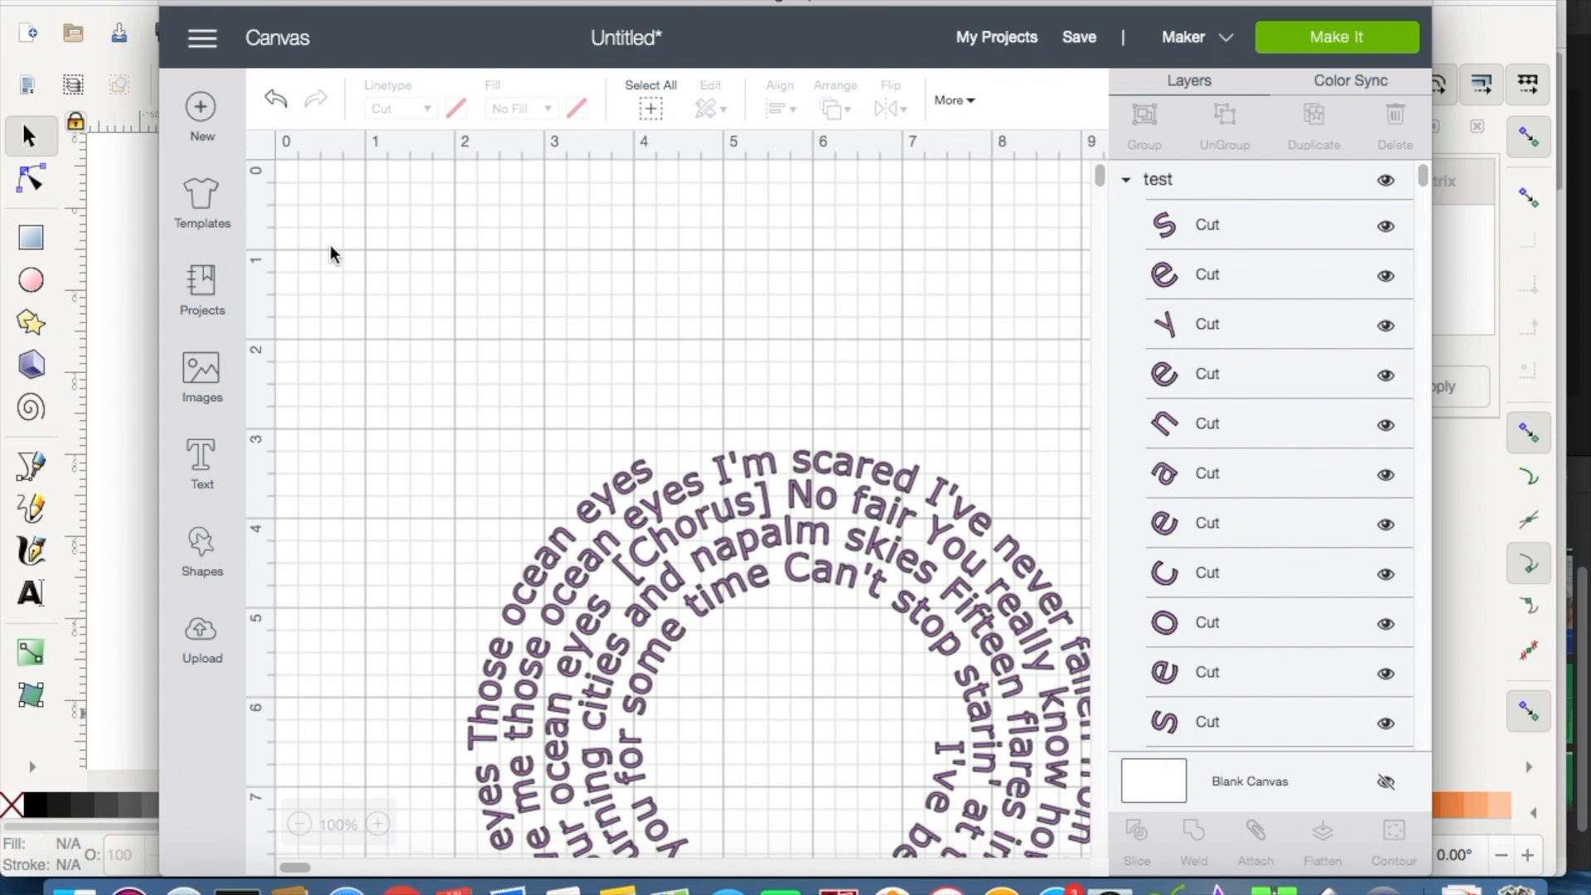
pyautogui.moveTo(661, 508)
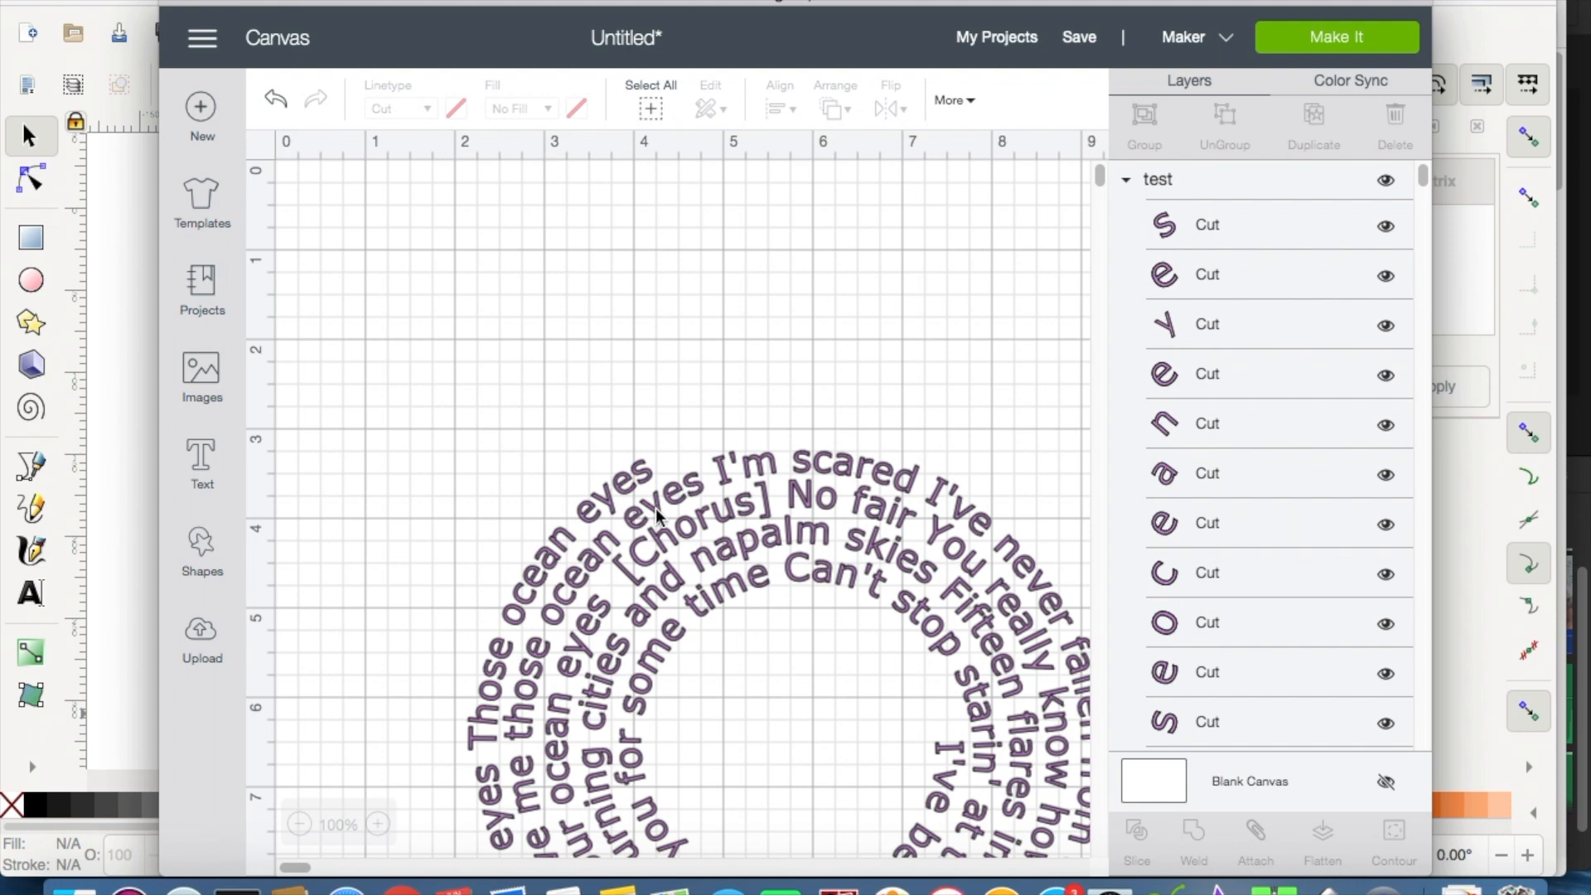
# Weld the whole spiral lyrics image into a single Weld Result cut layer.
pyautogui.click(660, 508)
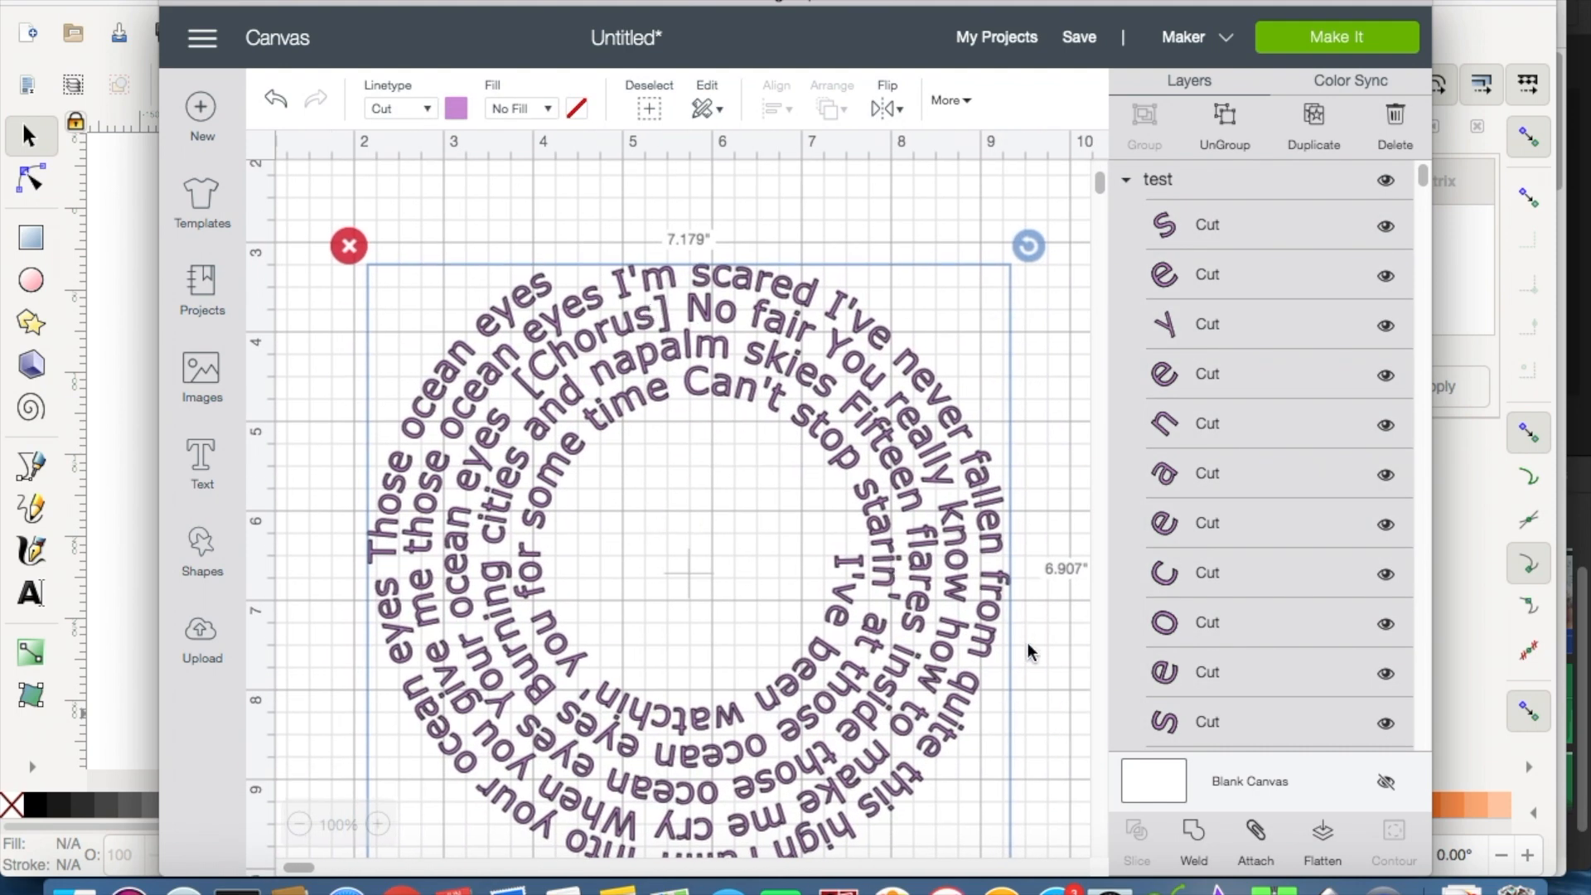
pyautogui.moveTo(1256, 852)
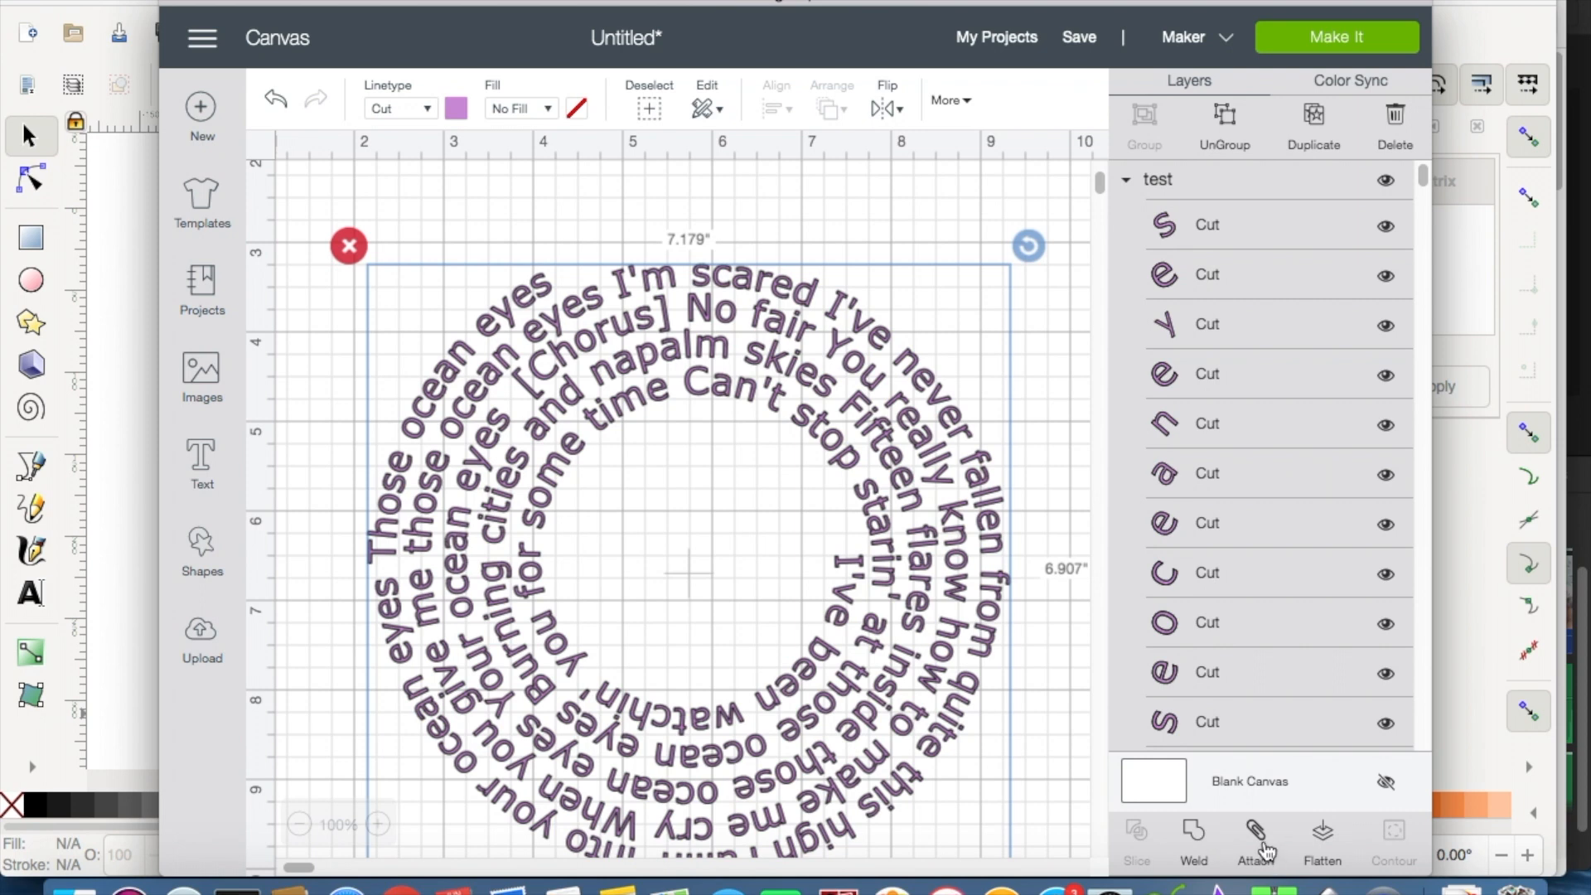
pyautogui.moveTo(916, 444)
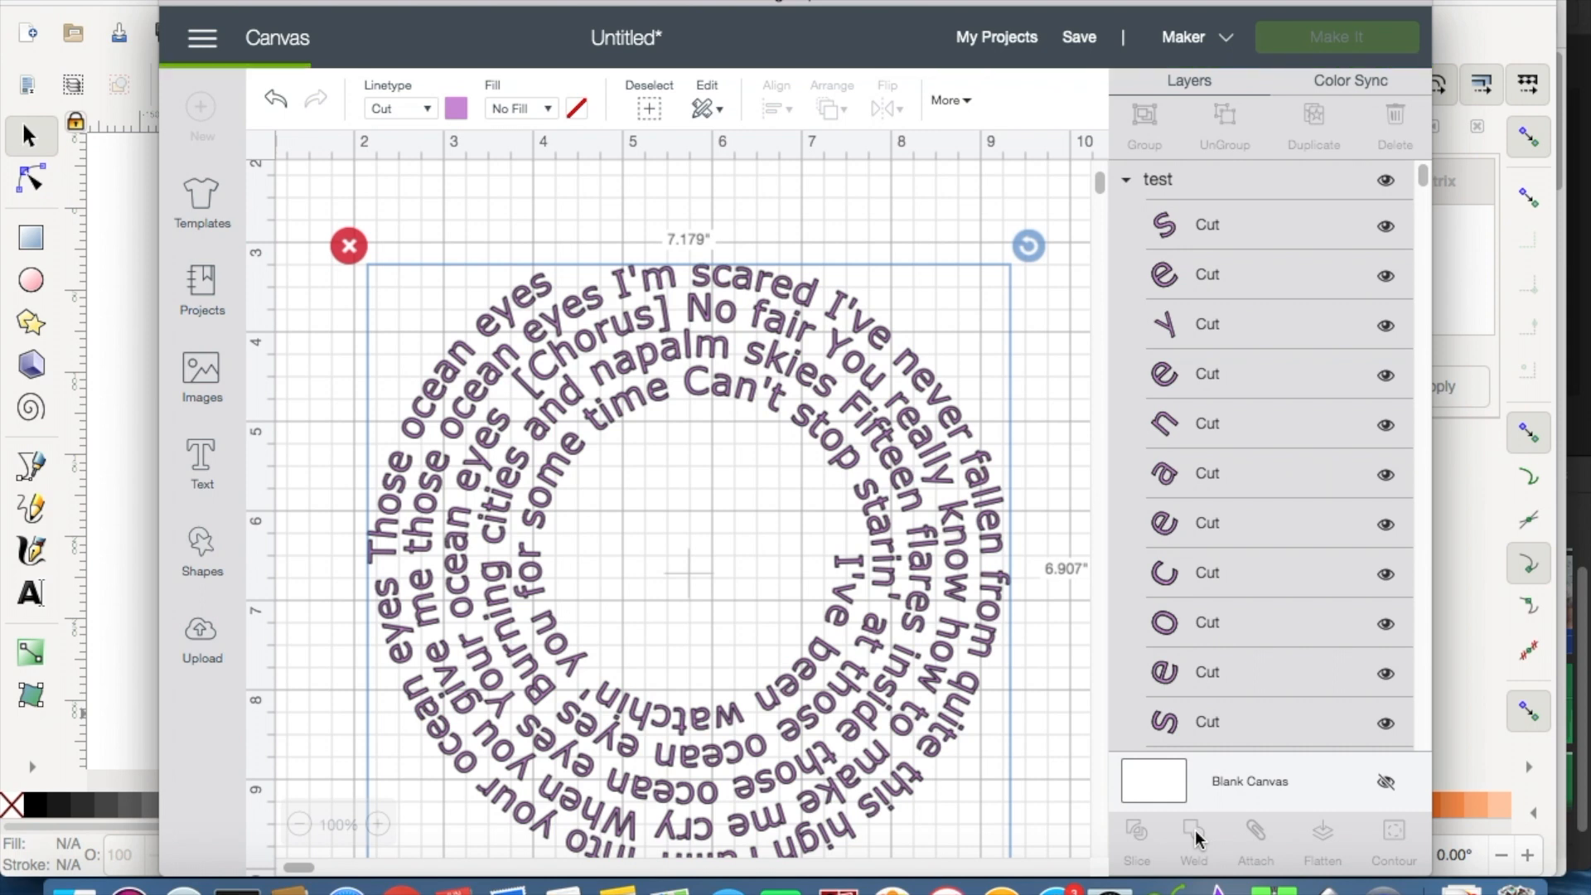
pyautogui.click(1194, 837)
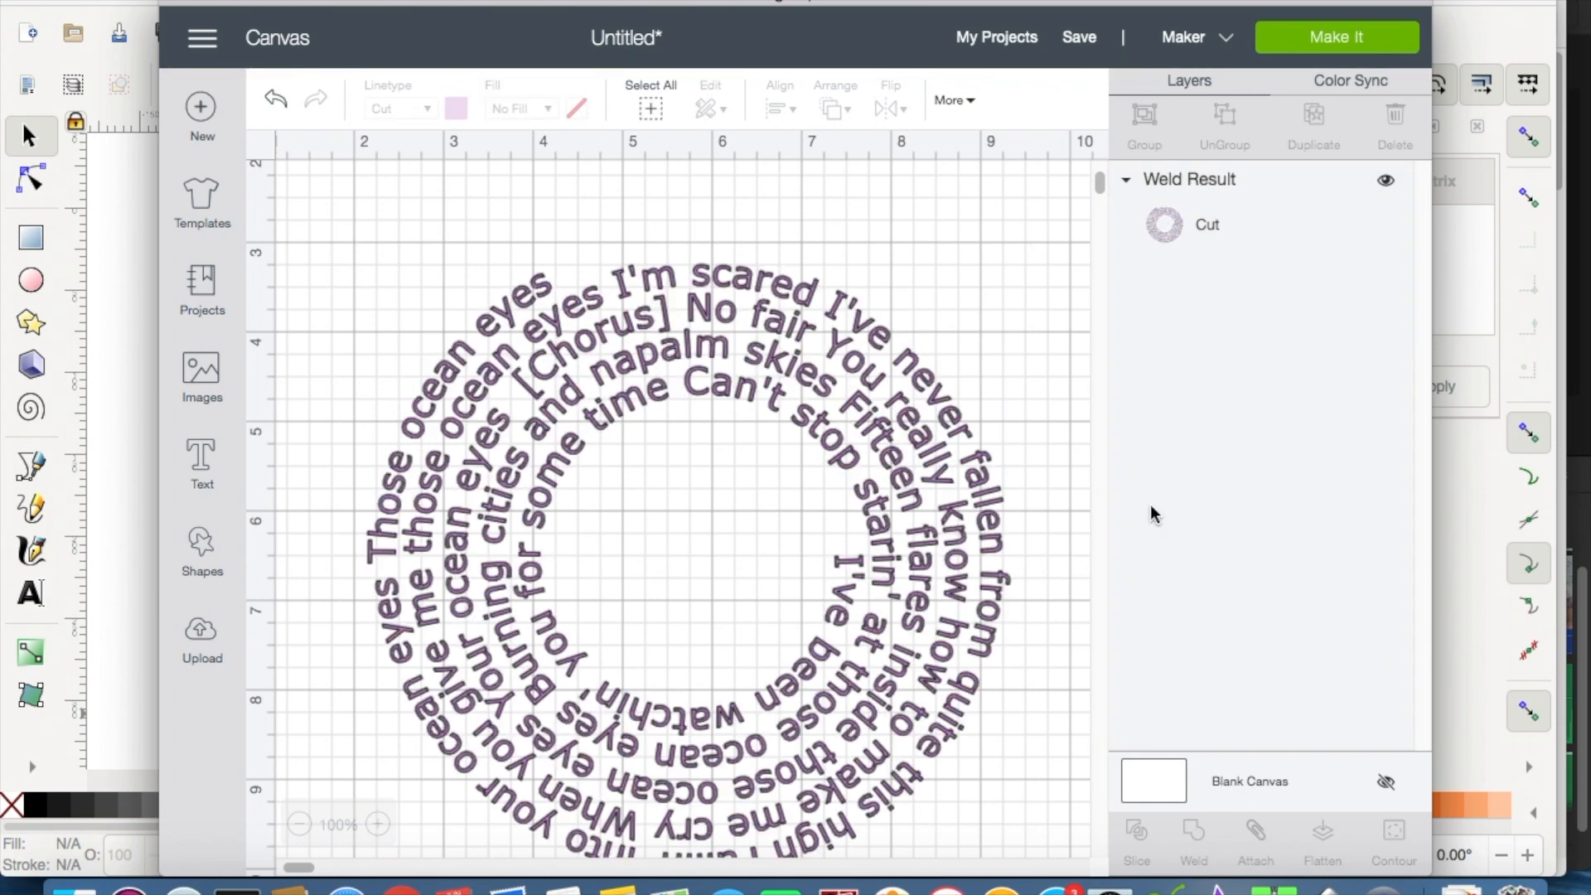
pyautogui.moveTo(1144, 224)
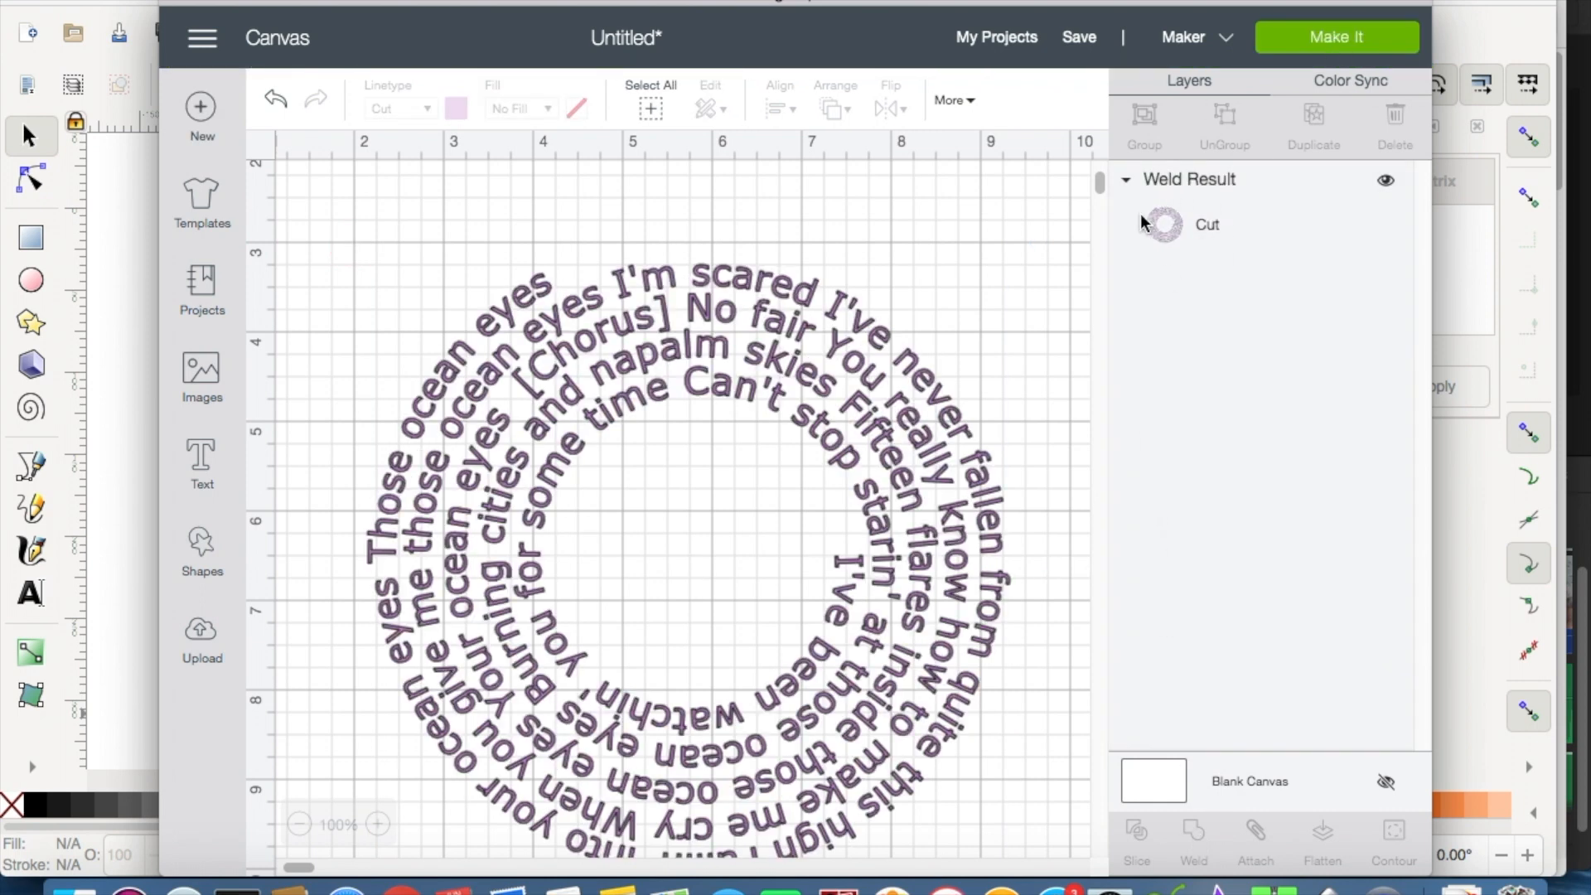
pyautogui.moveTo(1143, 250)
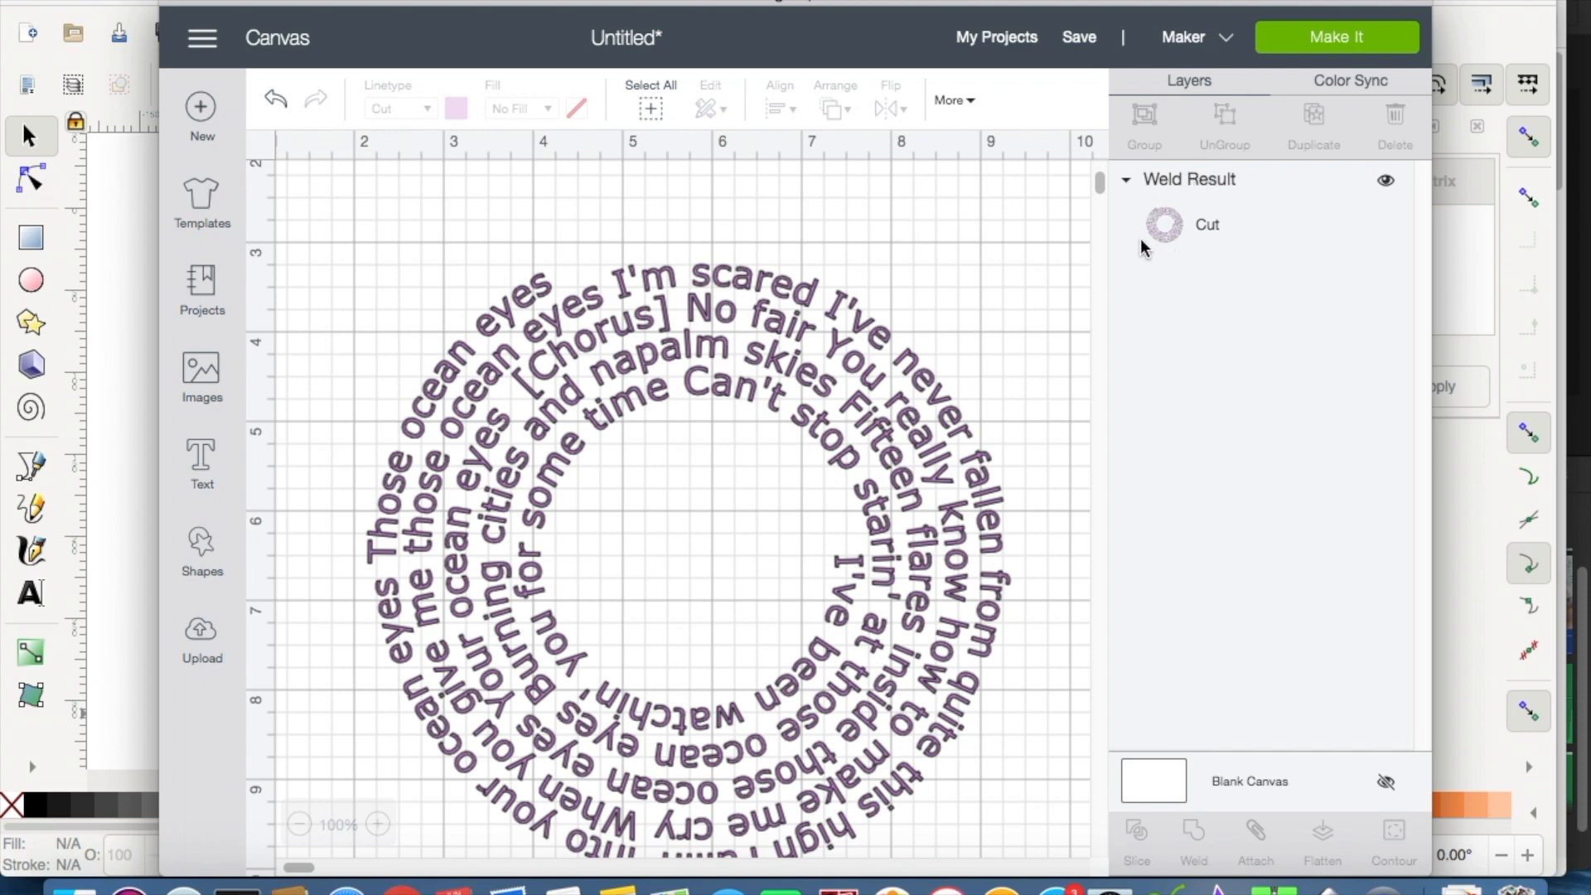
# Preview the welded lyrics via Make It as one cut on a single 12×12 mat.
pyautogui.click(1336, 38)
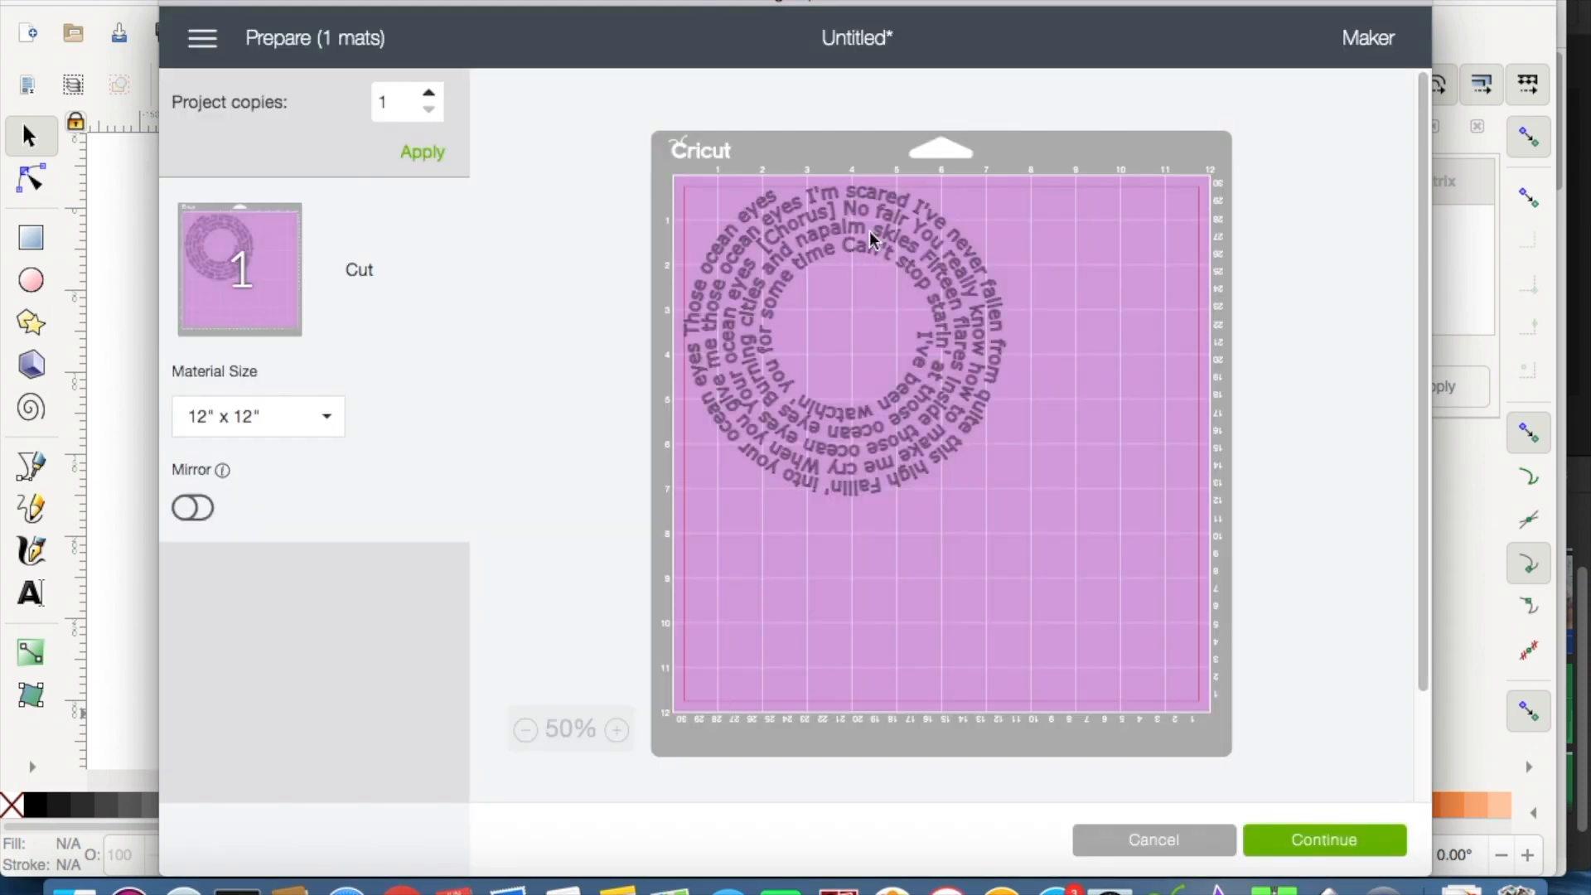
pyautogui.moveTo(890, 407)
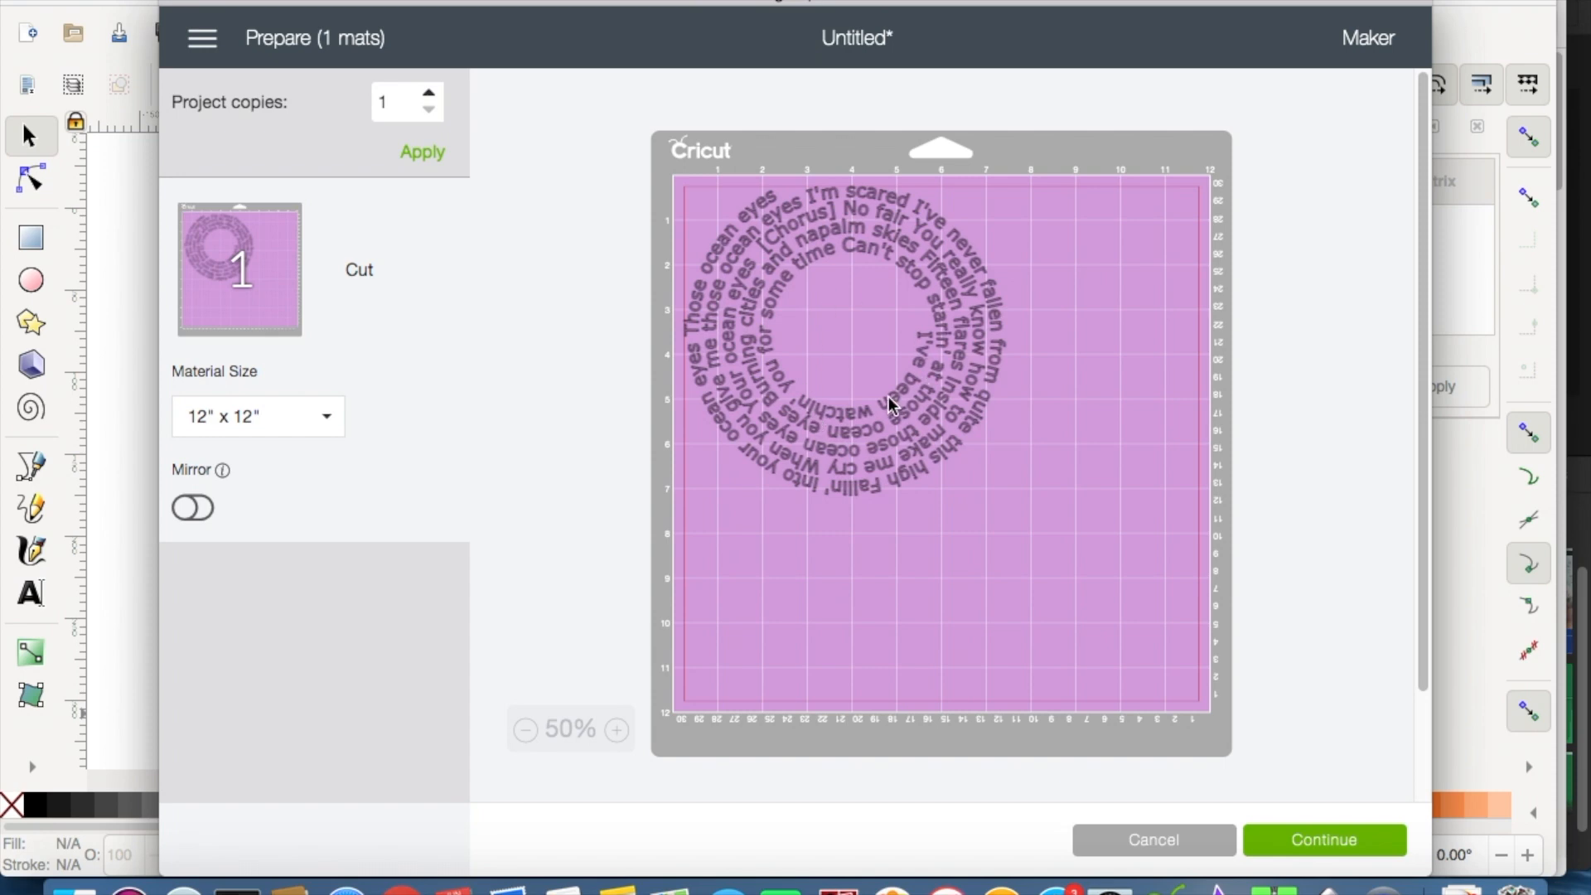
pyautogui.moveTo(1152, 839)
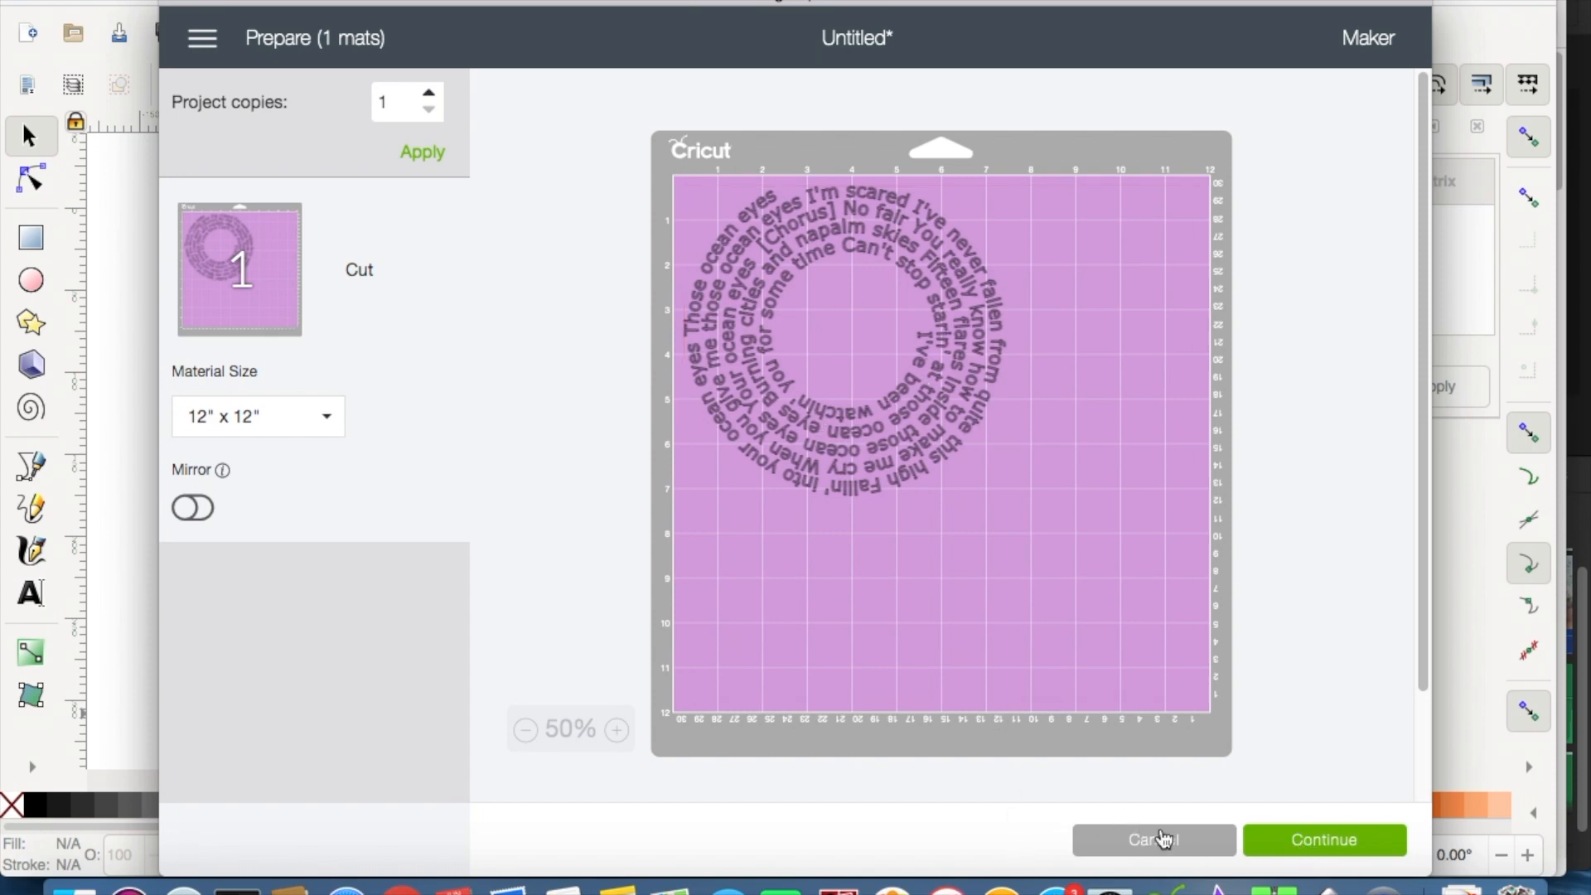
pyautogui.moveTo(1153, 847)
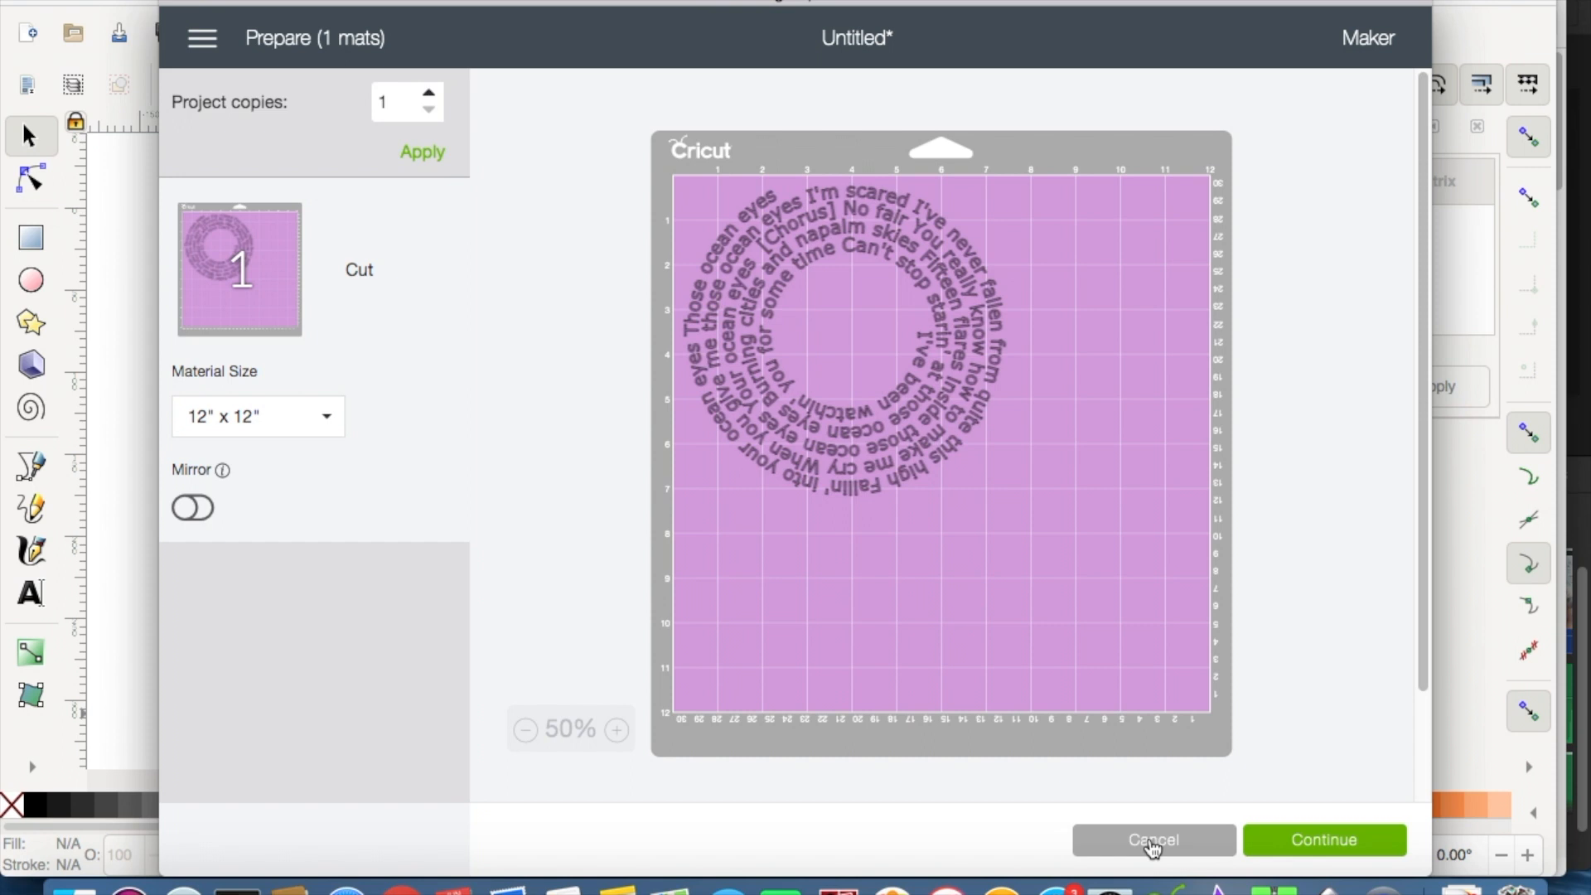
pyautogui.moveTo(1200, 846)
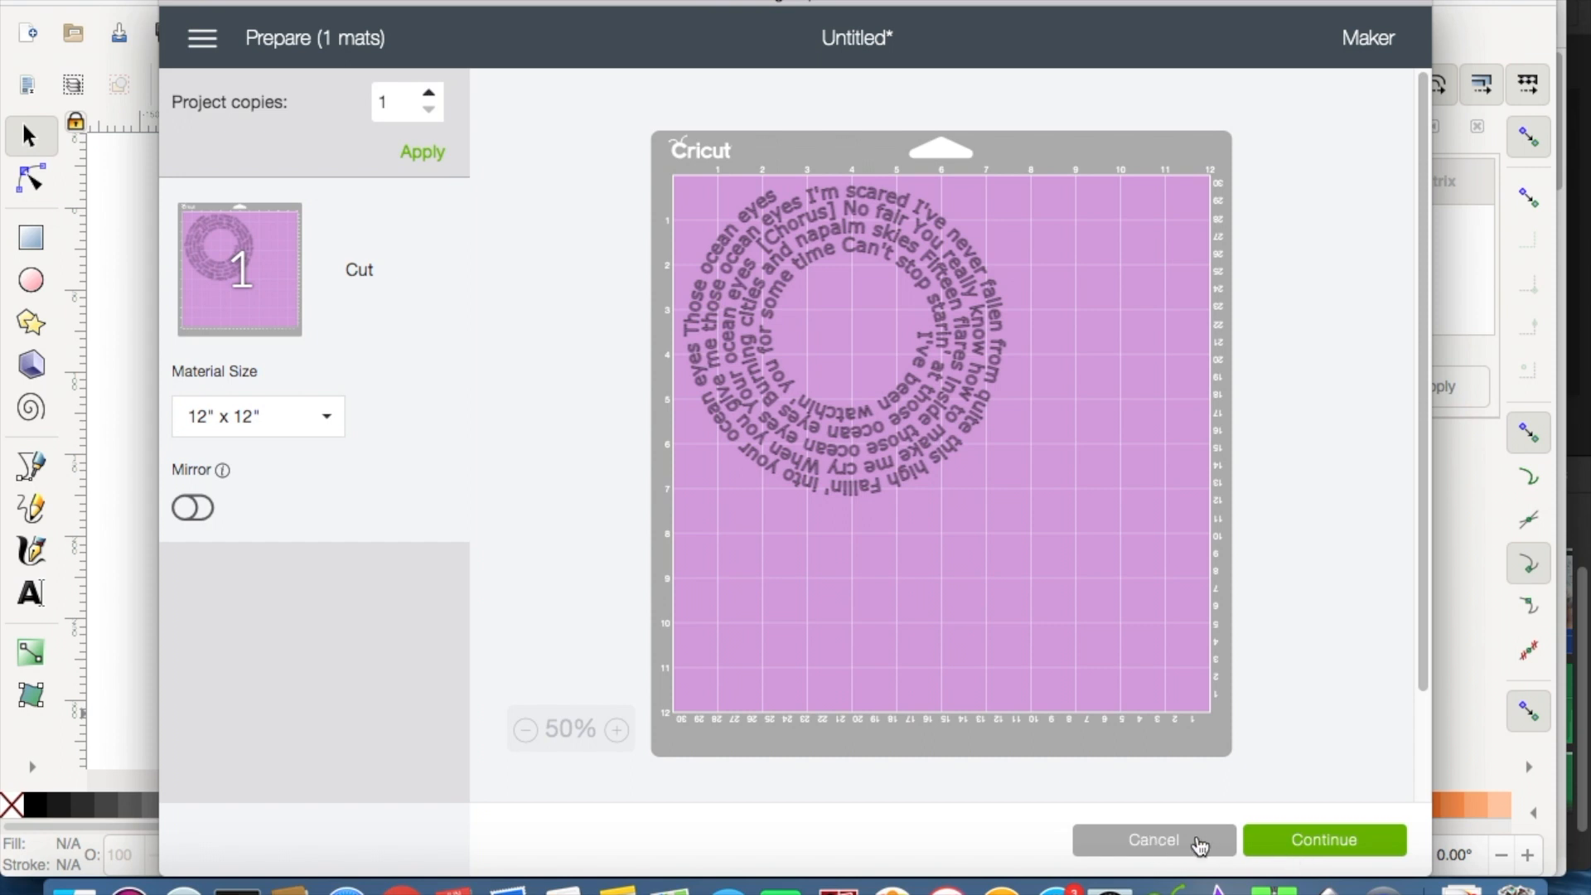